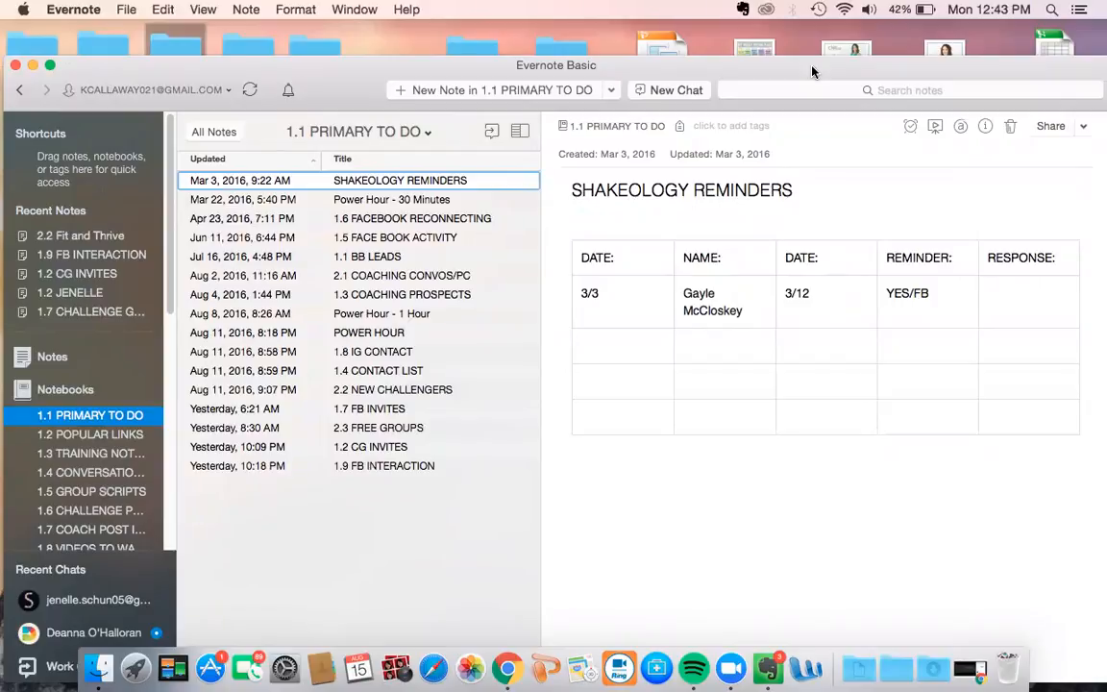
View the 1.2 POPULAR LINKS and 1.1 PRIMARY TO DO notebooks, then hide and restore Evernote
{"action": "left_click", "coordinate": [91, 433]}
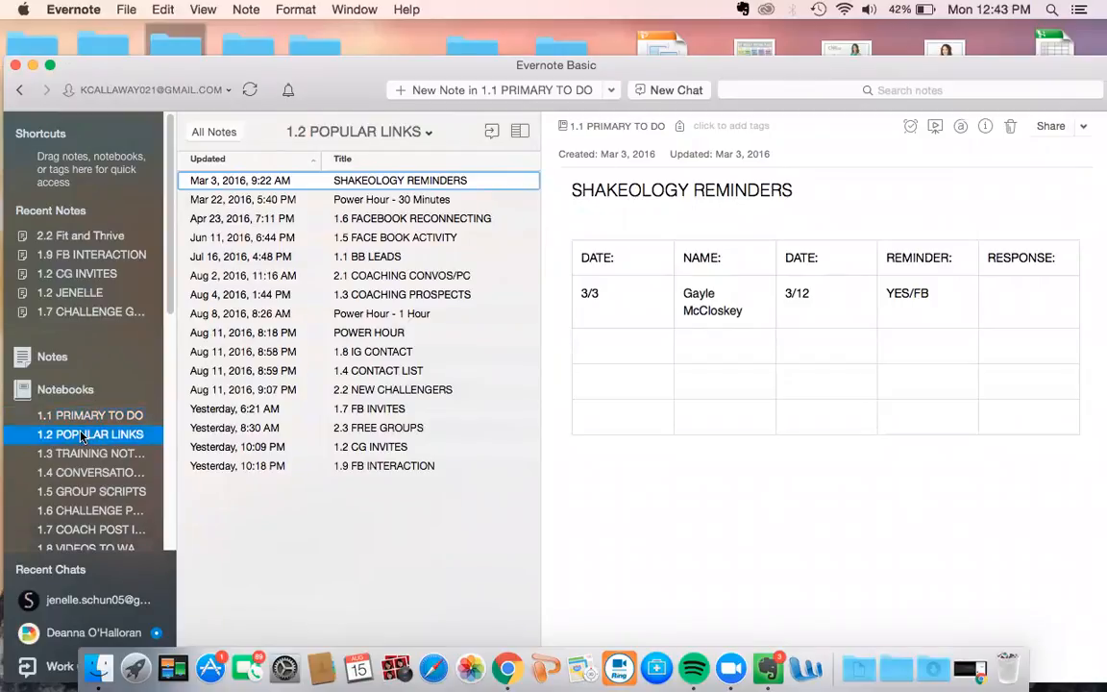
{"action": "left_click", "coordinate": [90, 414]}
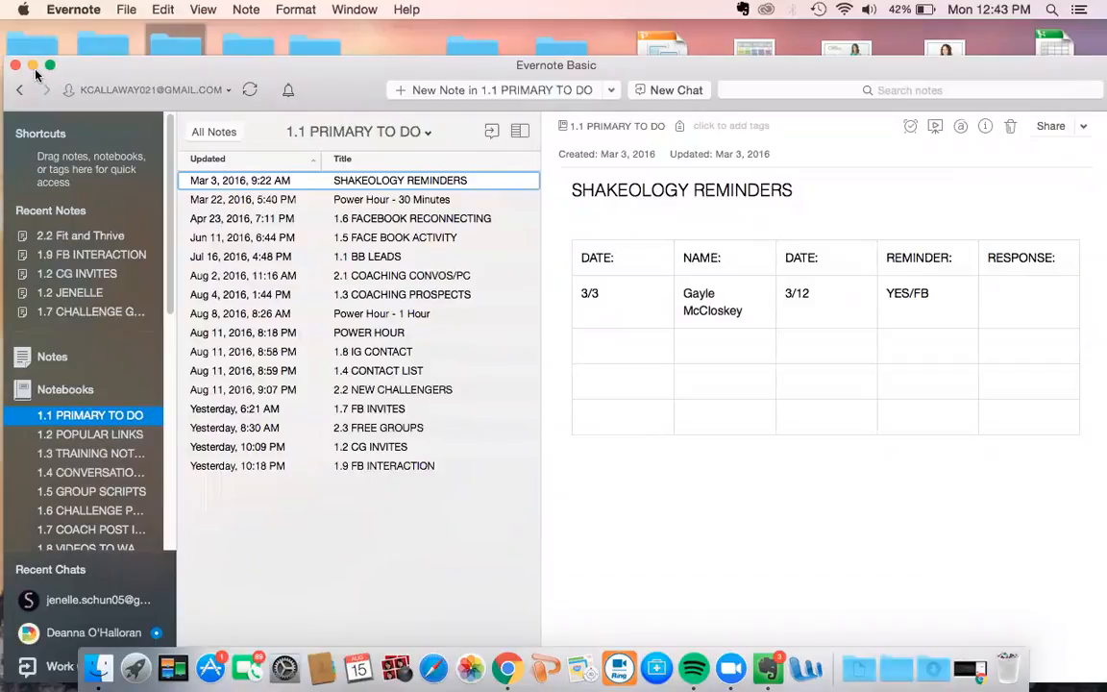
{"action": "left_click", "coordinate": [33, 64]}
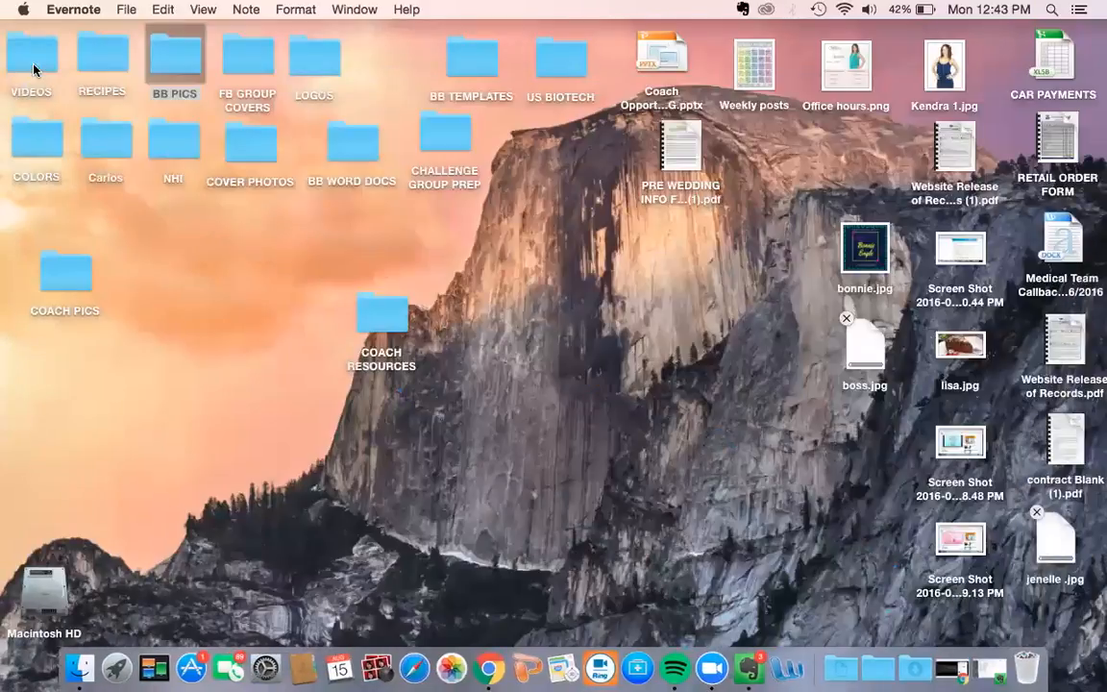
{"action": "mouse_move", "coordinate": [300, 250]}
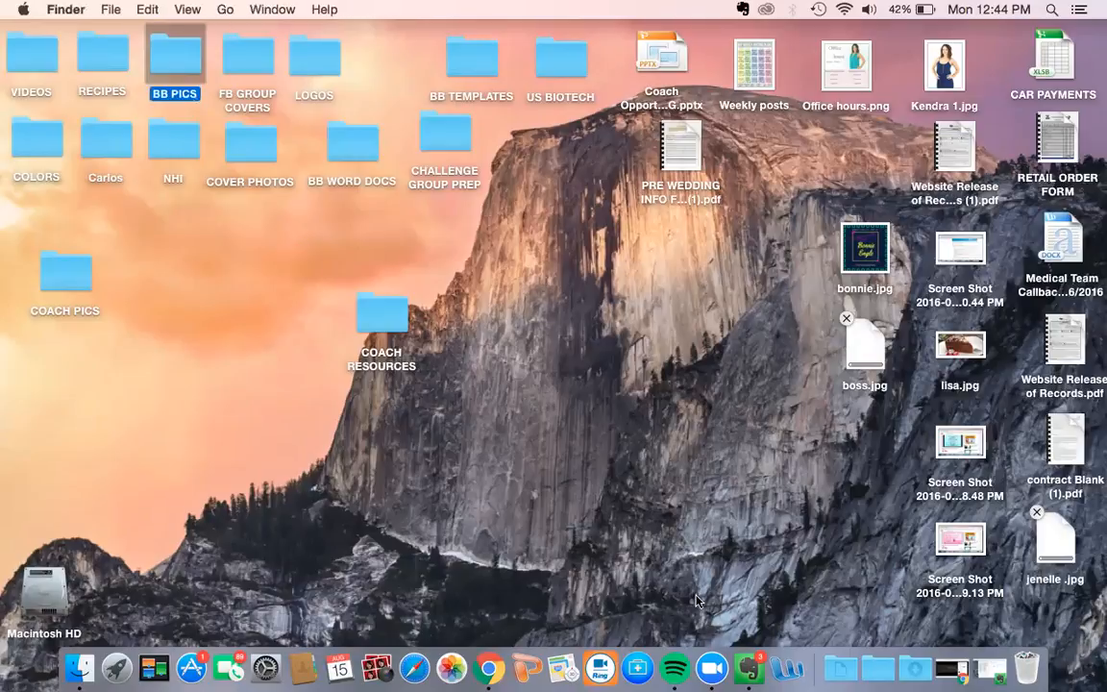
{"action": "left_click", "coordinate": [761, 667]}
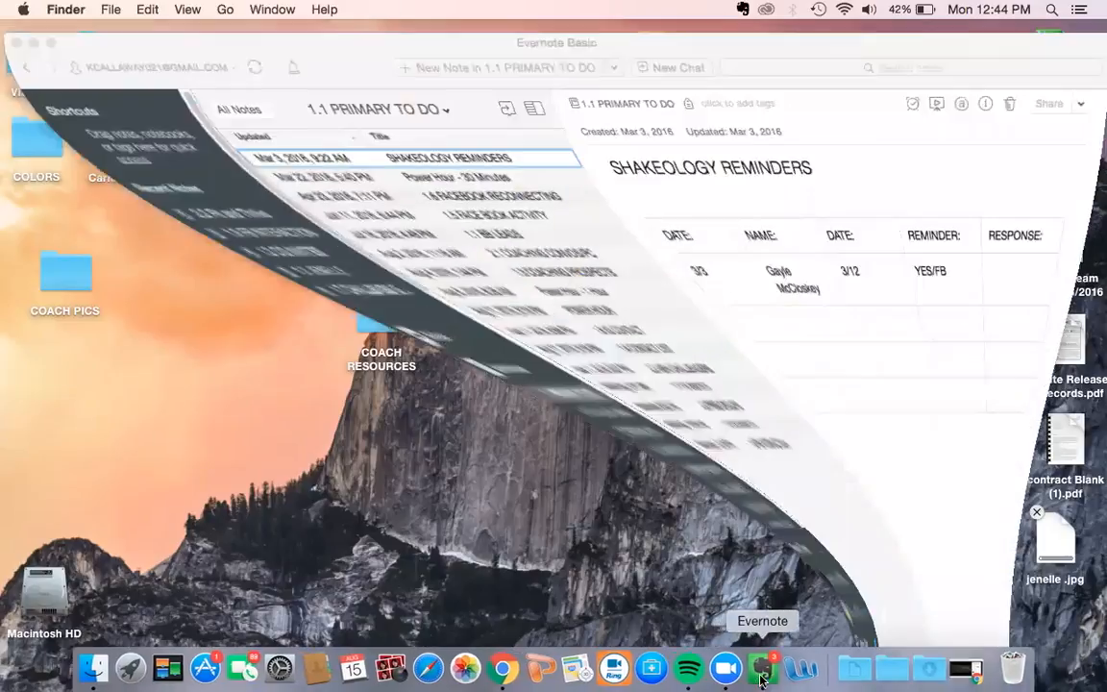
{"action": "left_click", "coordinate": [762, 666]}
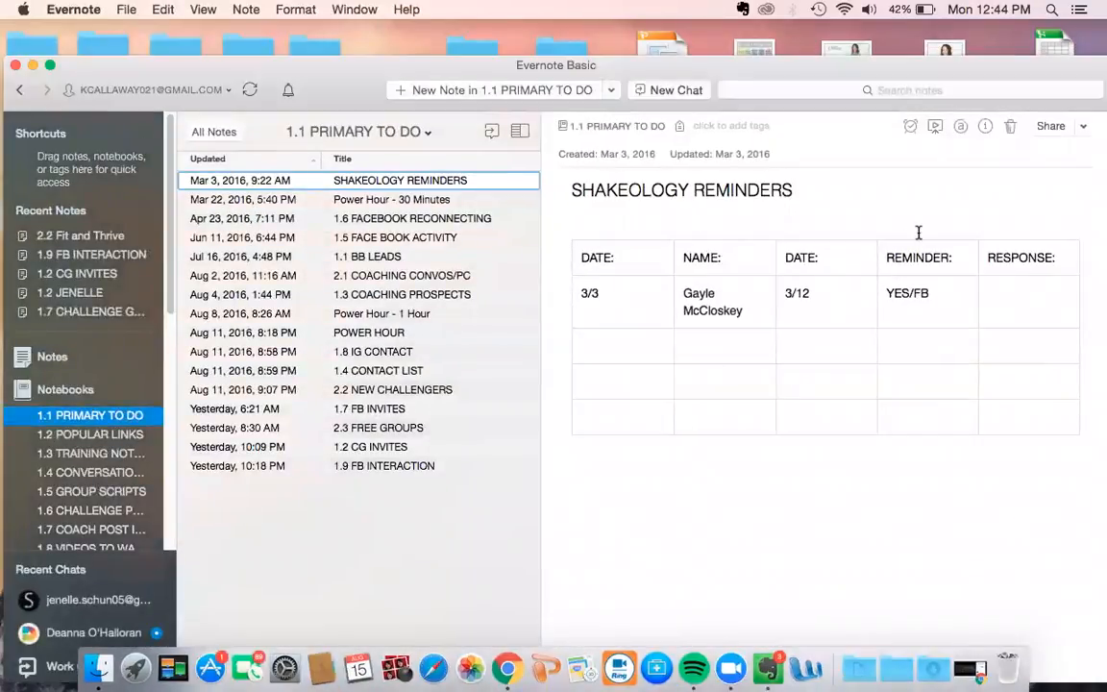
{"action": "mouse_move", "coordinate": [515, 423]}
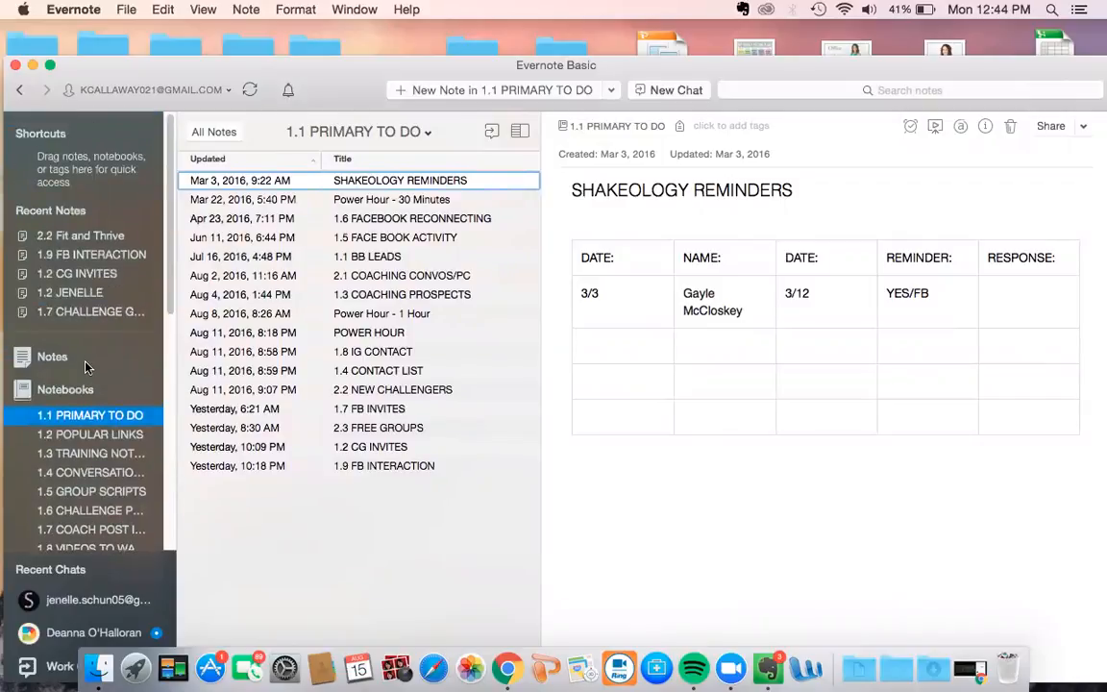
{"action": "scroll", "scroll_direction": "down", "scroll_amount": 3}
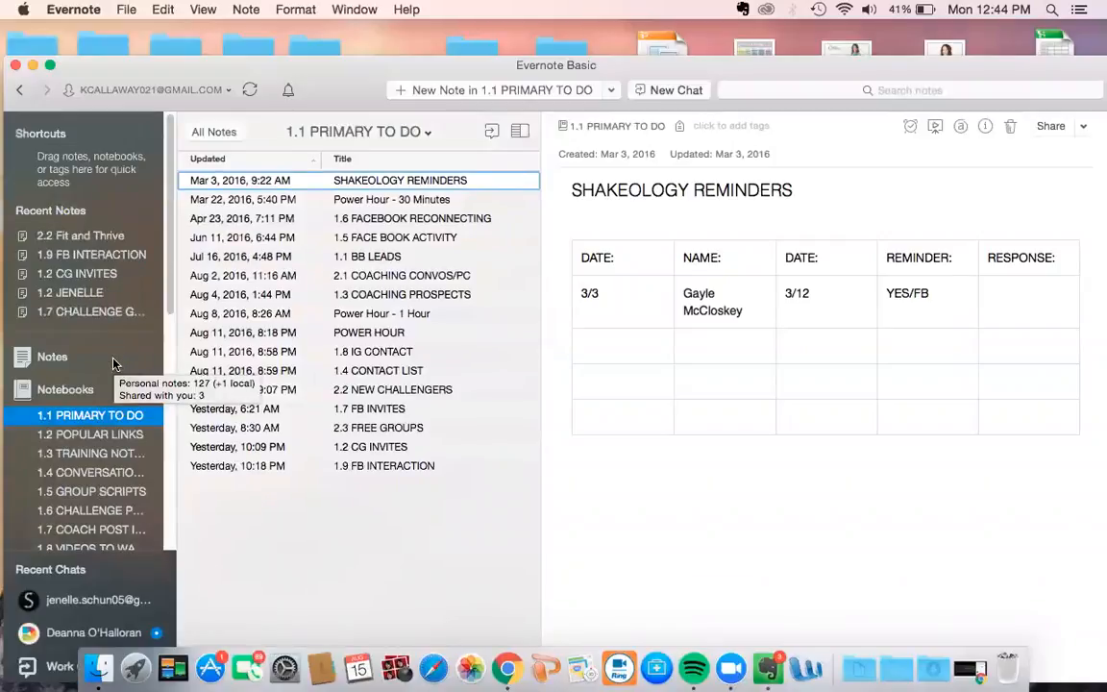
{"action": "mouse_move", "coordinate": [708, 632]}
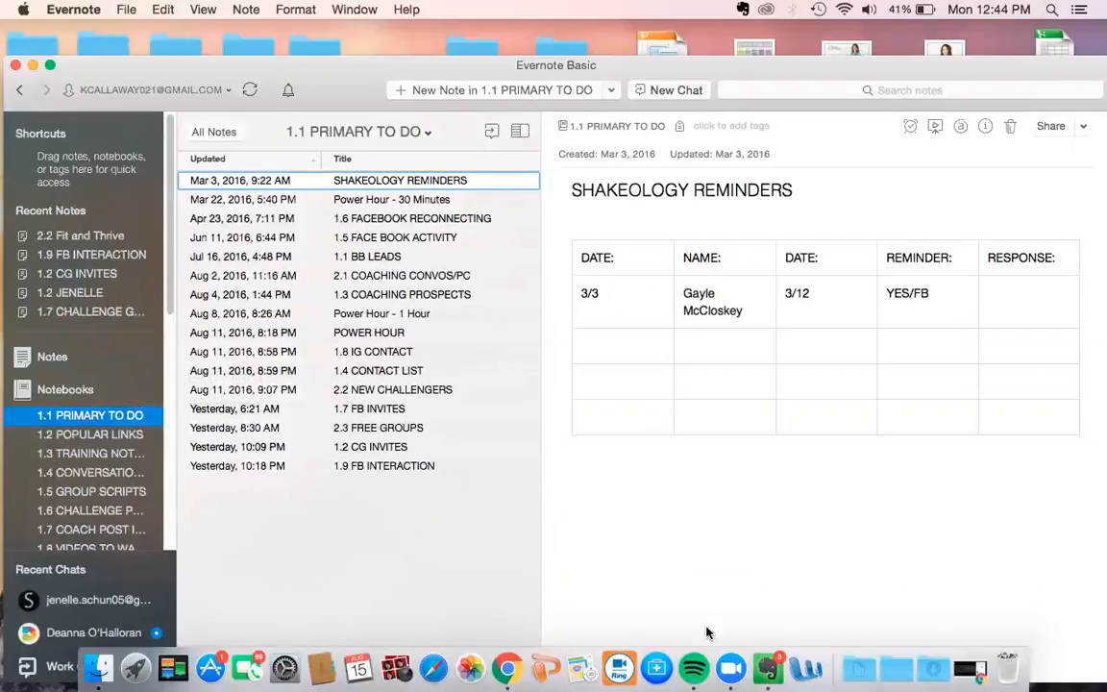
{"action": "mouse_move", "coordinate": [768, 666]}
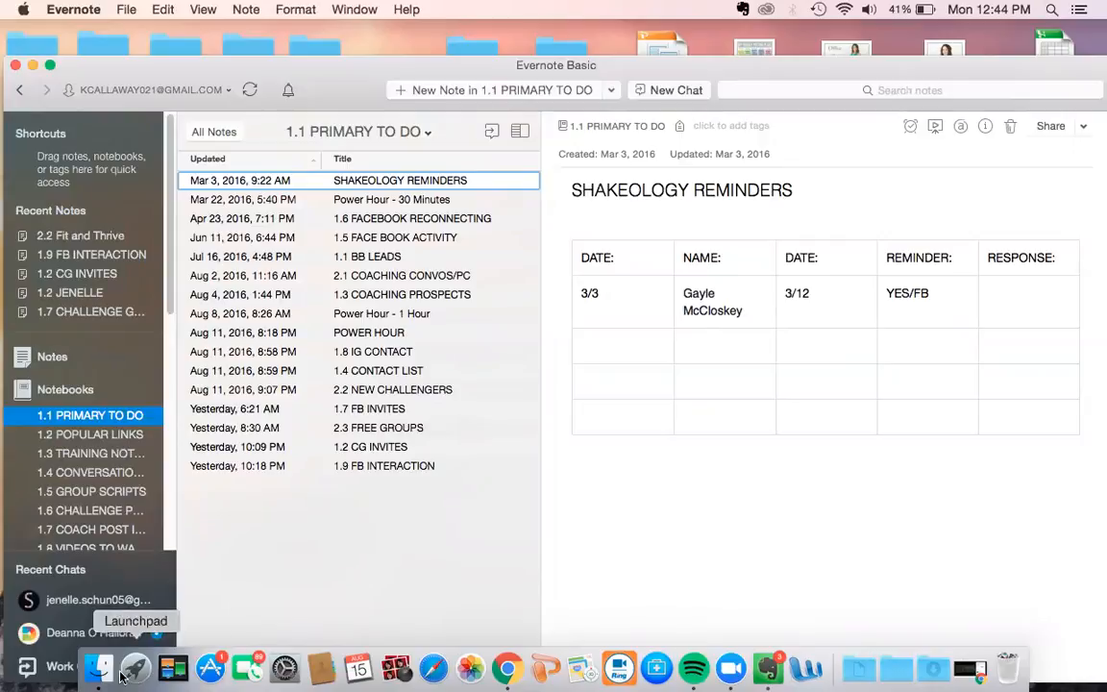
{"action": "mouse_move", "coordinate": [210, 666]}
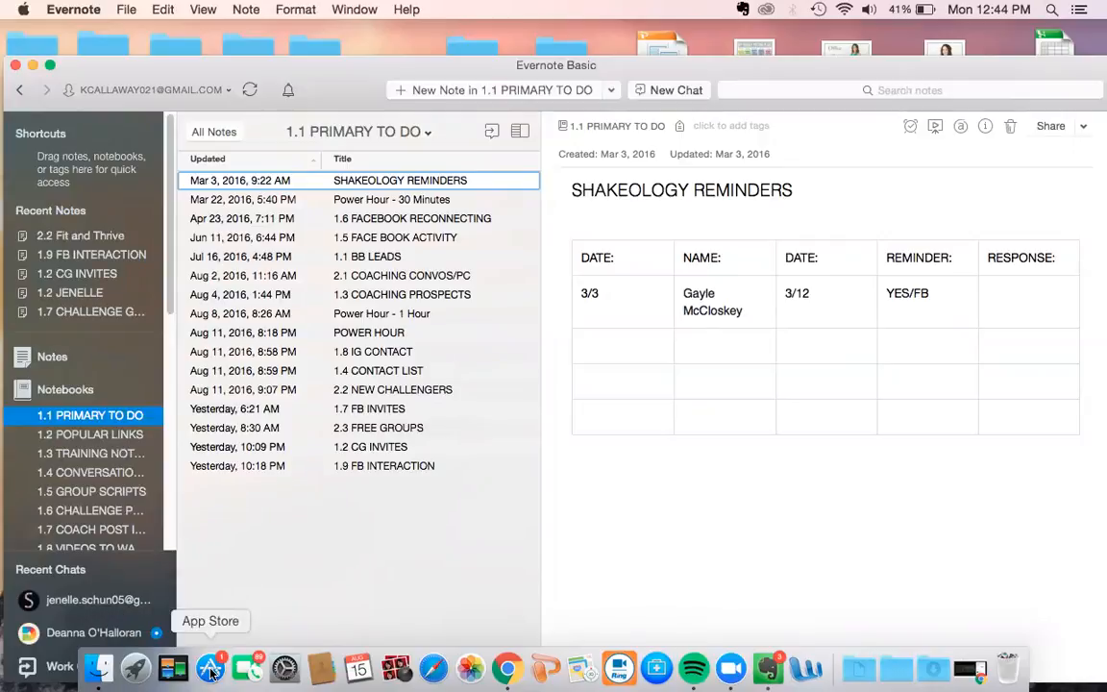
{"action": "mouse_move", "coordinate": [768, 667]}
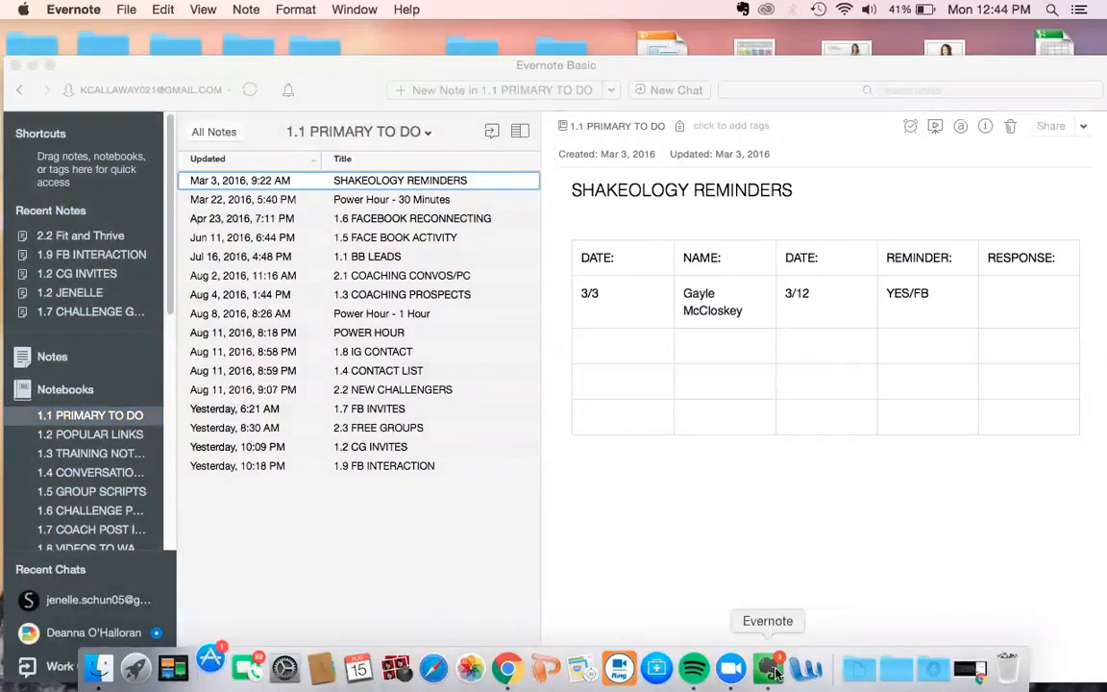
{"action": "mouse_move", "coordinate": [813, 570]}
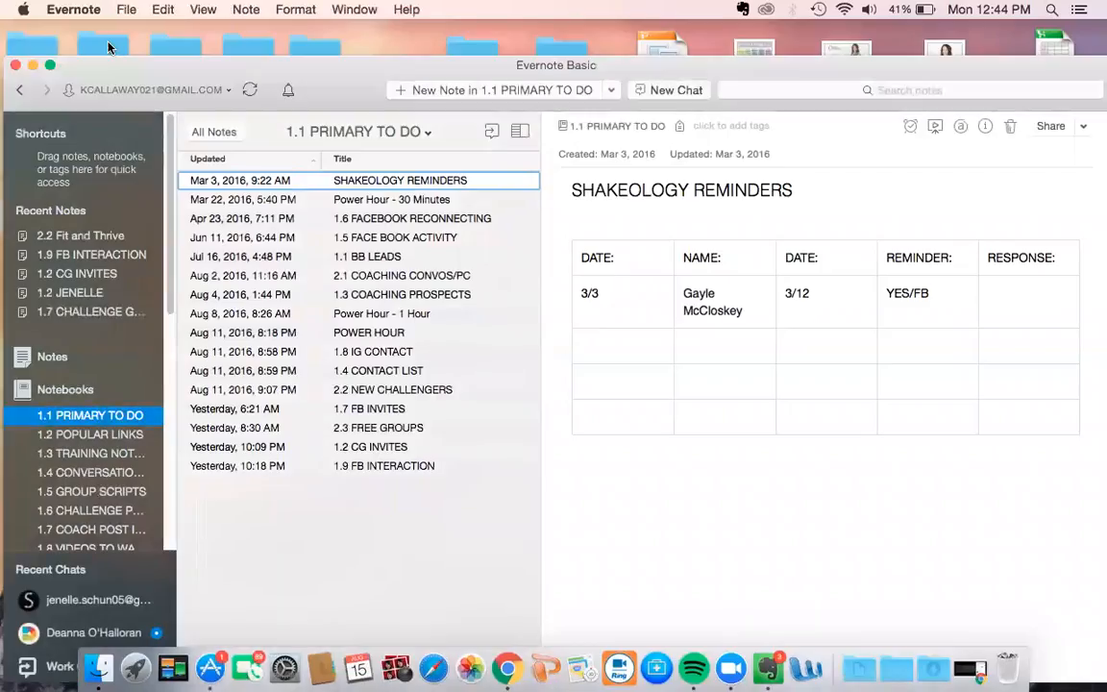
{"action": "mouse_move", "coordinate": [581, 667]}
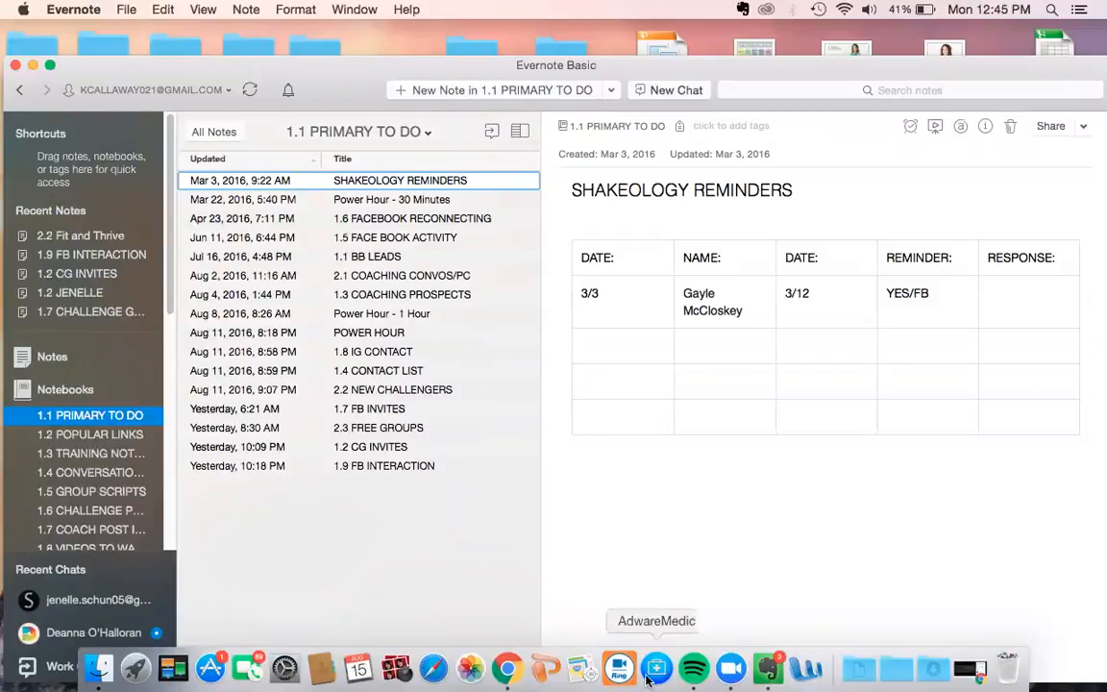
{"action": "mouse_move", "coordinate": [767, 666]}
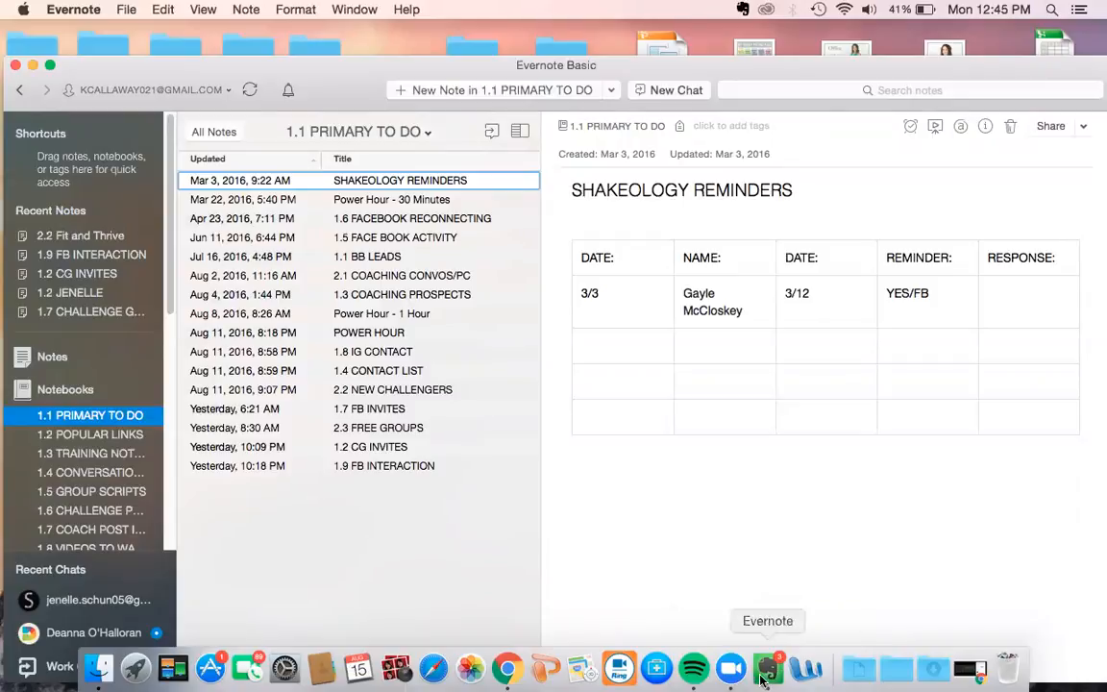
{"action": "mouse_move", "coordinate": [795, 680]}
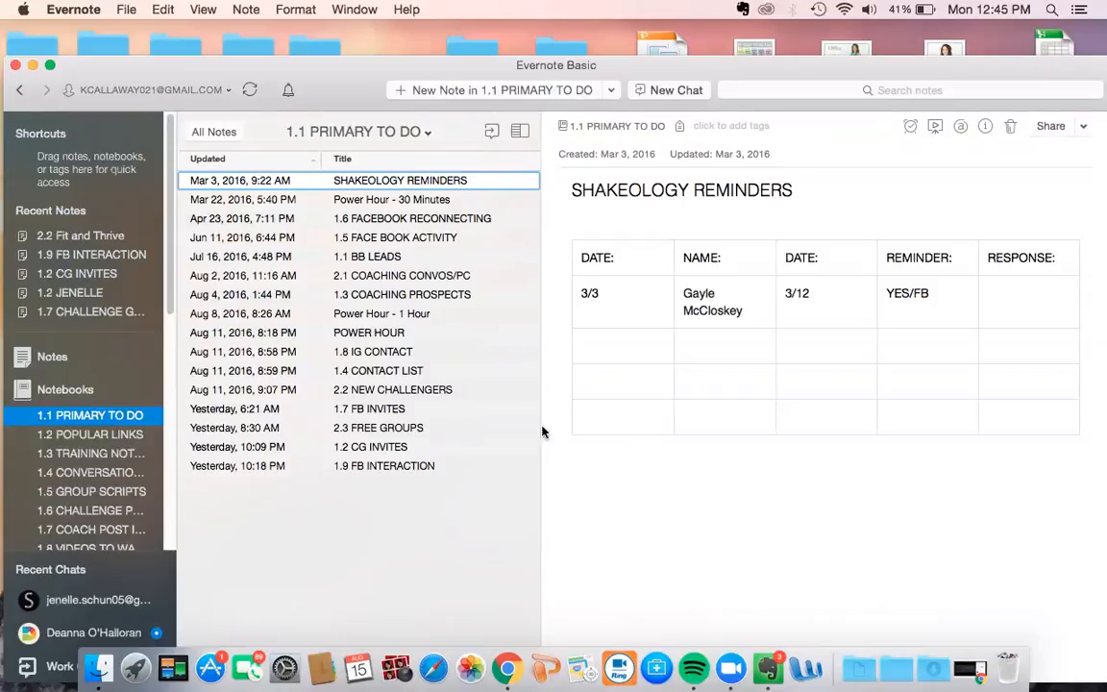
{"action": "mouse_move", "coordinate": [278, 431]}
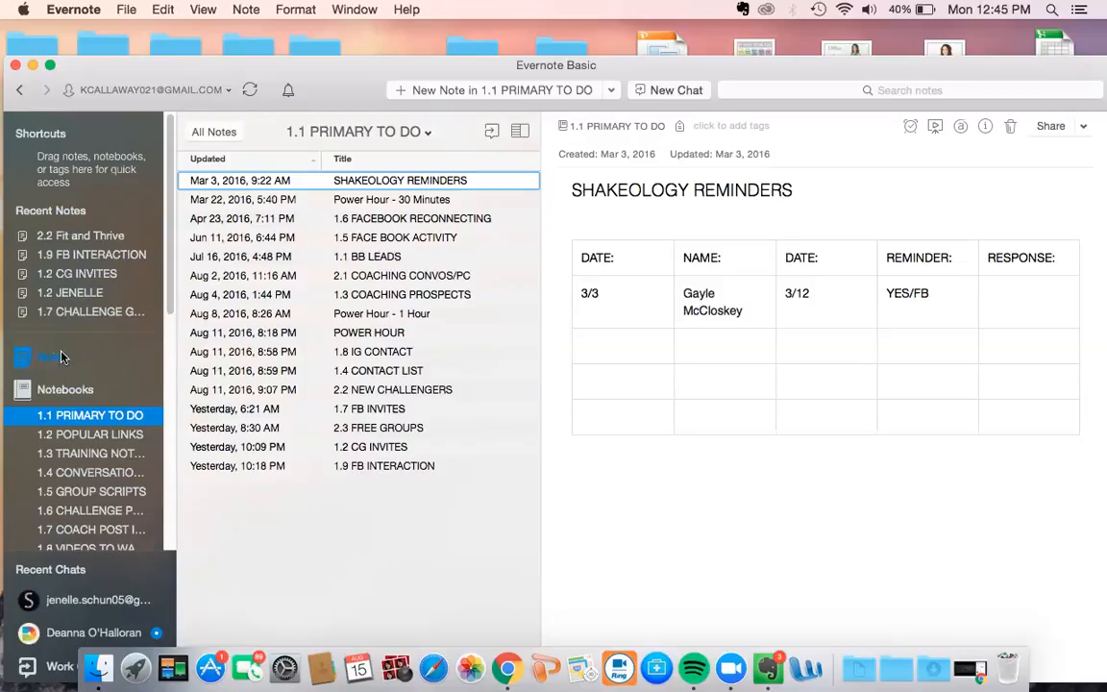
Go from All Notes to the notebooks overview and add a new notebook
{"action": "left_click", "coordinate": [52, 356]}
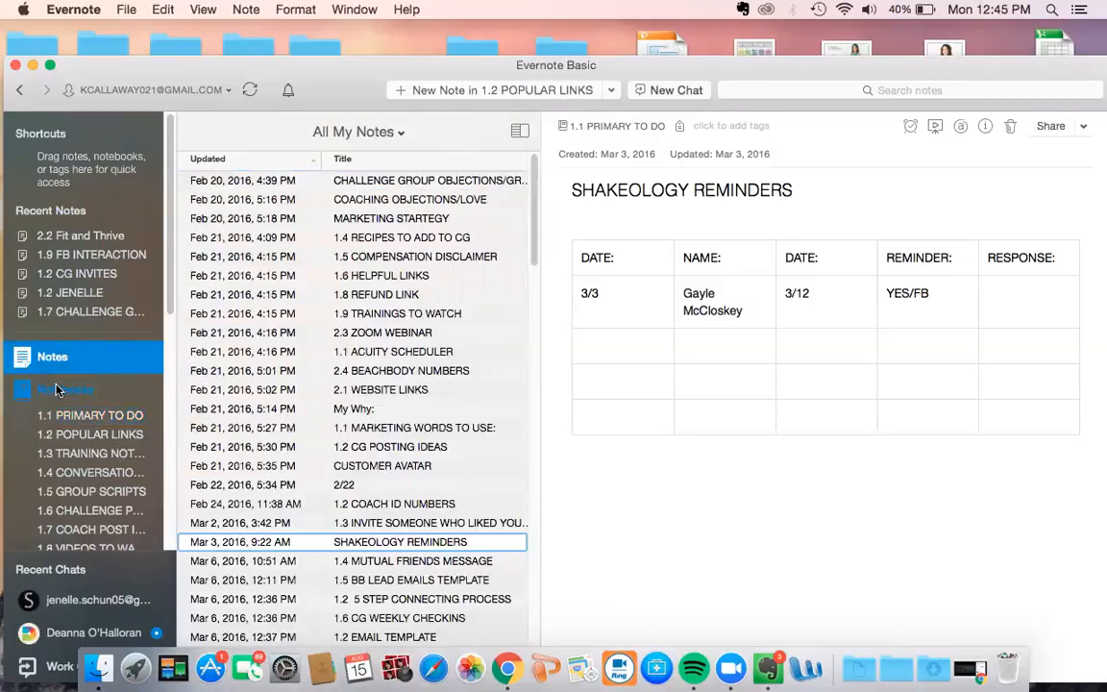
{"action": "left_click", "coordinate": [66, 389]}
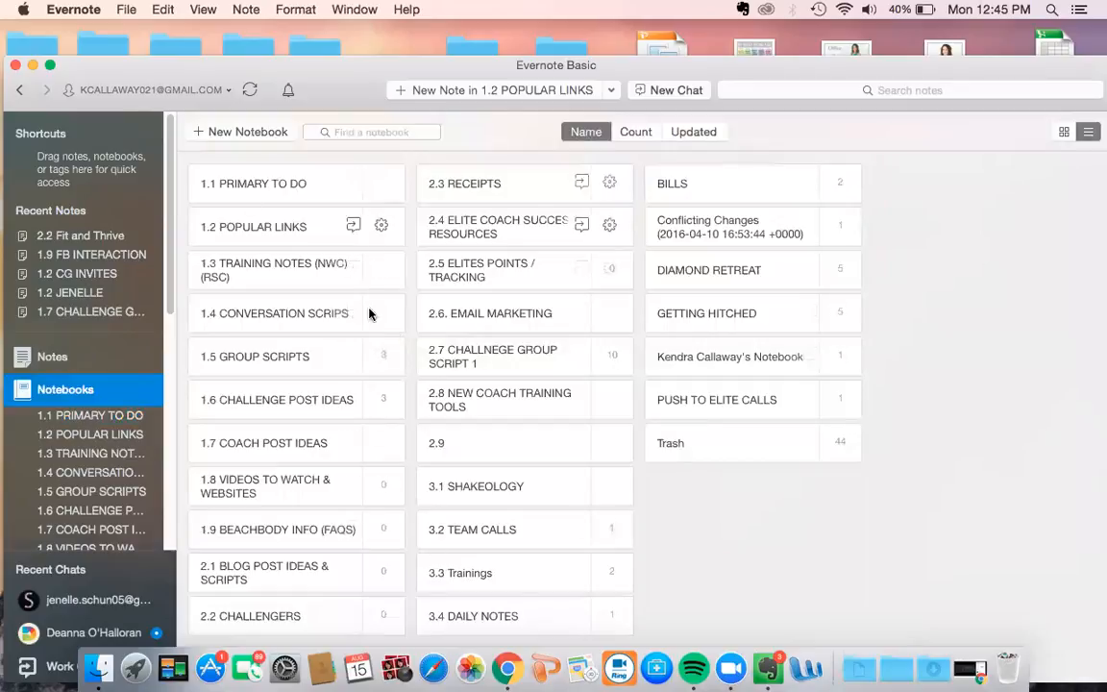
{"action": "mouse_move", "coordinate": [351, 375]}
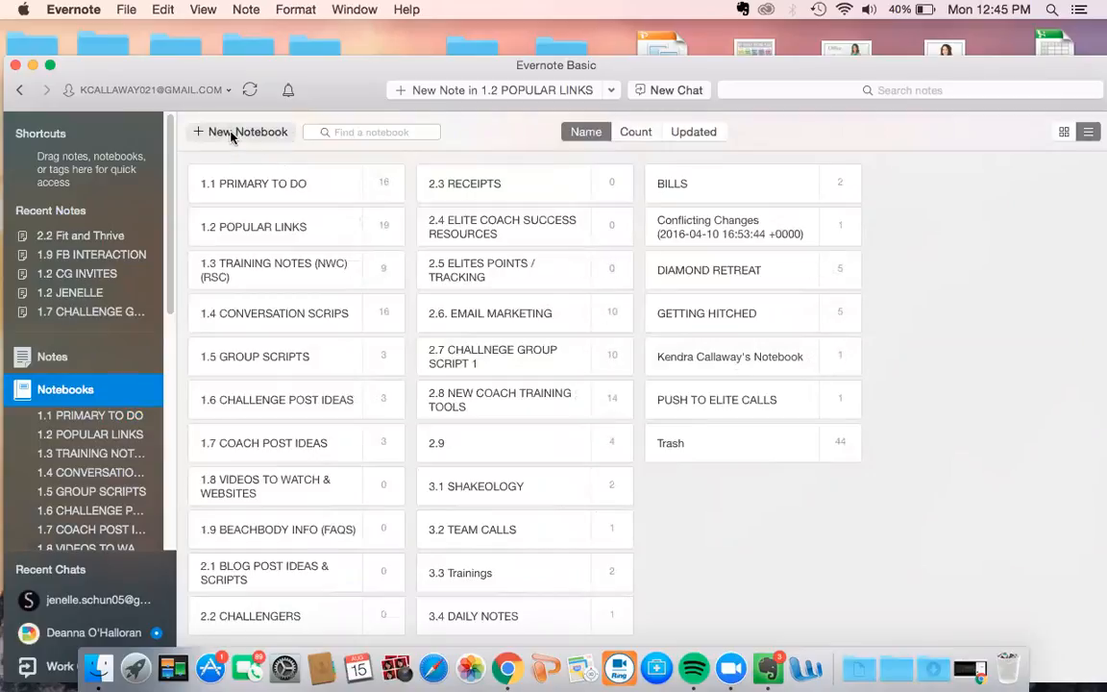
{"action": "left_click", "coordinate": [240, 131]}
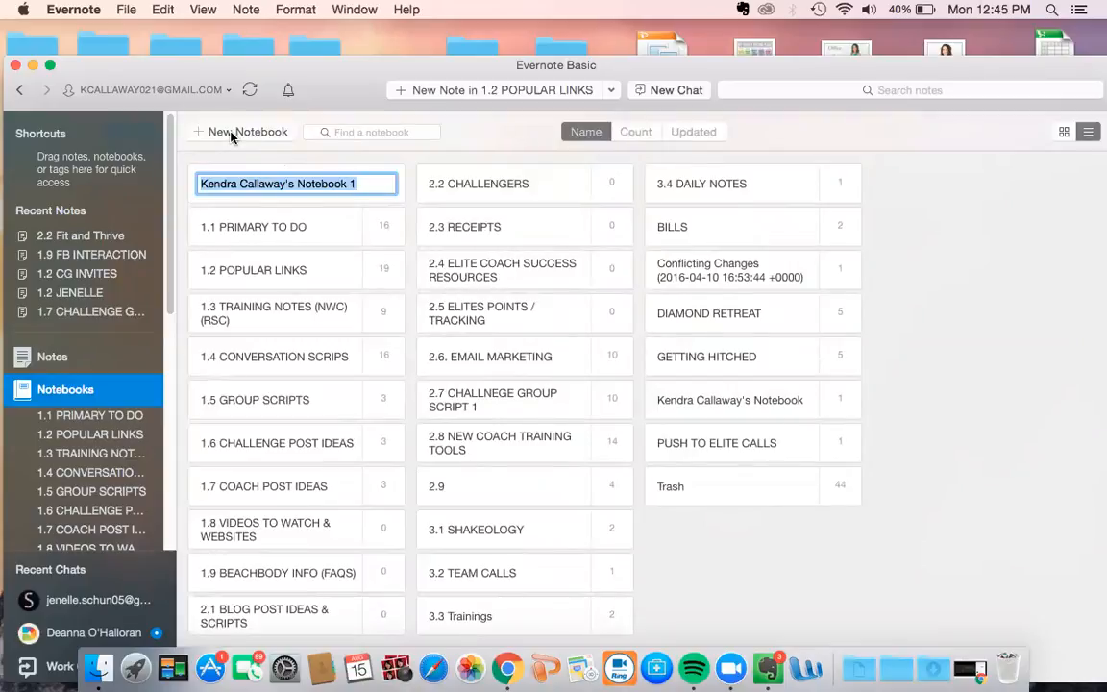
Name the new notebook 'CONTACT LIST' and open it from the list
{"action": "type", "text": "Co"}
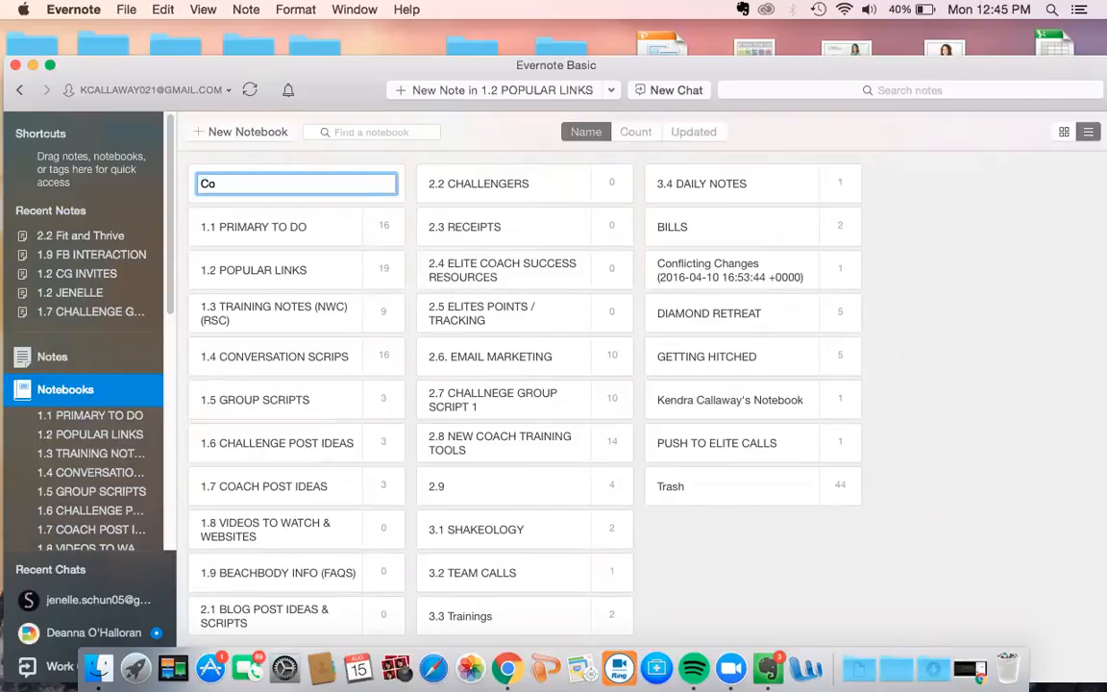
{"action": "type", "text": "CONTACT LI"}
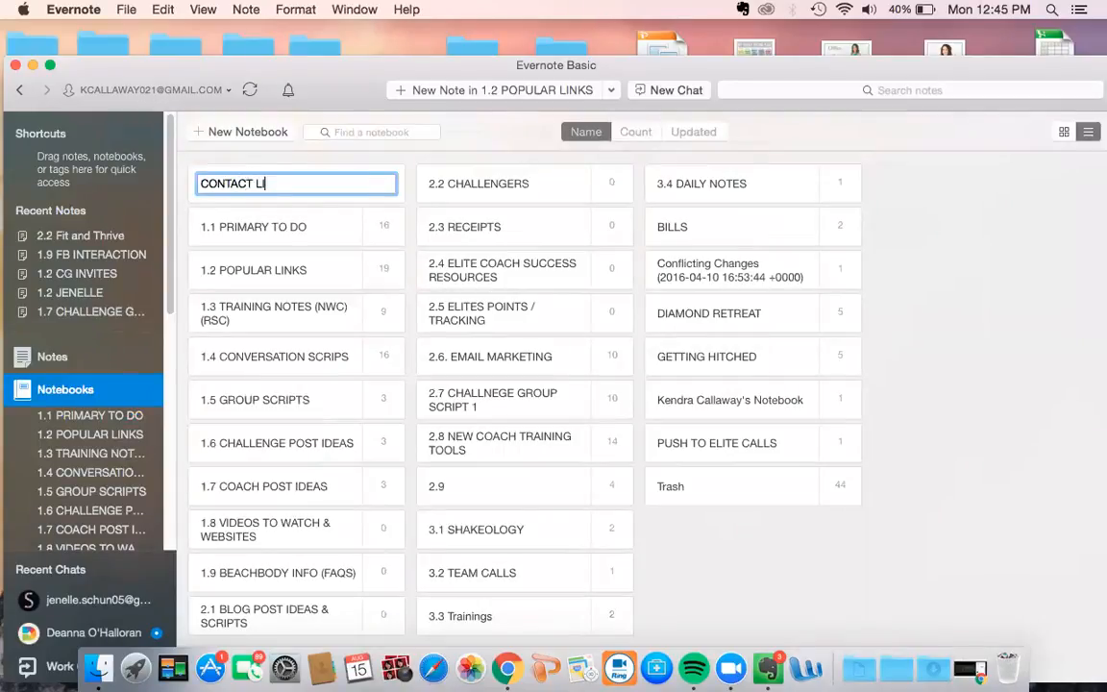
{"action": "type", "text": "ST"}
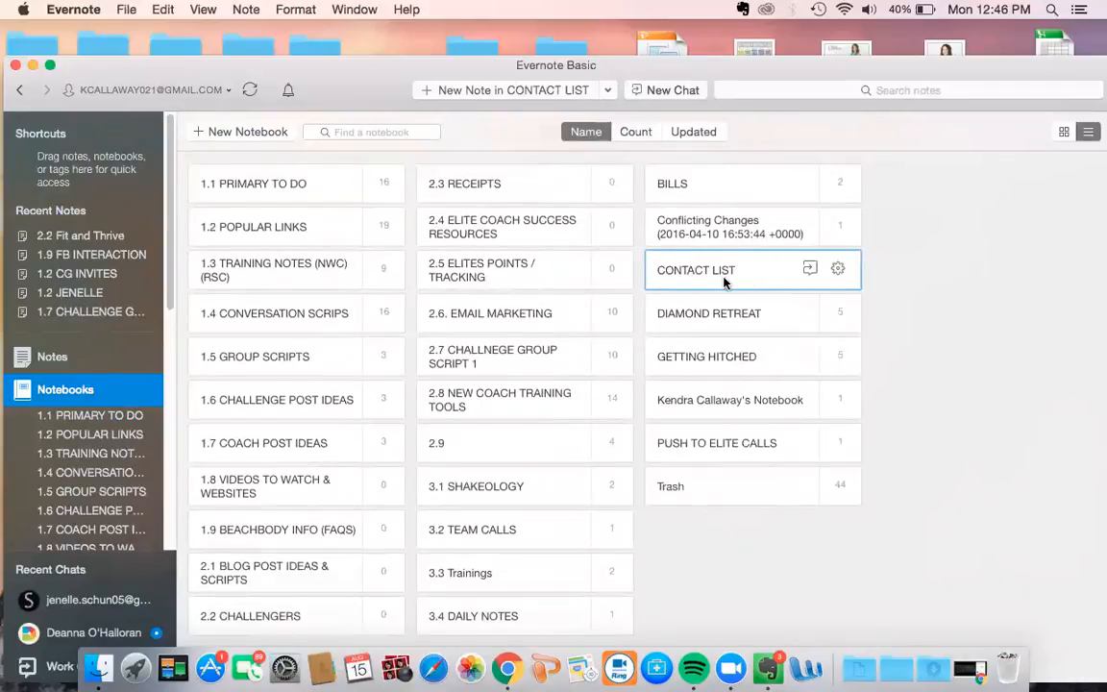
{"action": "double_click", "coordinate": [695, 270]}
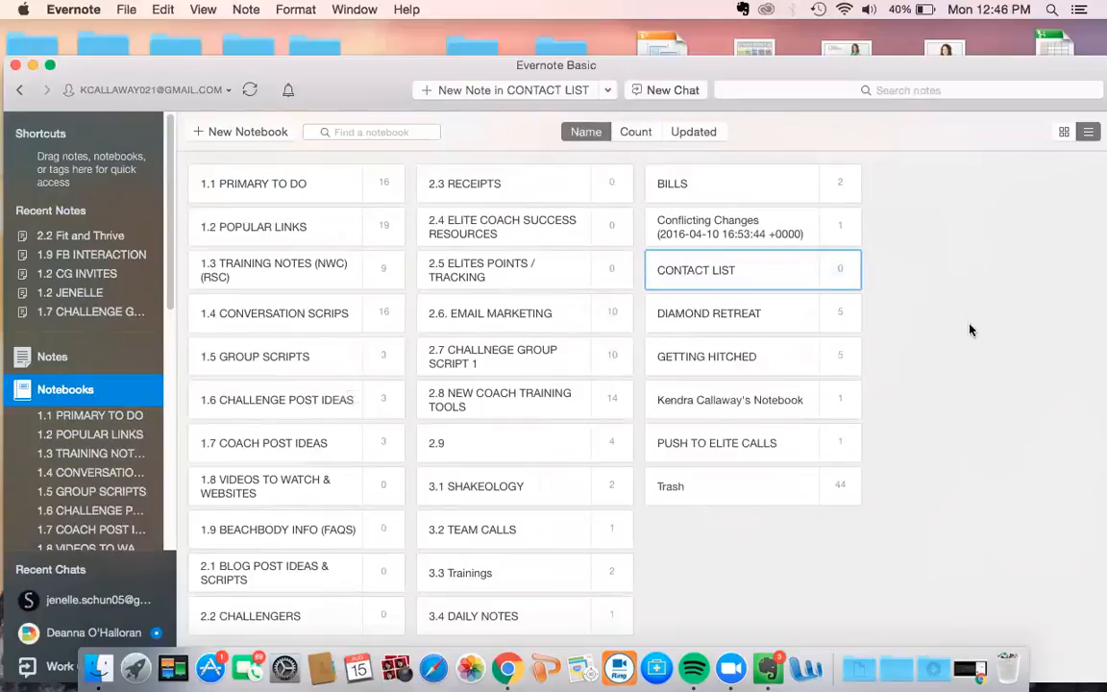
{"action": "mouse_move", "coordinate": [884, 289]}
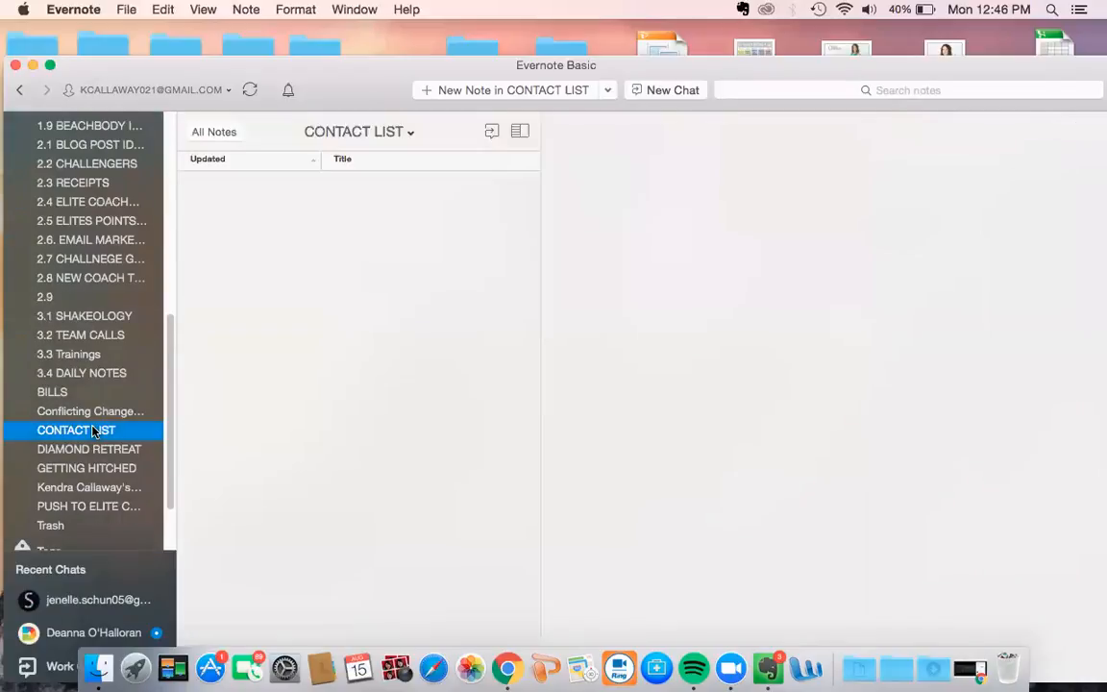
{"action": "mouse_move", "coordinate": [499, 277]}
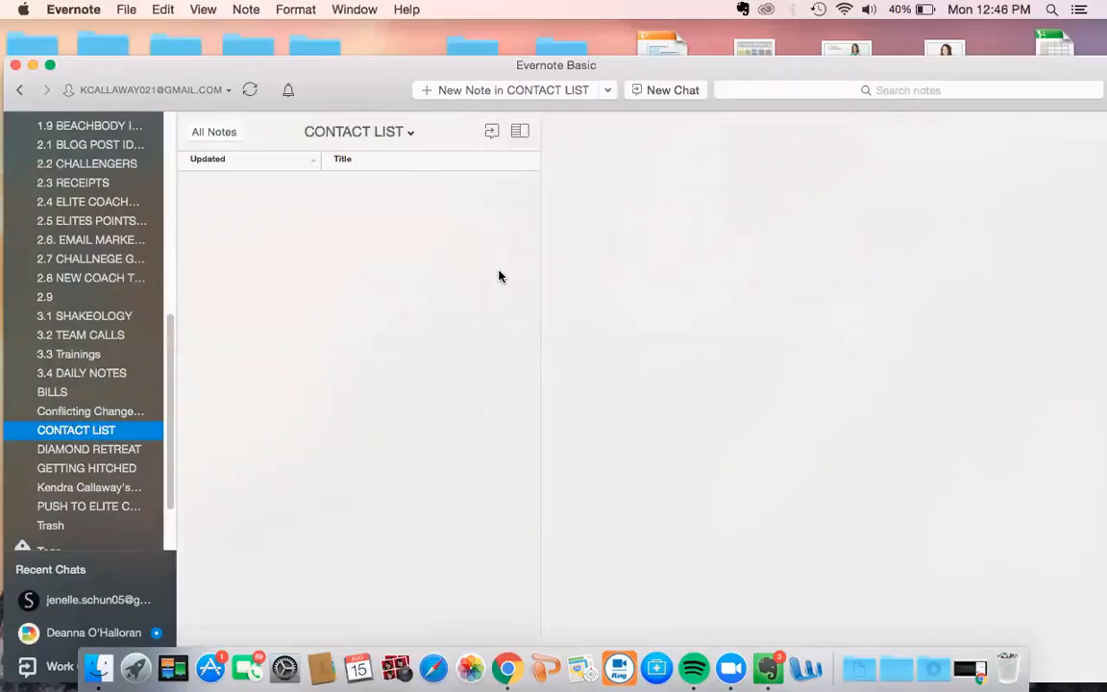
{"action": "mouse_move", "coordinate": [451, 101]}
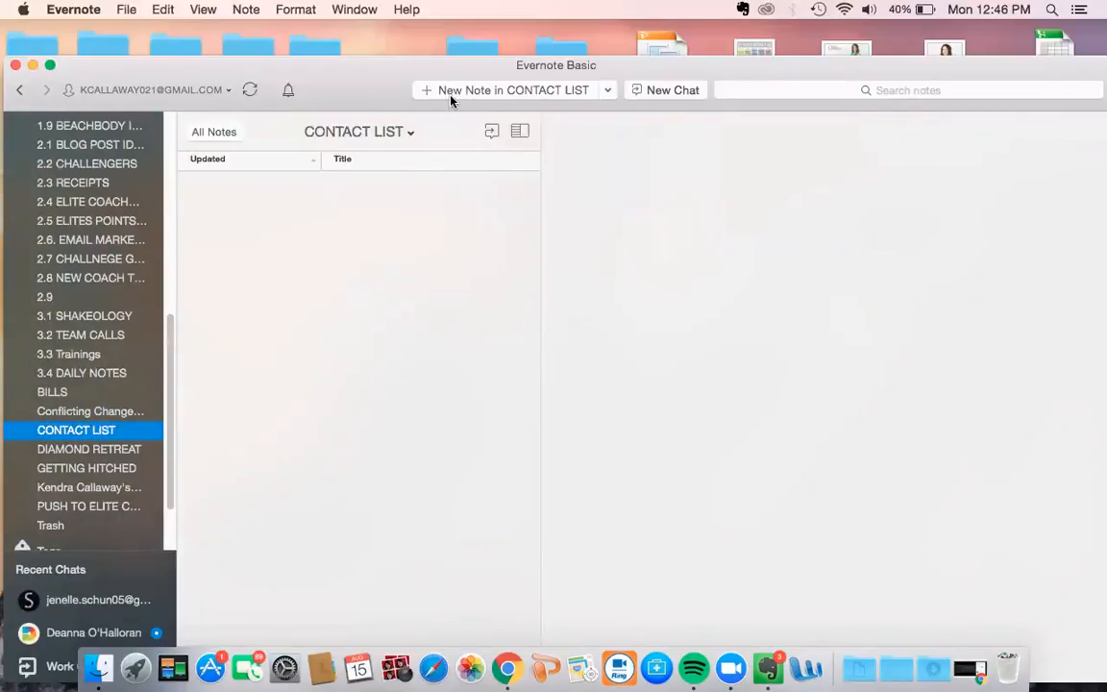
Create a new note in the CONTACT LIST notebook titled 'CONTACT LIST'
{"action": "left_click", "coordinate": [512, 89]}
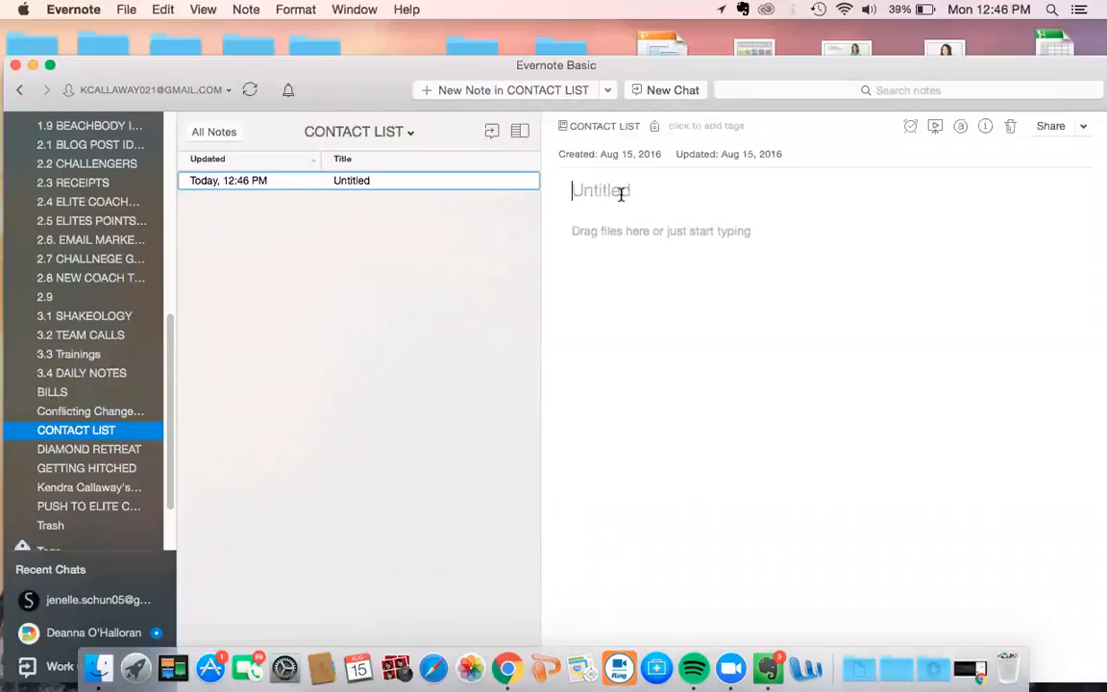
{"action": "type", "text": "C"}
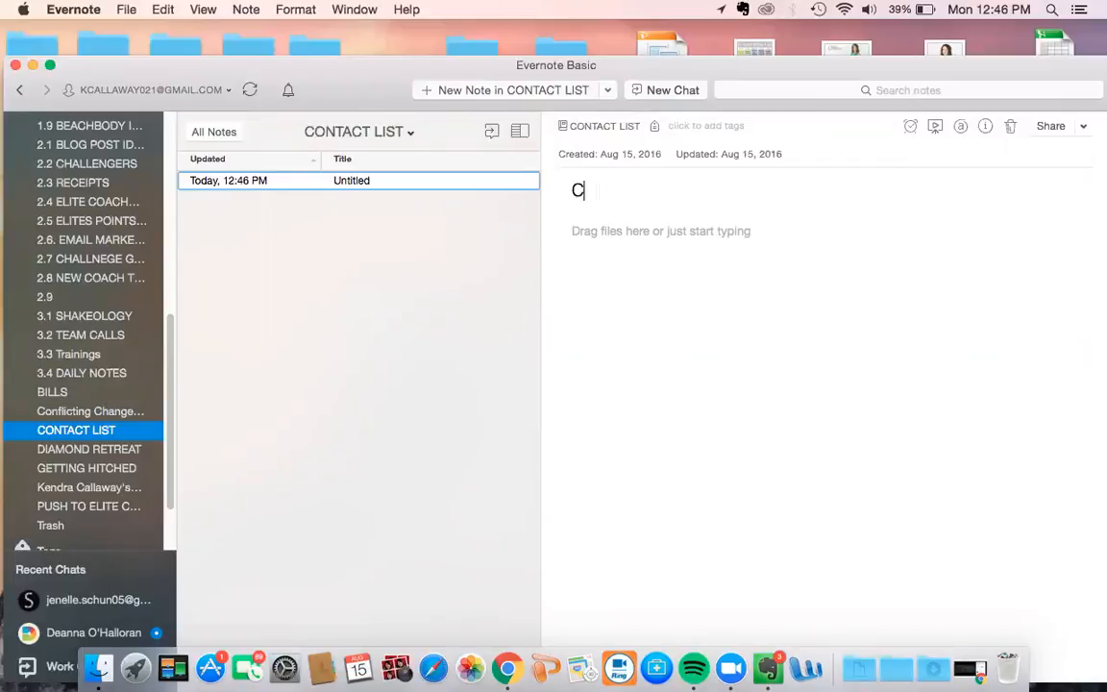
{"action": "type", "text": "ONTACT LIST"}
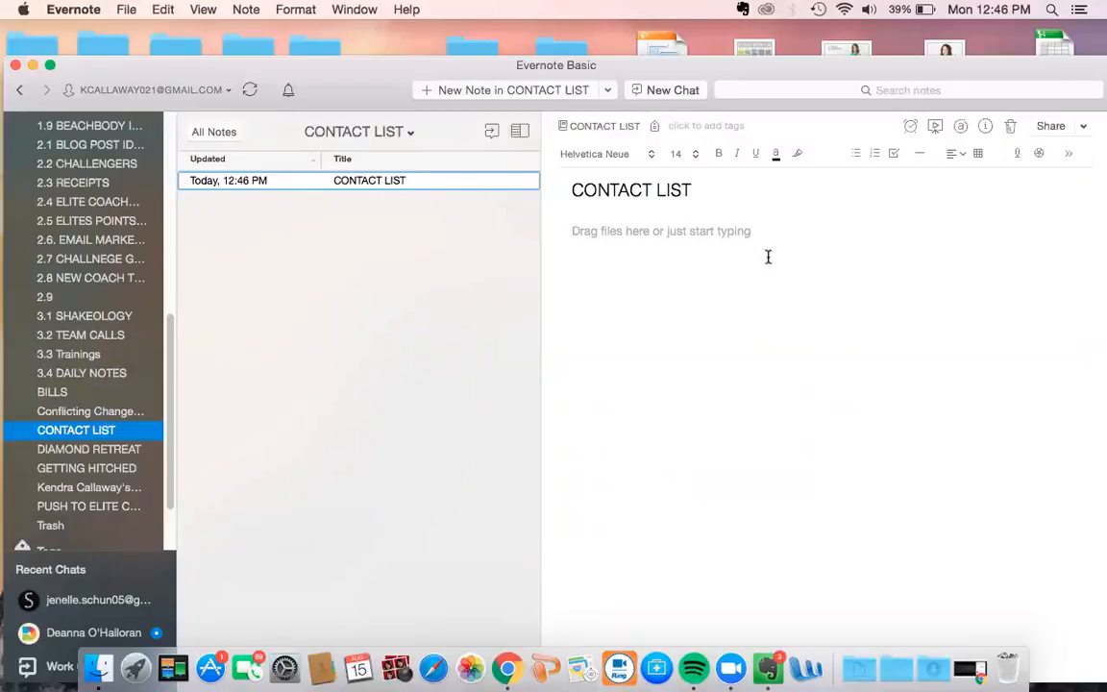
{"action": "left_click", "coordinate": [874, 154]}
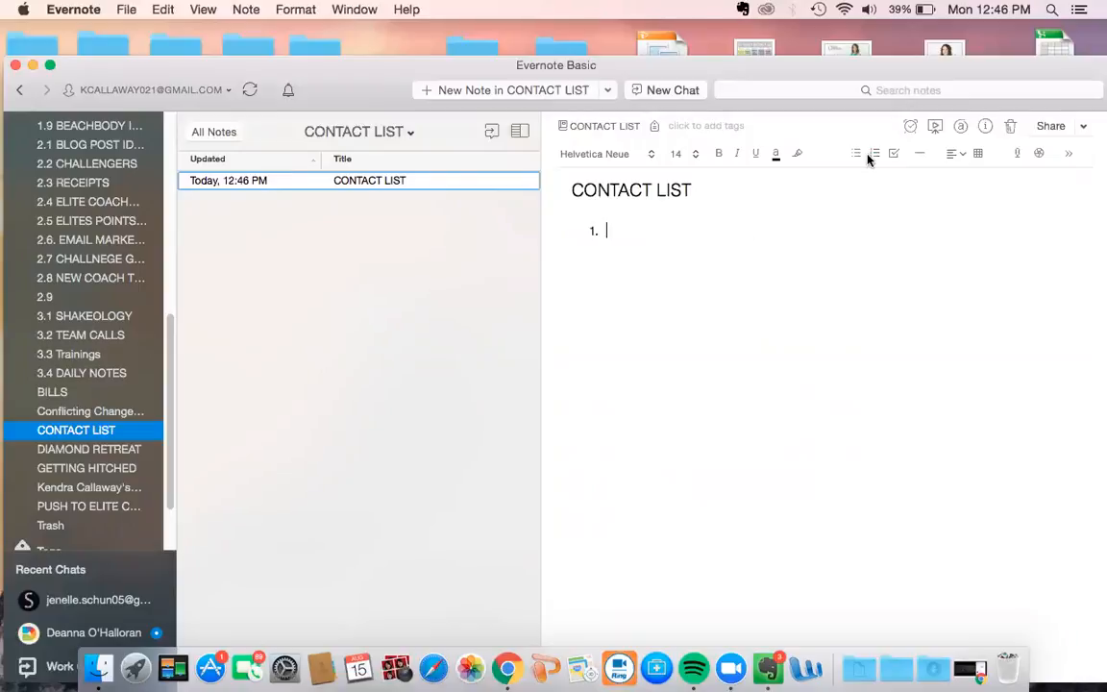
{"action": "left_click", "coordinate": [874, 154]}
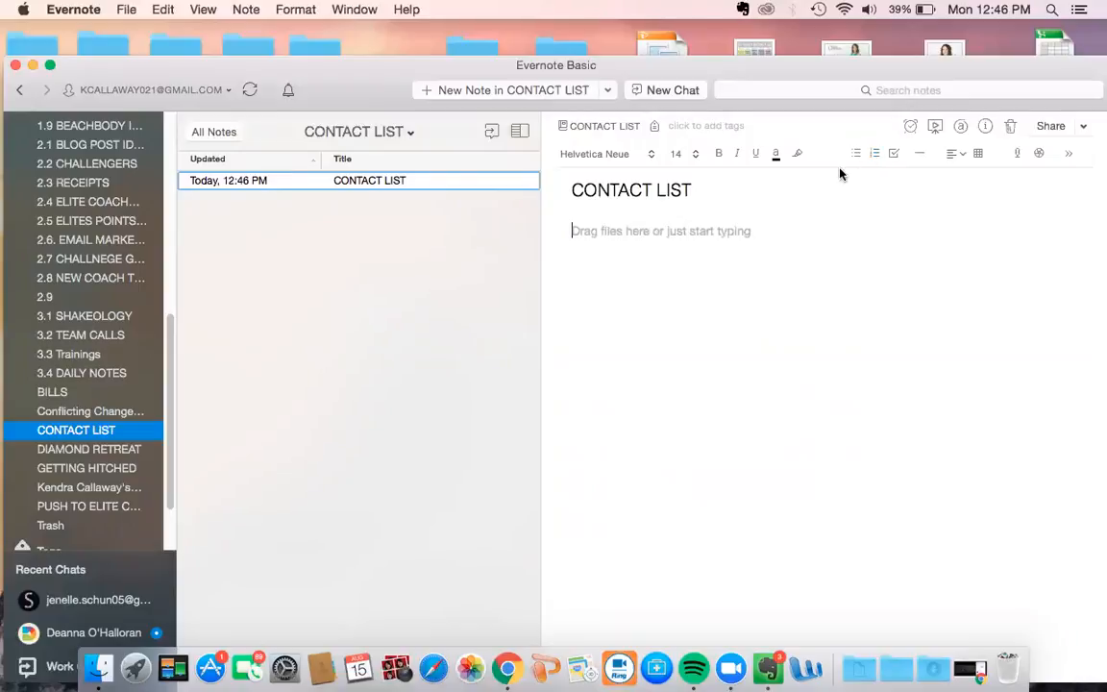
{"action": "left_click", "coordinate": [875, 153]}
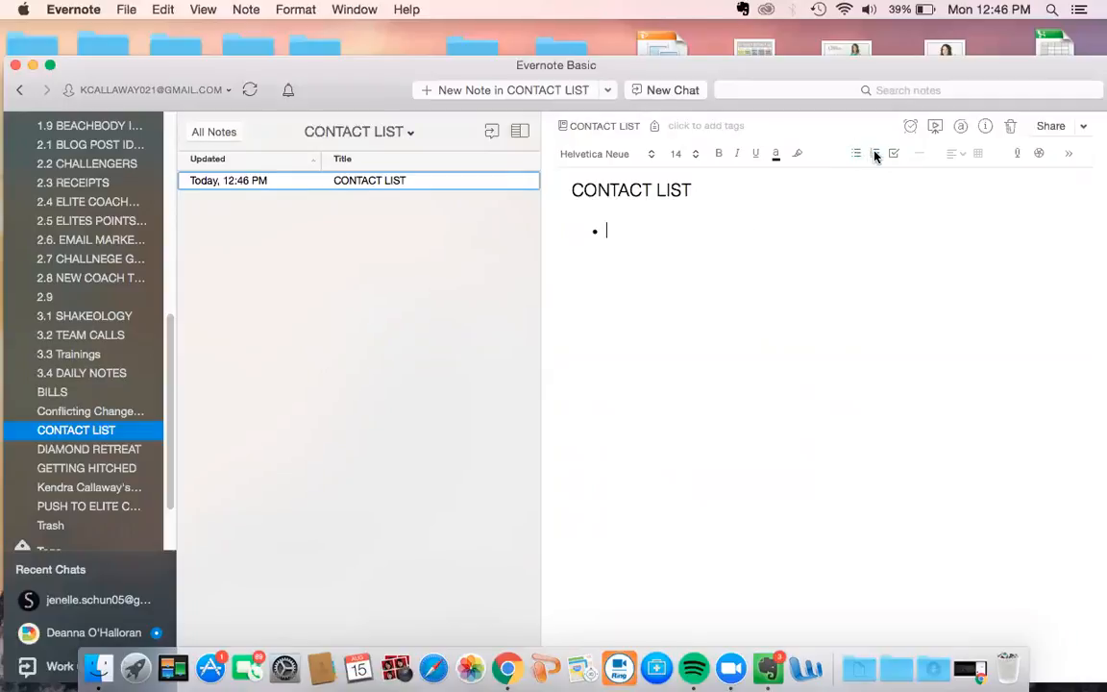
{"action": "left_click", "coordinate": [875, 153]}
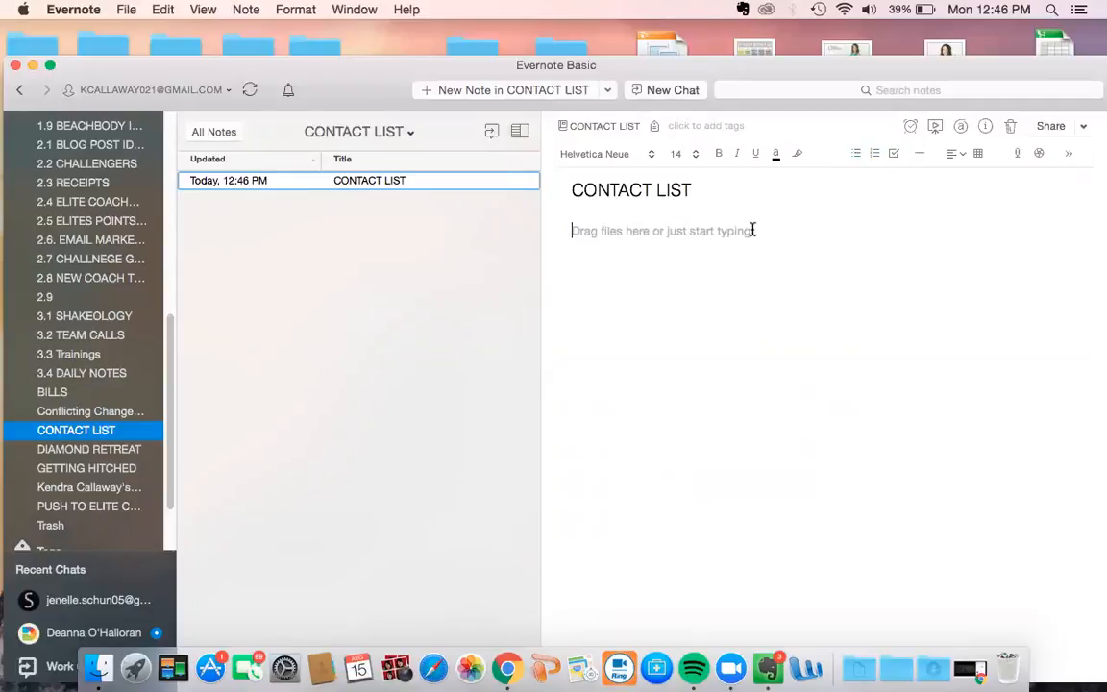
Insert a four-column table into the note and type 'Frank' in the first cell
{"action": "left_click", "coordinate": [978, 153]}
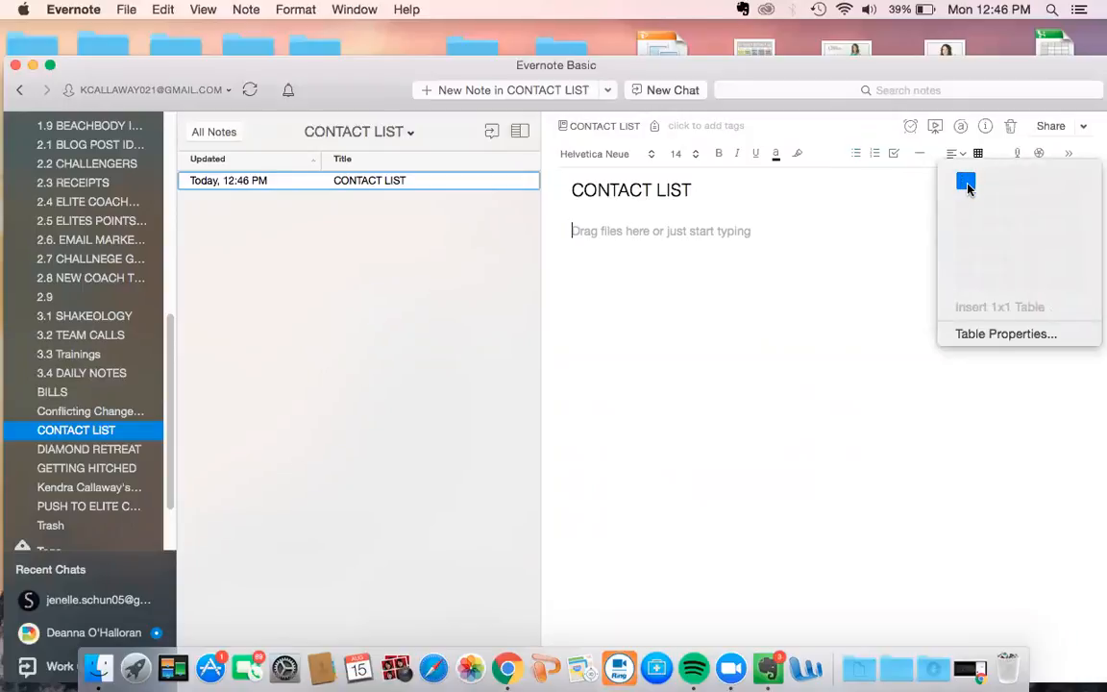
{"action": "mouse_move", "coordinate": [1006, 182]}
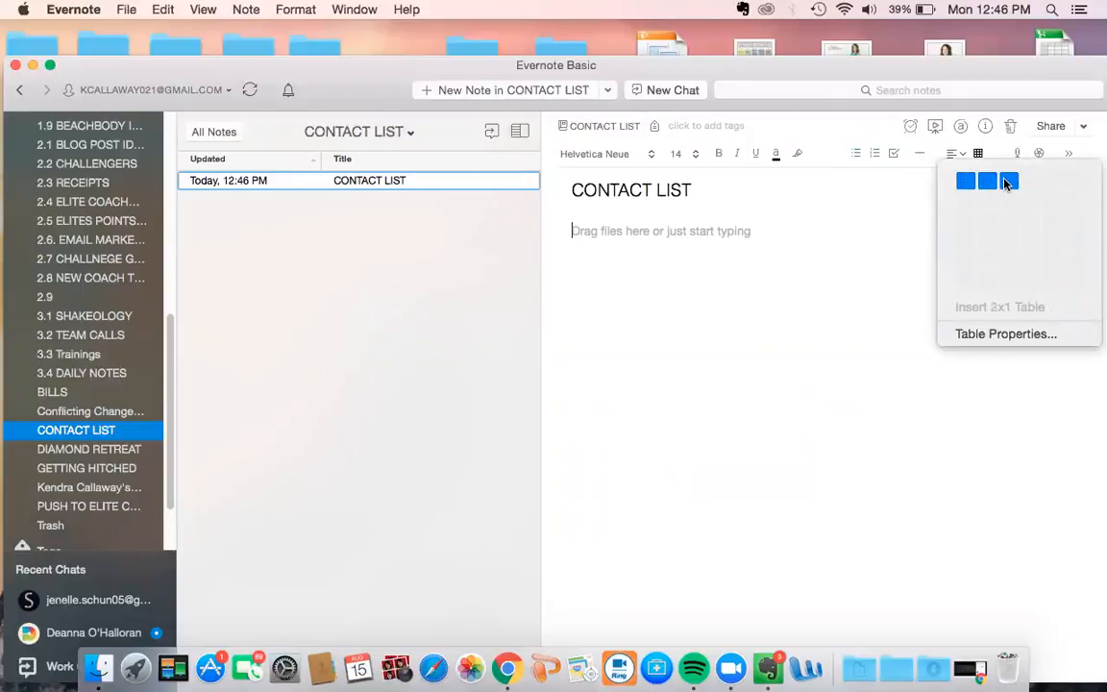
{"action": "mouse_move", "coordinate": [1028, 182]}
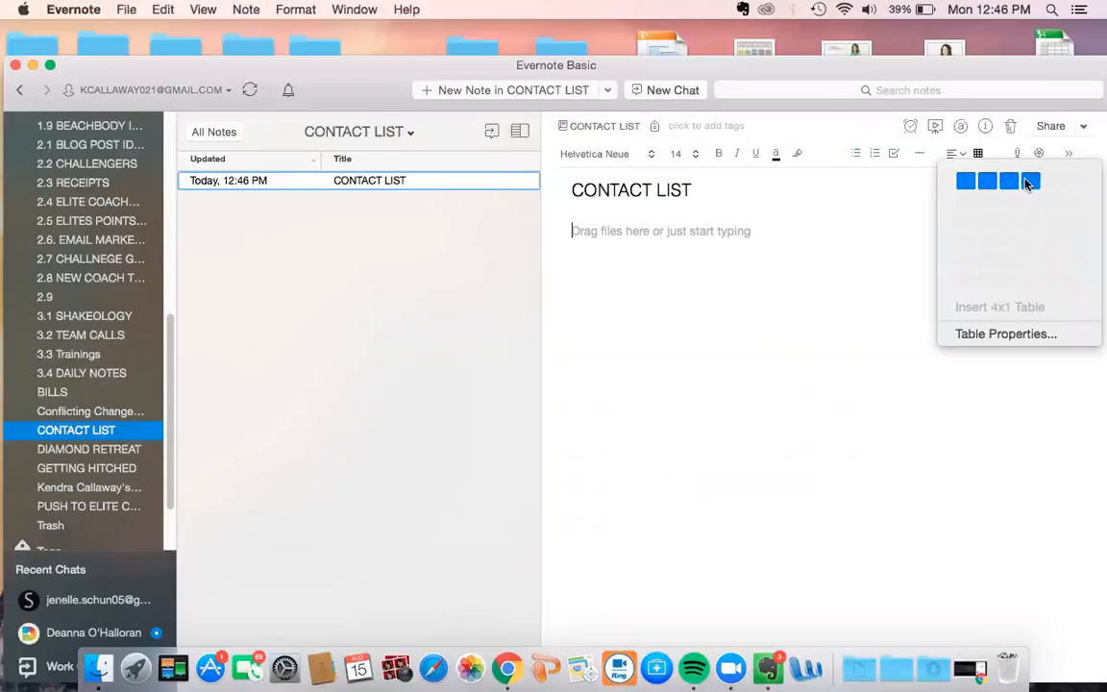
{"action": "left_click", "coordinate": [1029, 181]}
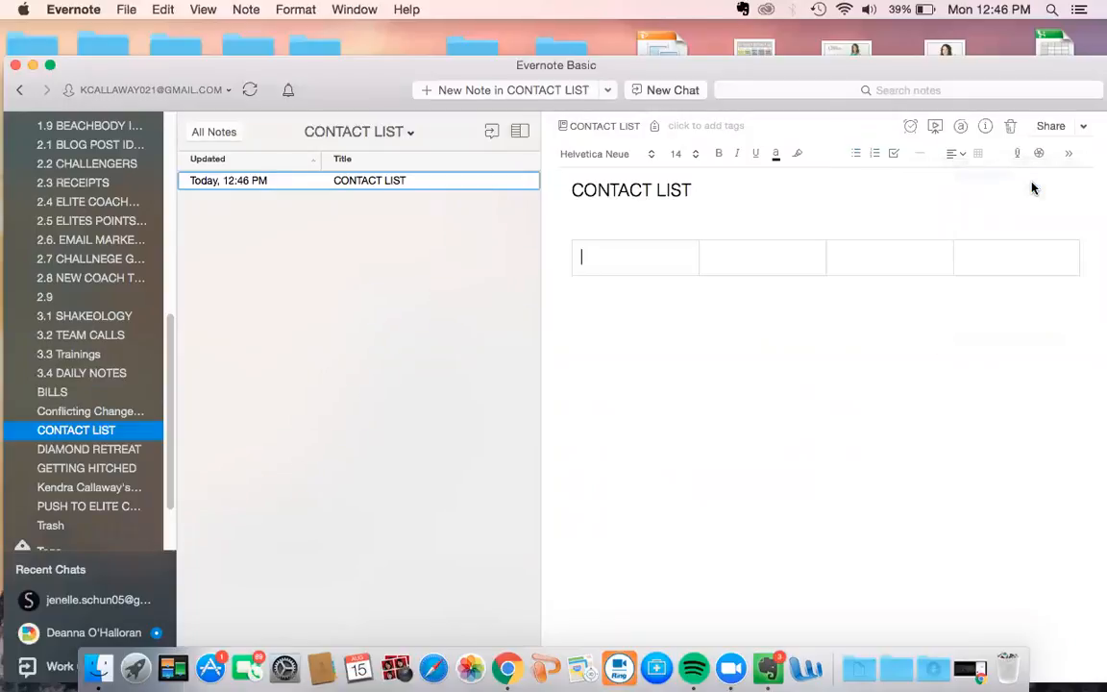
{"action": "mouse_move", "coordinate": [667, 257]}
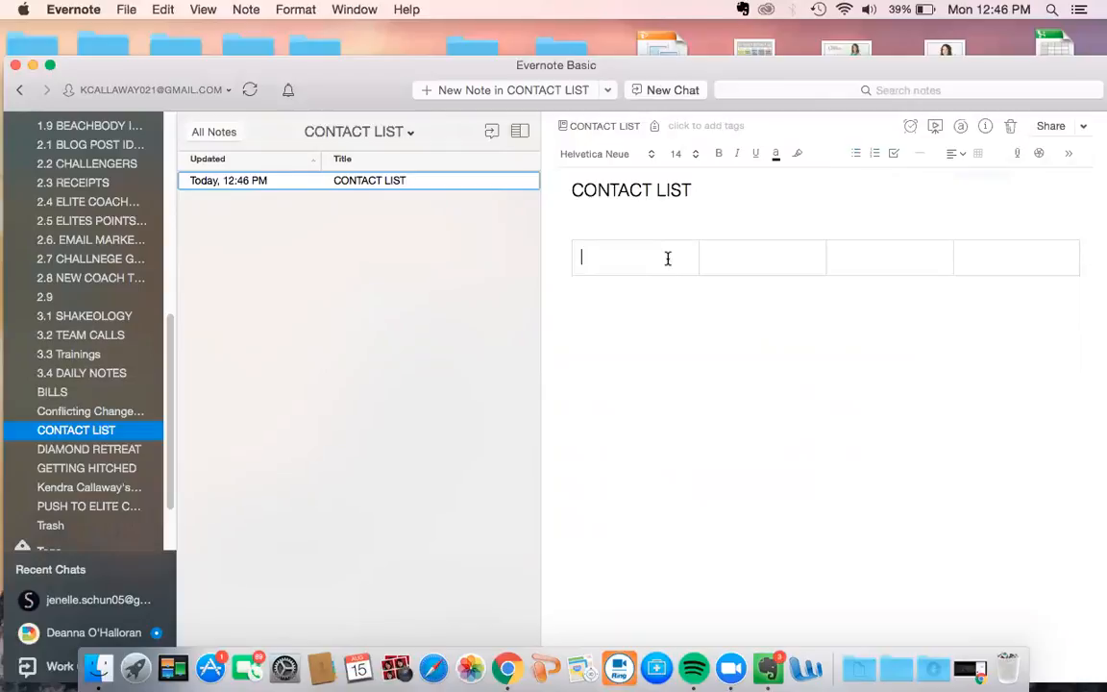
{"action": "type", "text": "Frank"}
{"action": "left_click", "coordinate": [762, 257]}
{"action": "type", "text": "L"}
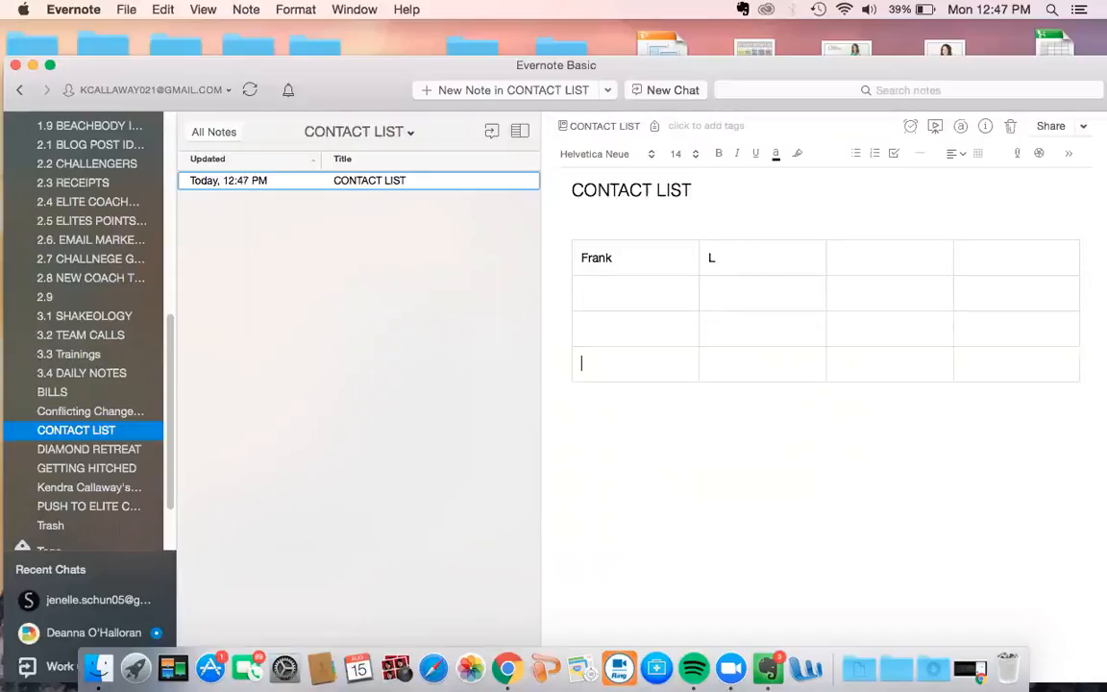
Replace 'Frank' with headers DATE, NAME, SOCIAL MEDIA and NOTES
{"action": "double_click", "coordinate": [596, 258]}
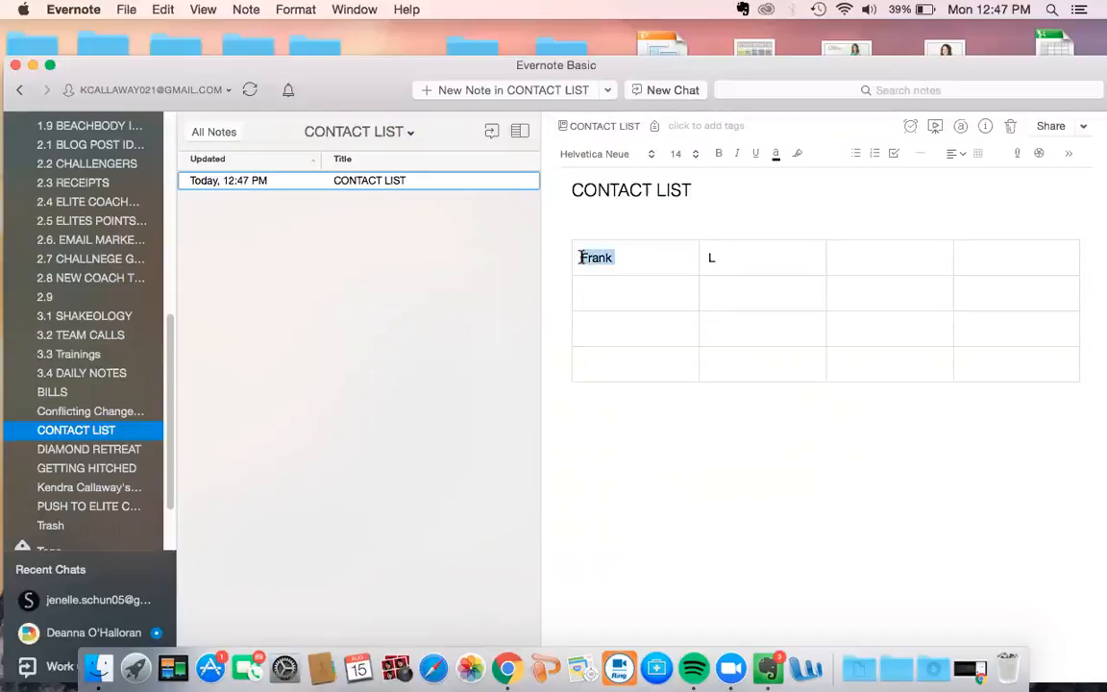
{"action": "type", "text": "DATE"}
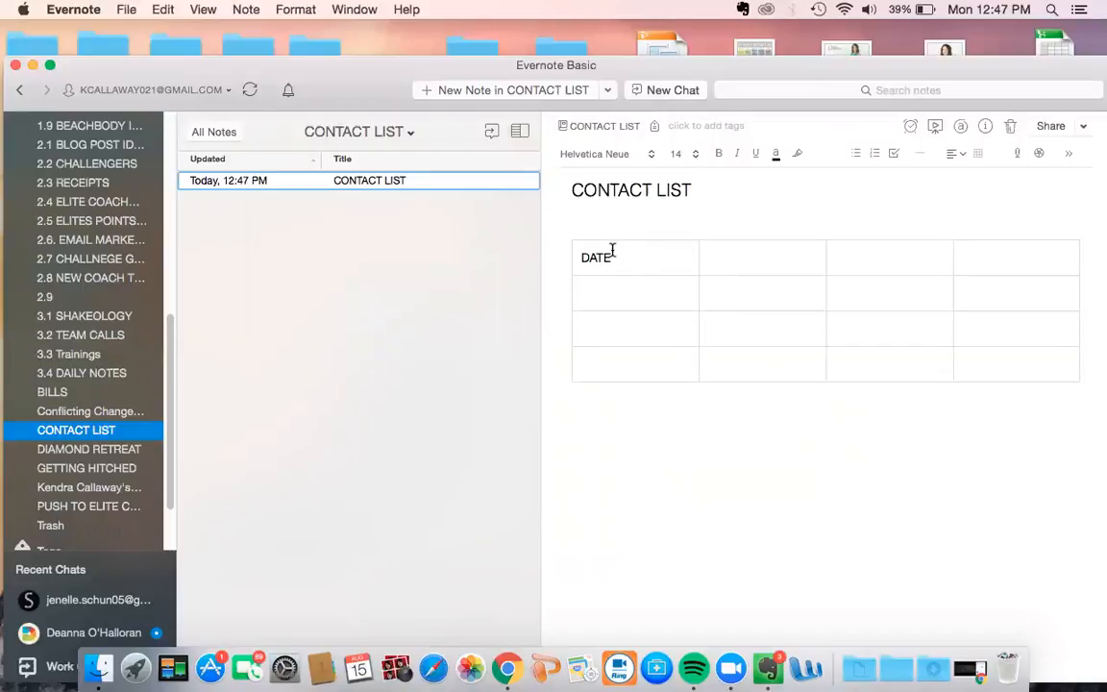
{"action": "type", "text": "NAME"}
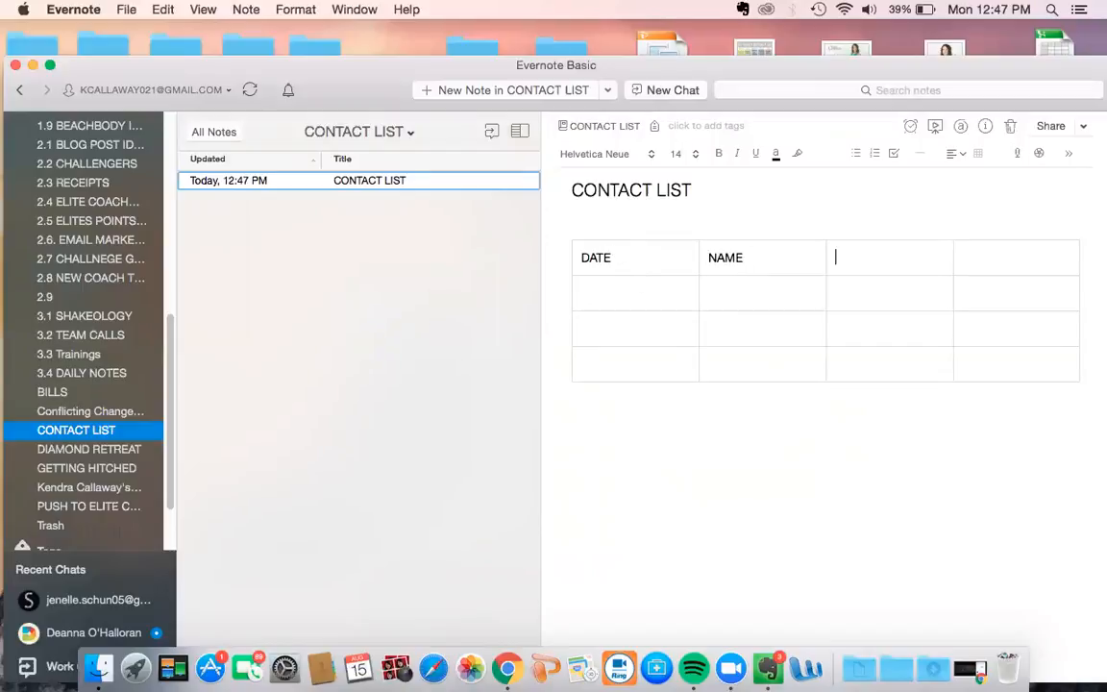
{"action": "type", "text": "SOCIAL ME"}
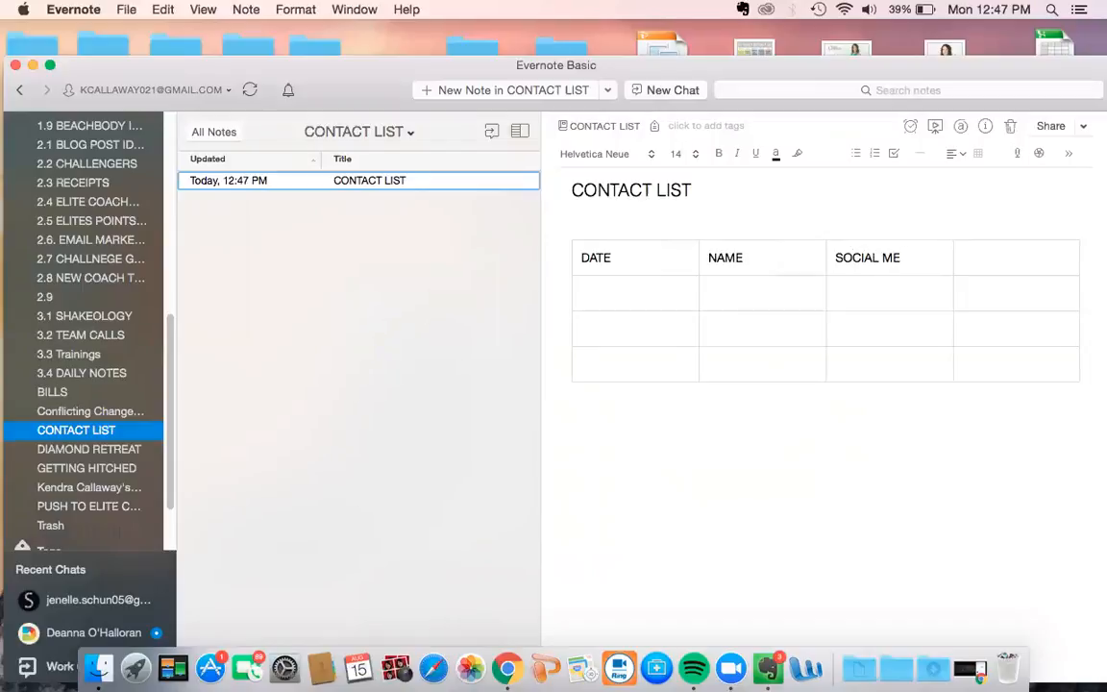
{"action": "type", "text": "NOTES"}
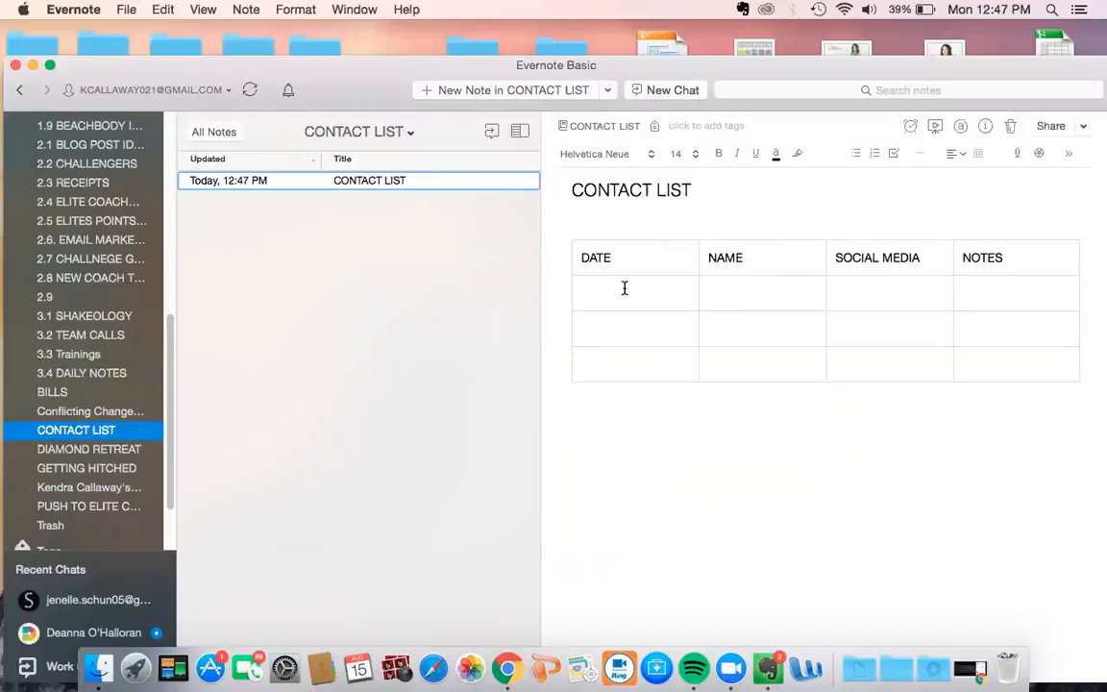
Fill the first data row with 8/15, Sue Ellen, FB and 'Connected today'
{"action": "type", "text": "Sue"}
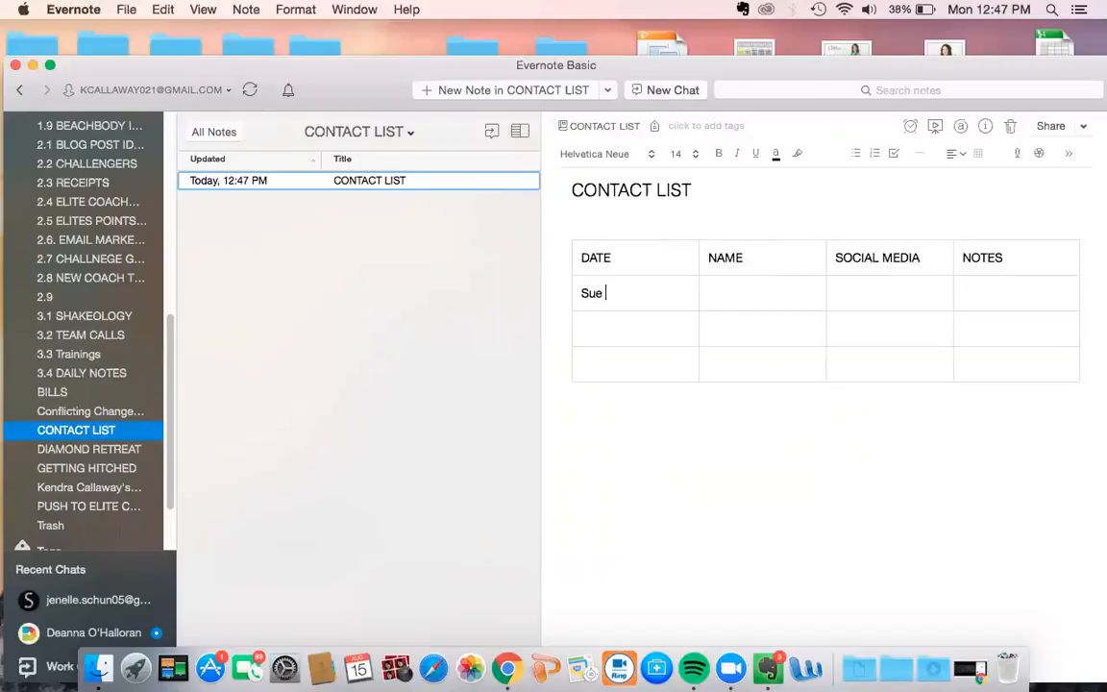
{"action": "type", "text": "Ellen"}
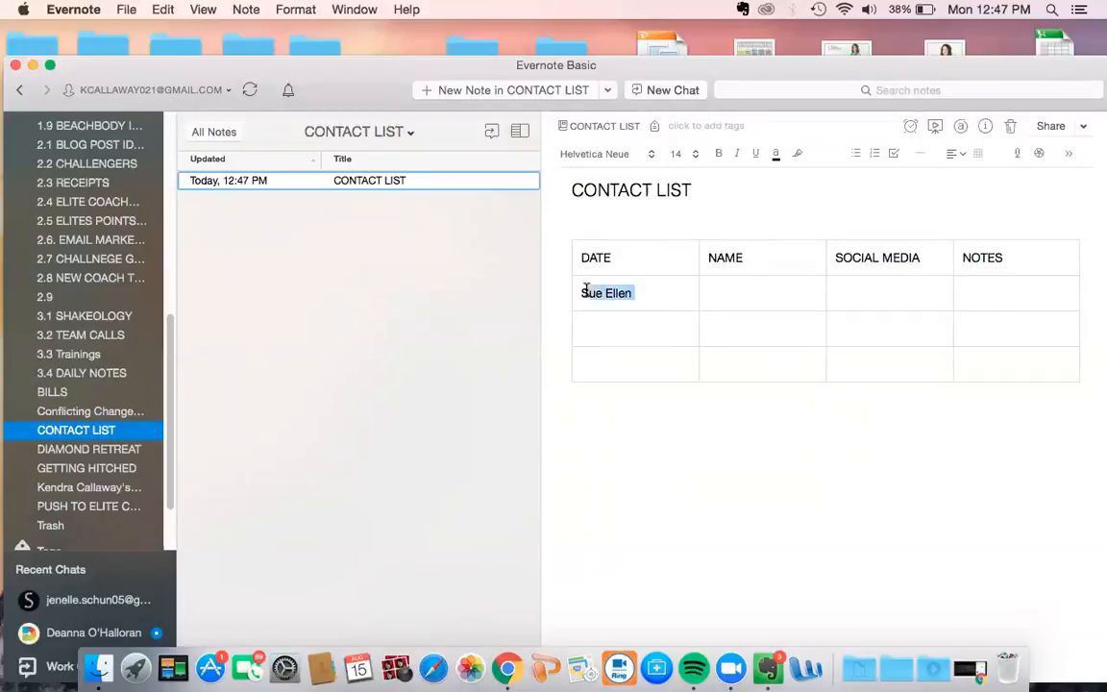
{"action": "type", "text": "Sue Ellen"}
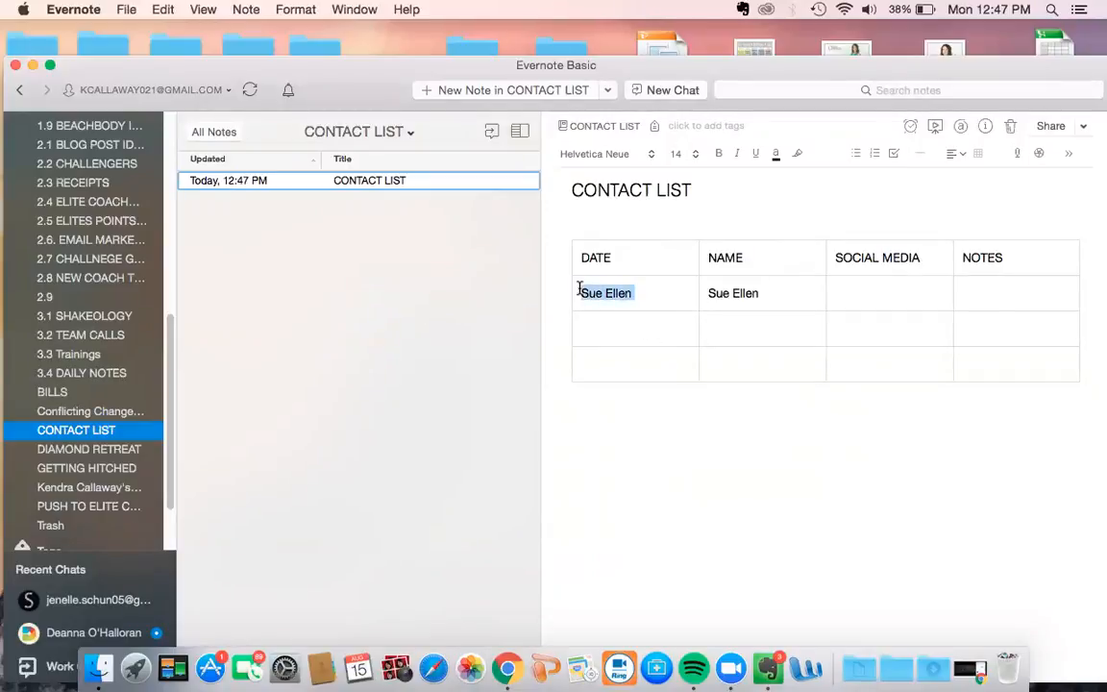
{"action": "type", "text": "8"}
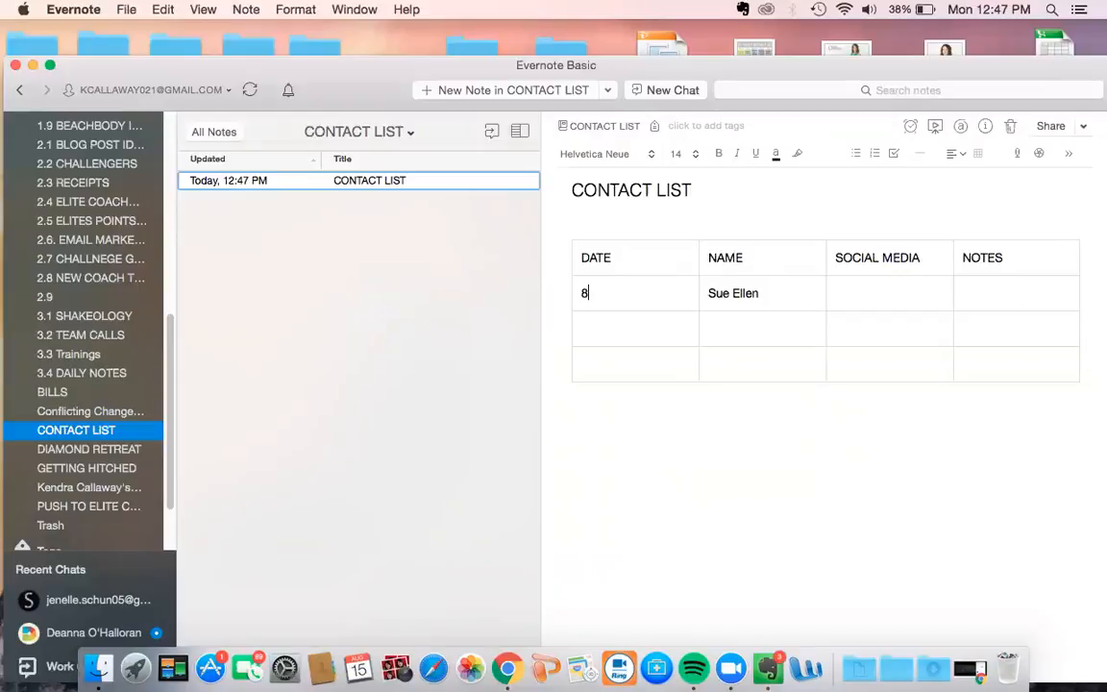
{"action": "type", "text": "/15"}
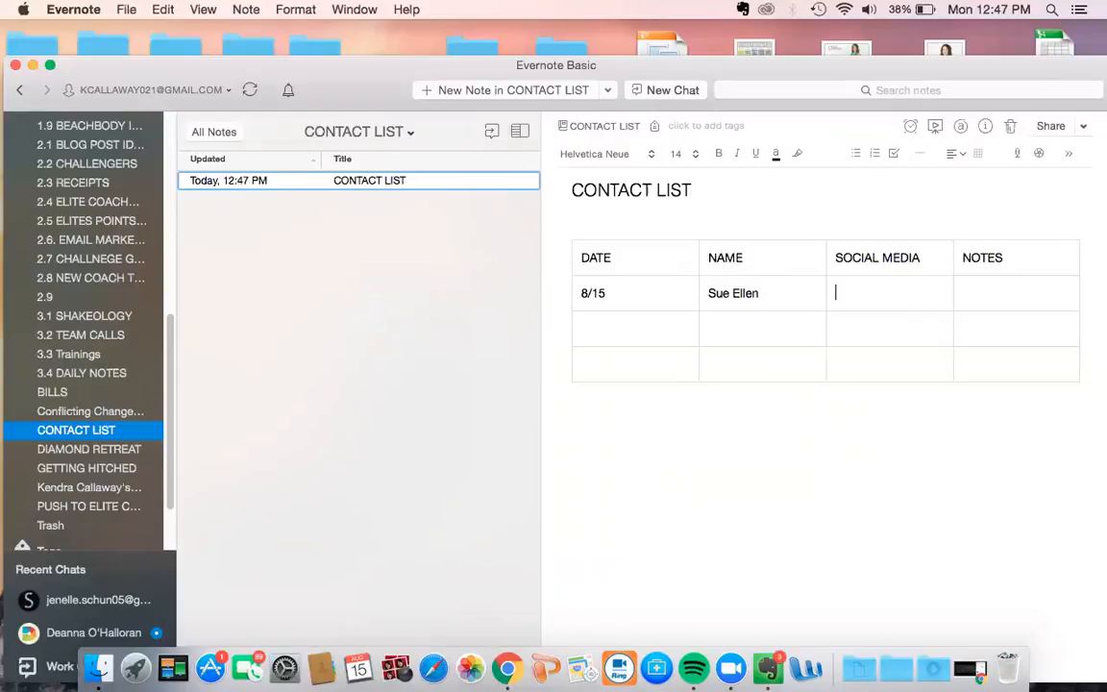
{"action": "type", "text": "FB"}
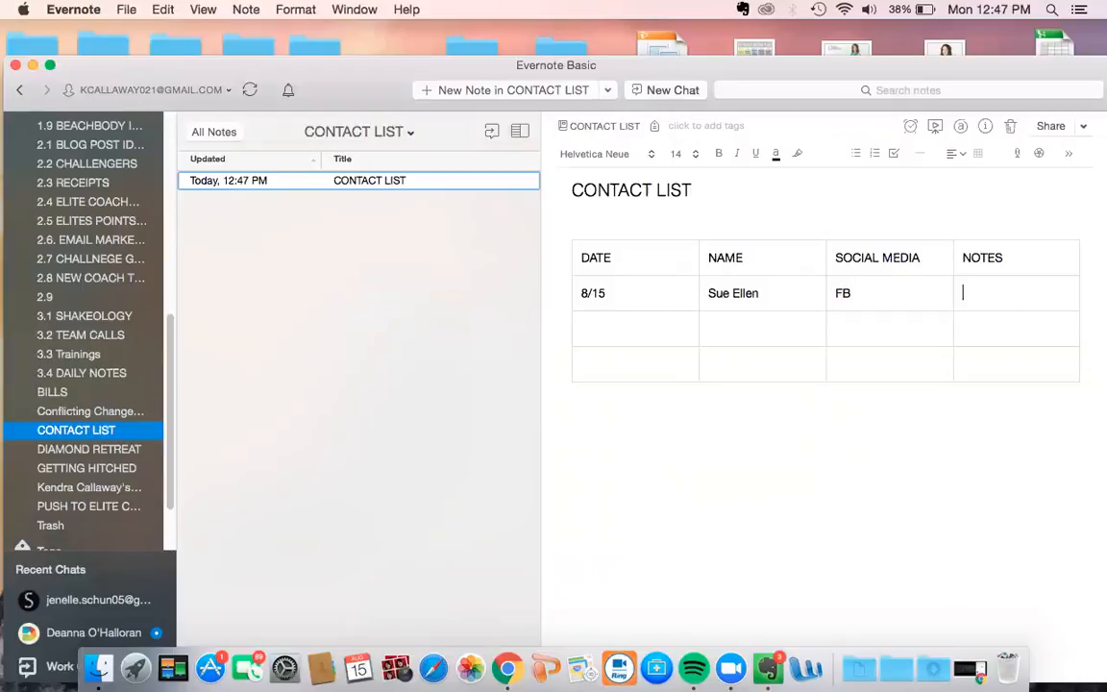
{"action": "type", "text": "Connected today"}
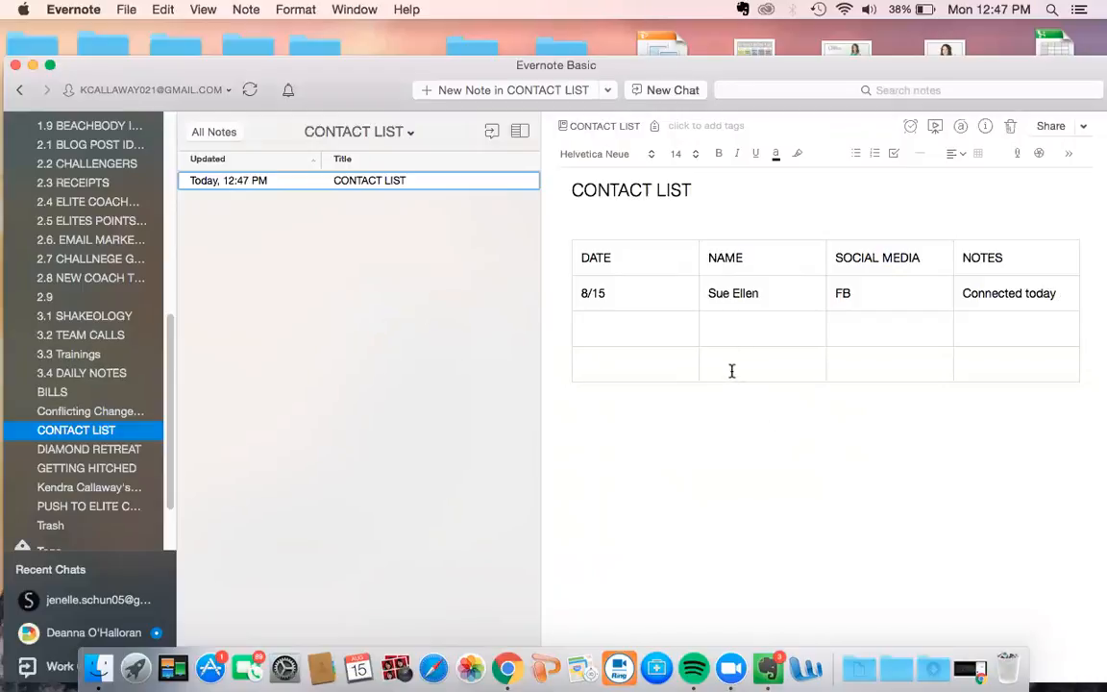
{"action": "mouse_move", "coordinate": [951, 281]}
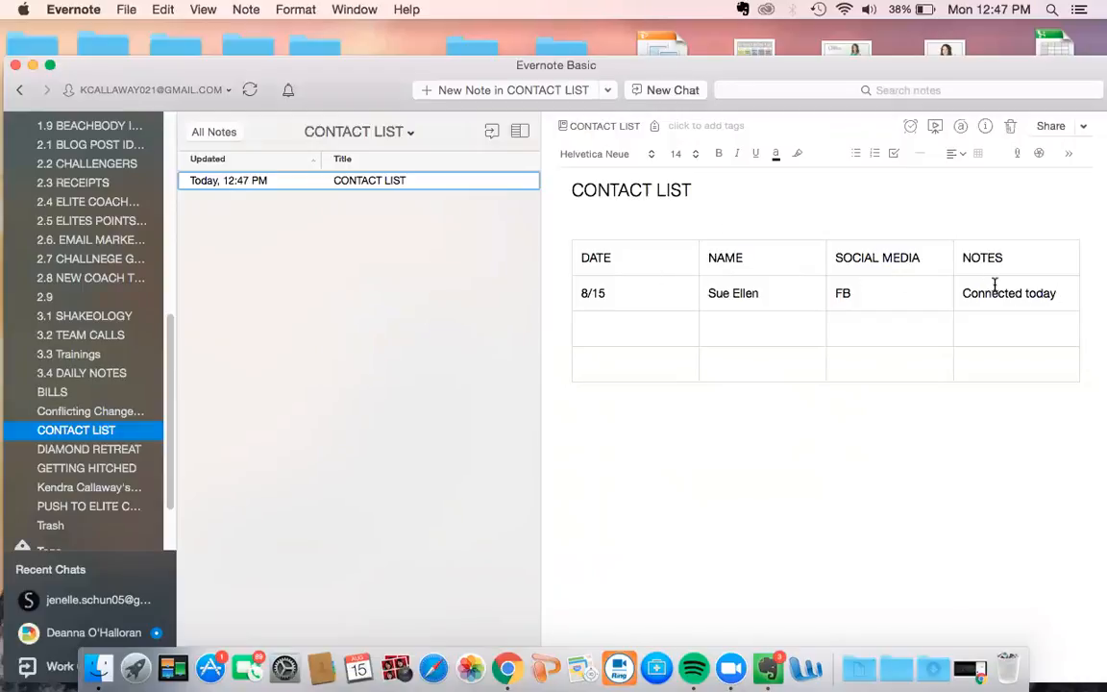
{"action": "left_click", "coordinate": [634, 328]}
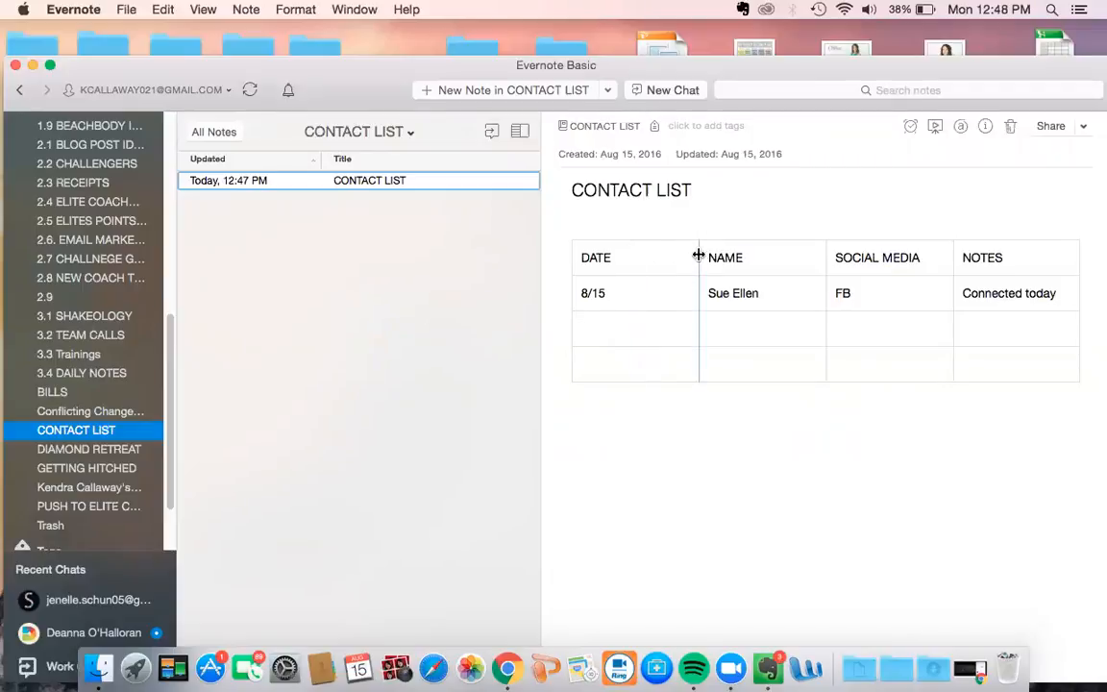
Drag the DATE column border to resize the columns and select the word FB
{"action": "left_click_drag", "start_coordinate": [699, 256], "coordinate": [824, 256]}
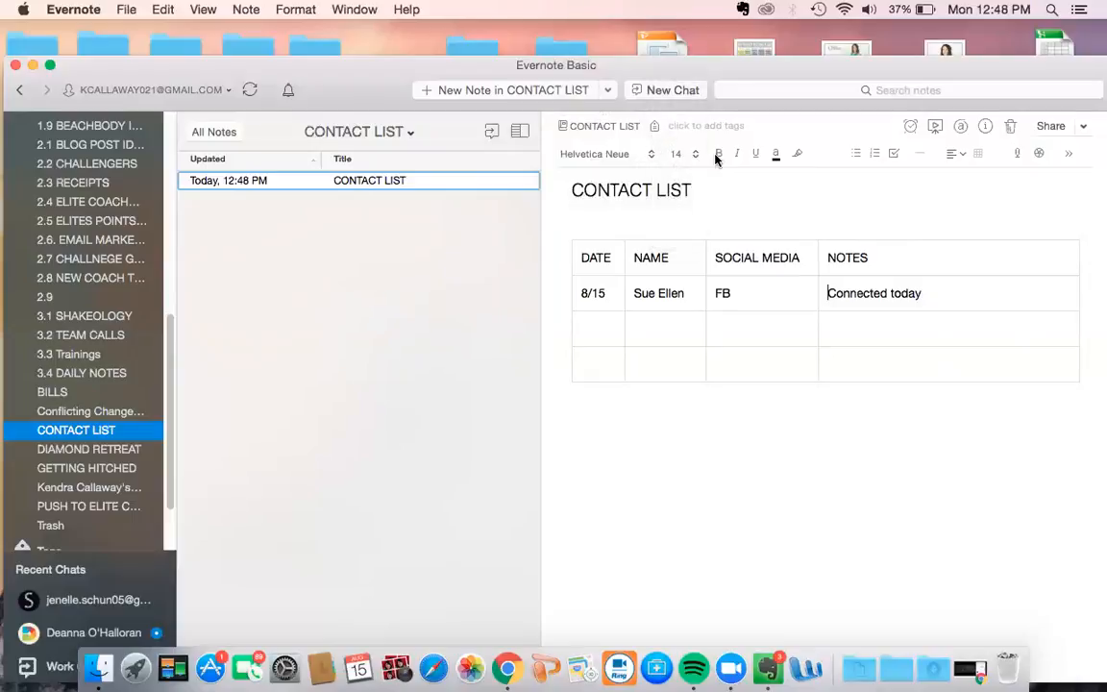
{"action": "double_click", "coordinate": [723, 293]}
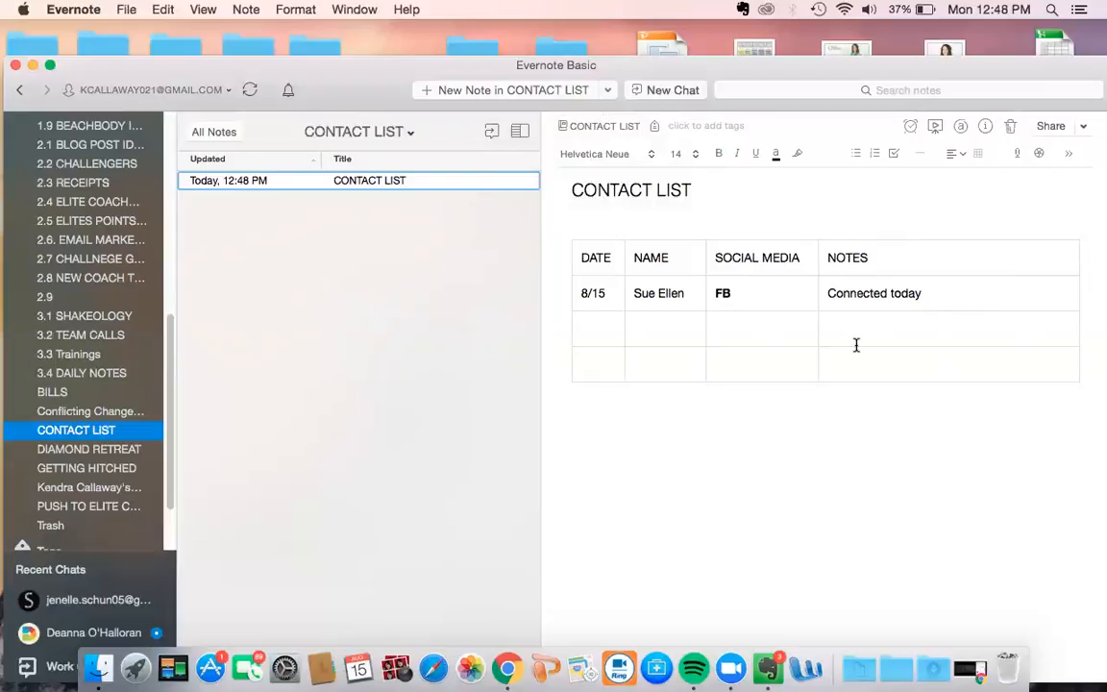
{"action": "mouse_move", "coordinate": [824, 430]}
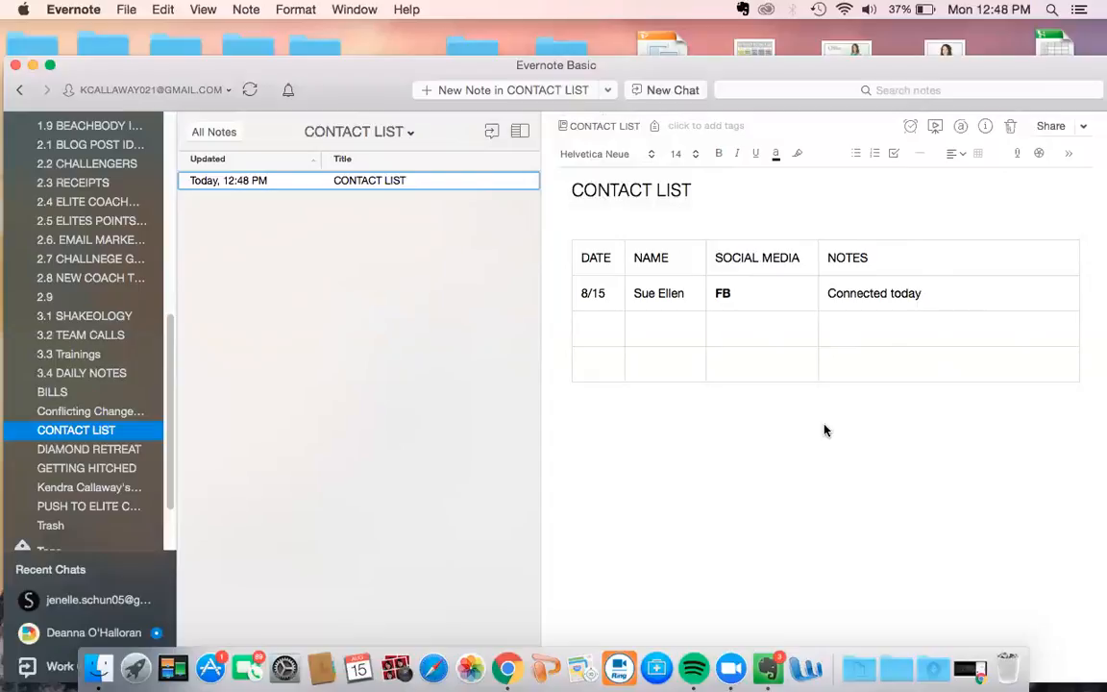
{"action": "mouse_move", "coordinate": [893, 350]}
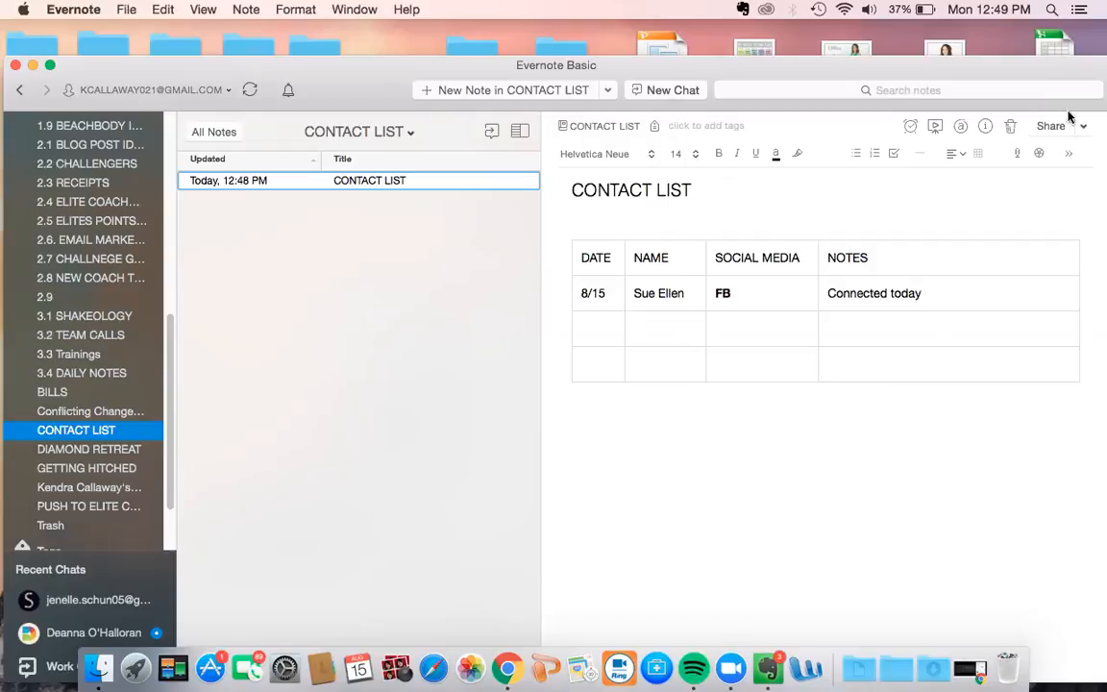
{"action": "left_click", "coordinate": [1081, 125]}
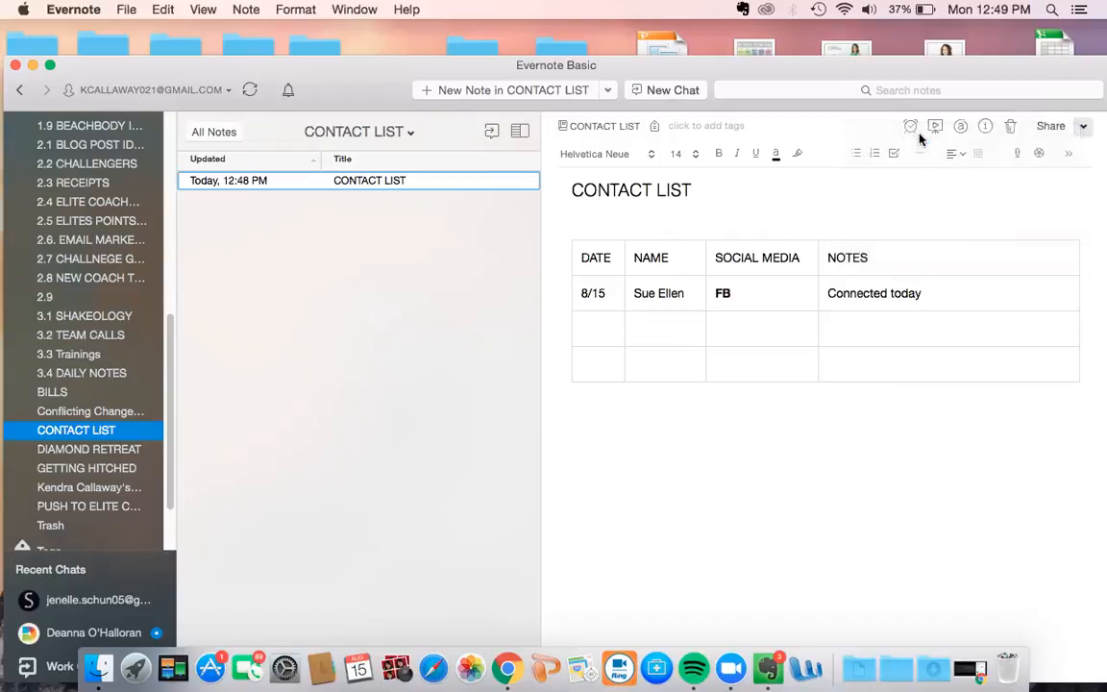
{"action": "left_click", "coordinate": [1050, 126]}
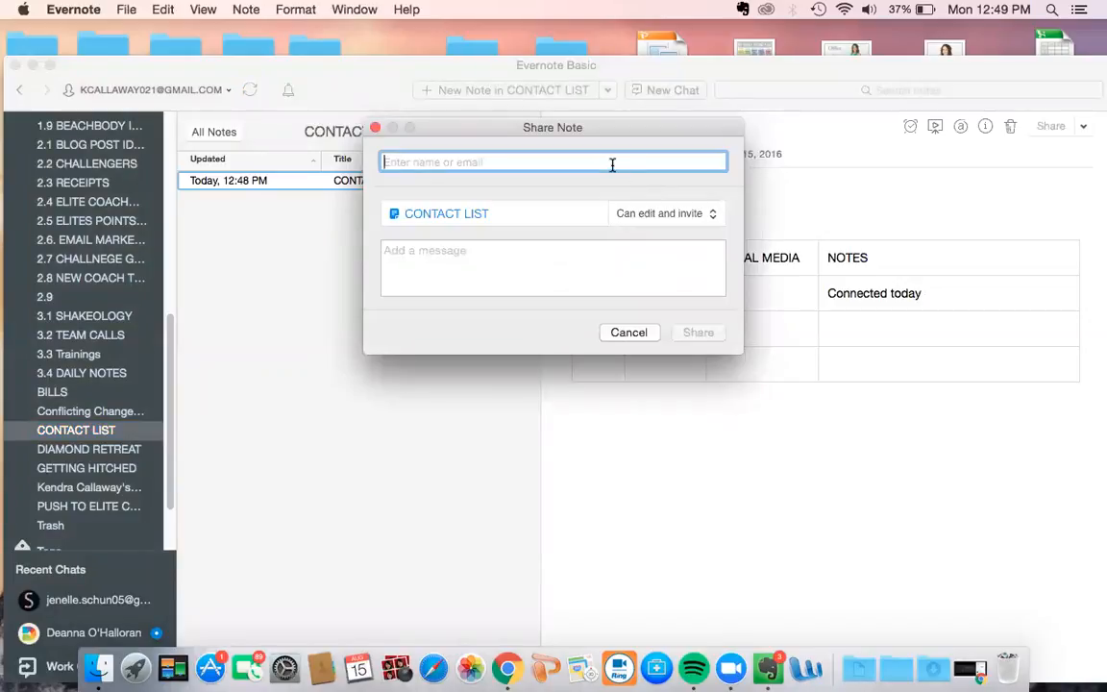
{"action": "type", "text": "lisa"}
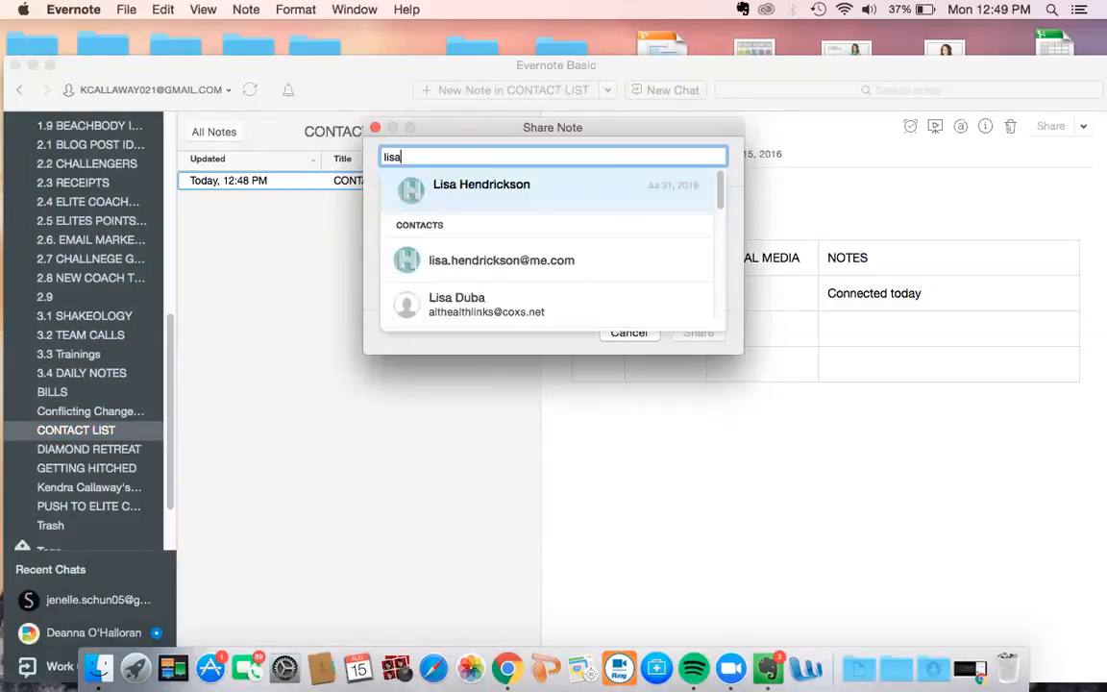
{"action": "left_click", "coordinate": [480, 183]}
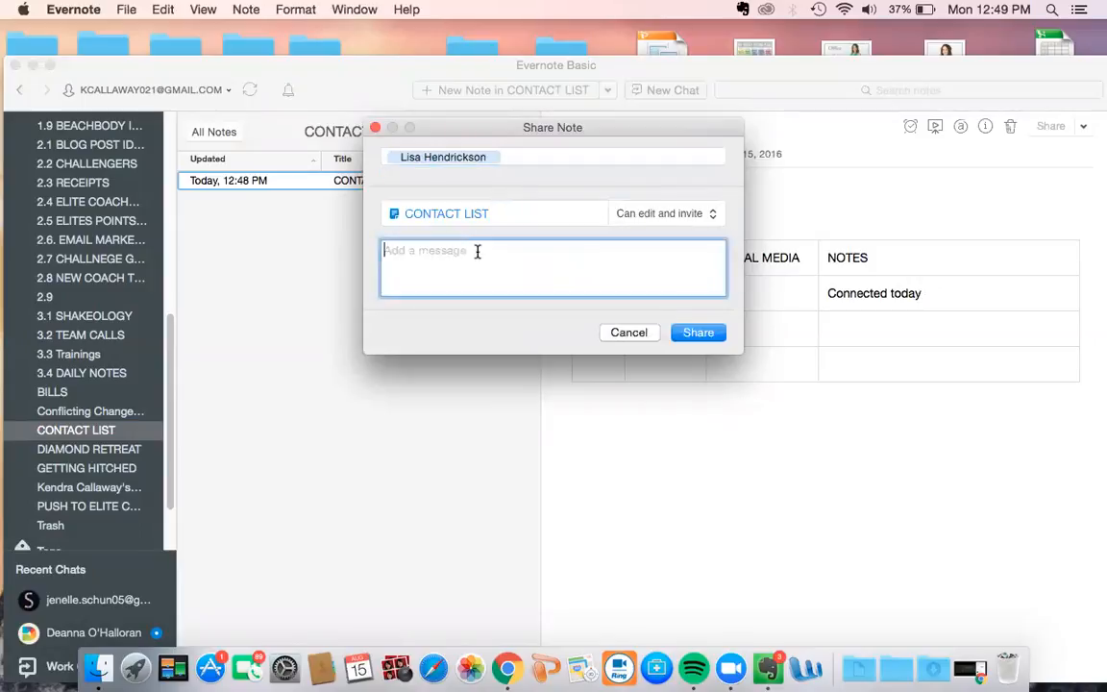
{"action": "type", "text": "NOTE"}
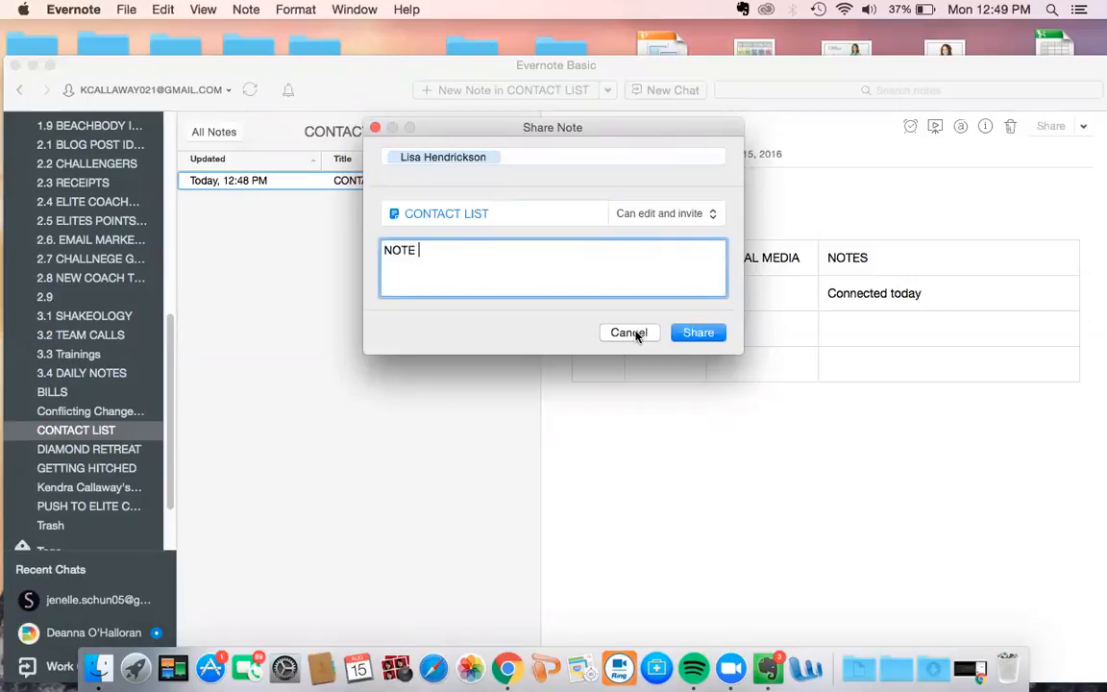
{"action": "left_click", "coordinate": [628, 332]}
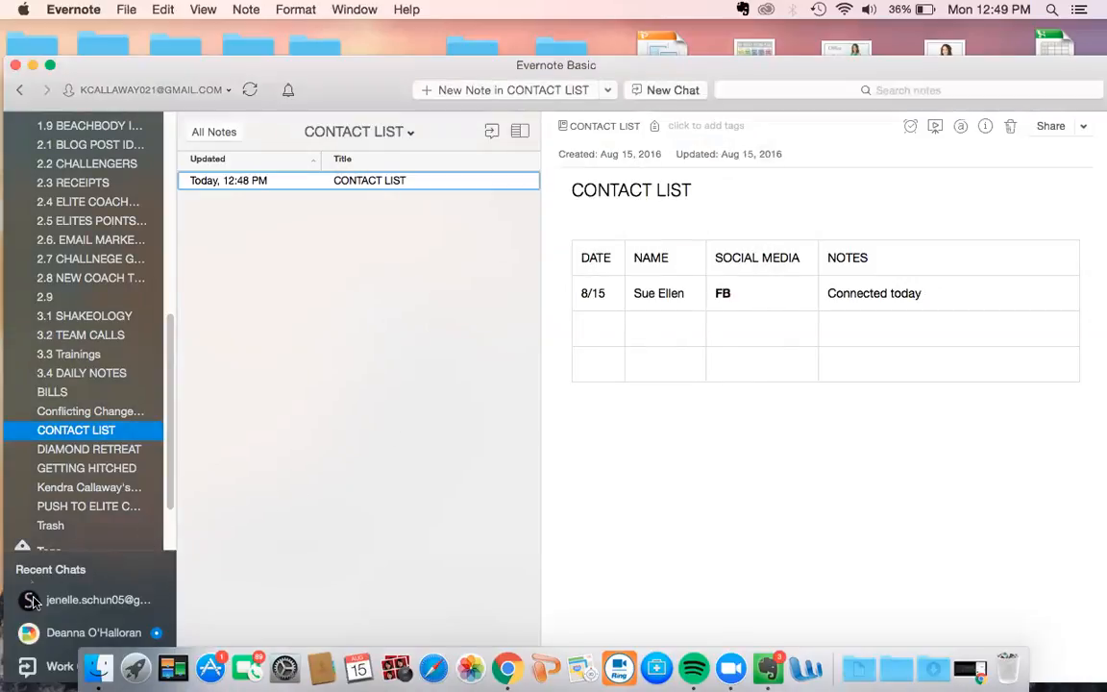
{"action": "mouse_move", "coordinate": [134, 332]}
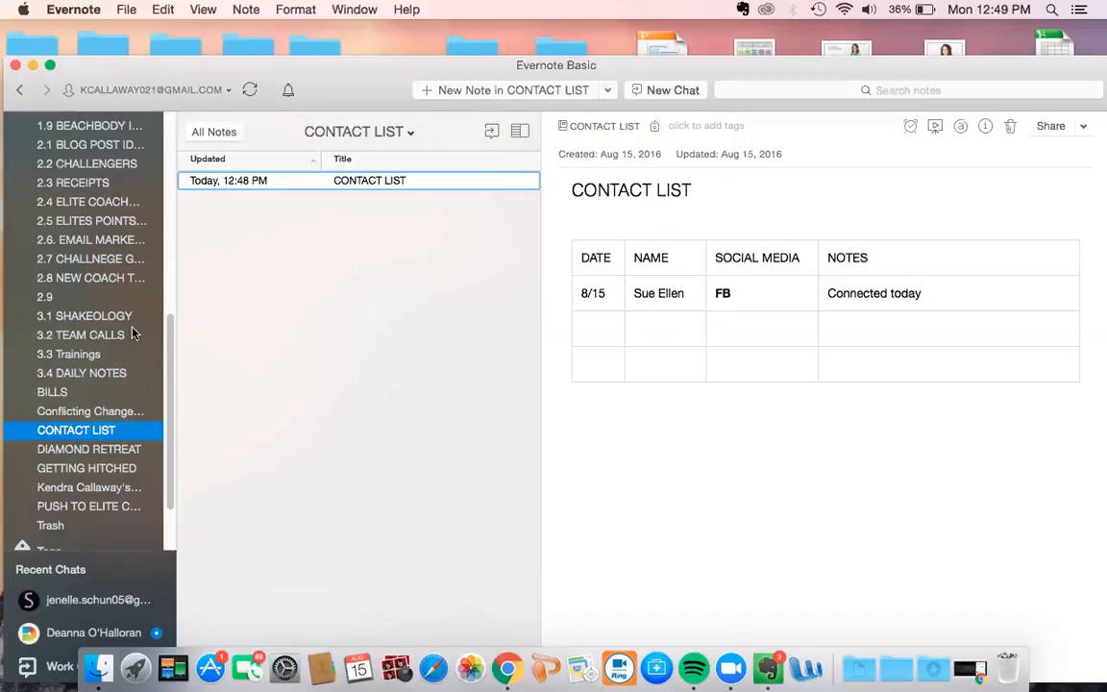
{"action": "scroll", "scroll_direction": "down", "scroll_amount": 3}
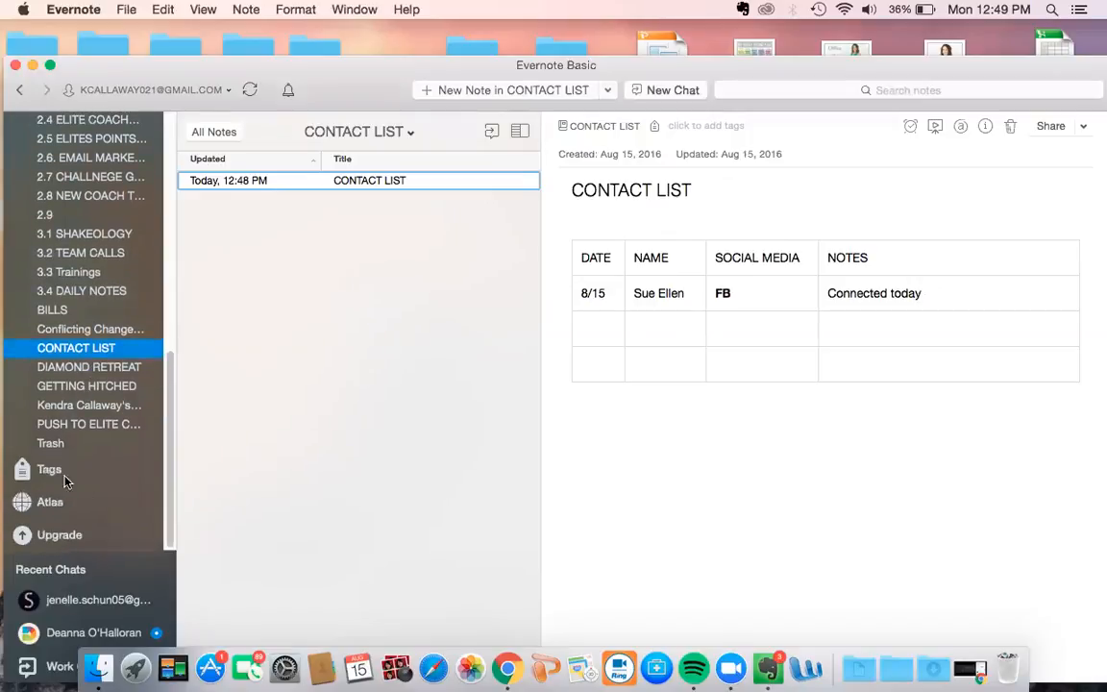
{"action": "mouse_move", "coordinate": [55, 567]}
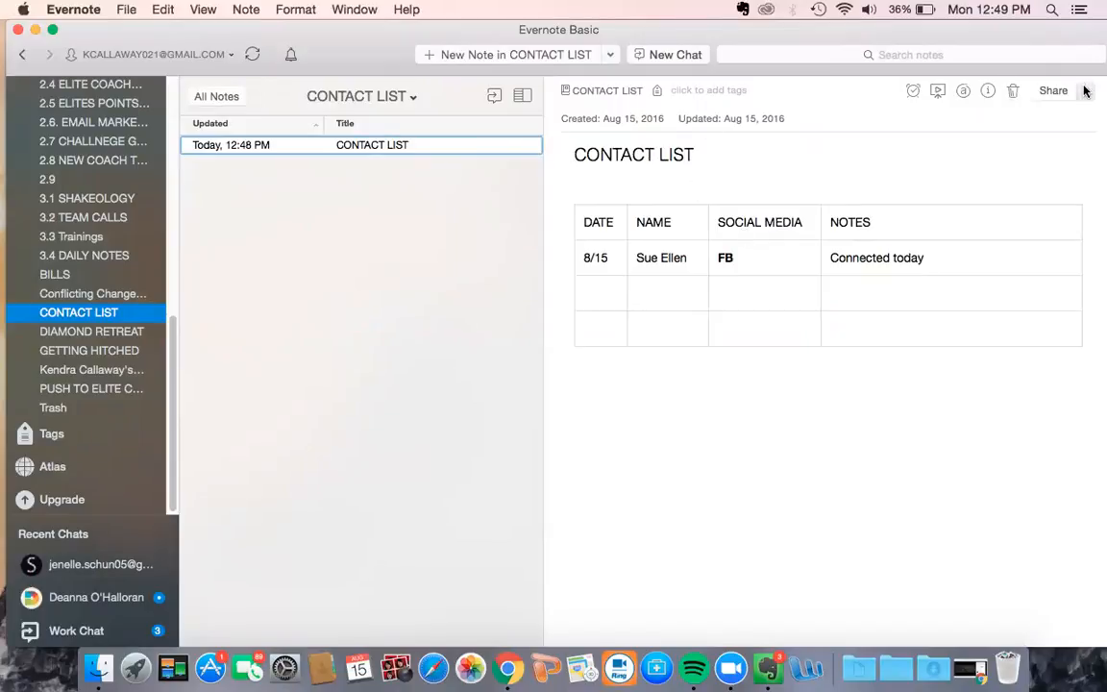
Check the note's Share options, then switch to the 2.7 CHALLNEGE GROUP SCRIPT 1 notebook
{"action": "left_click", "coordinate": [1084, 90]}
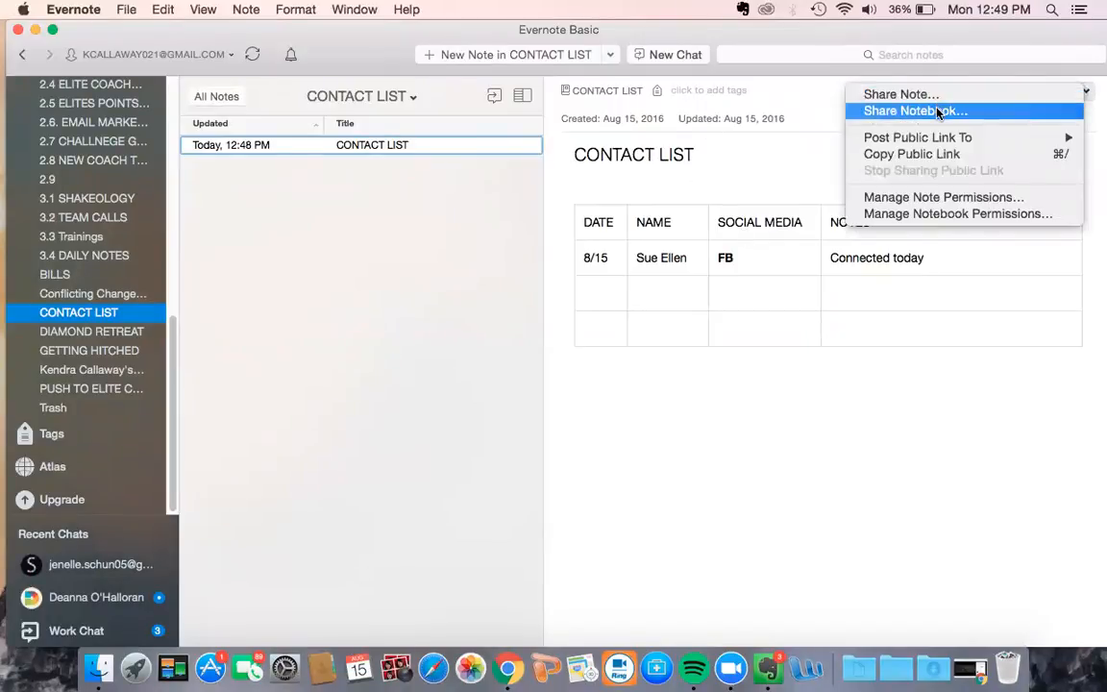
{"action": "mouse_move", "coordinate": [966, 137]}
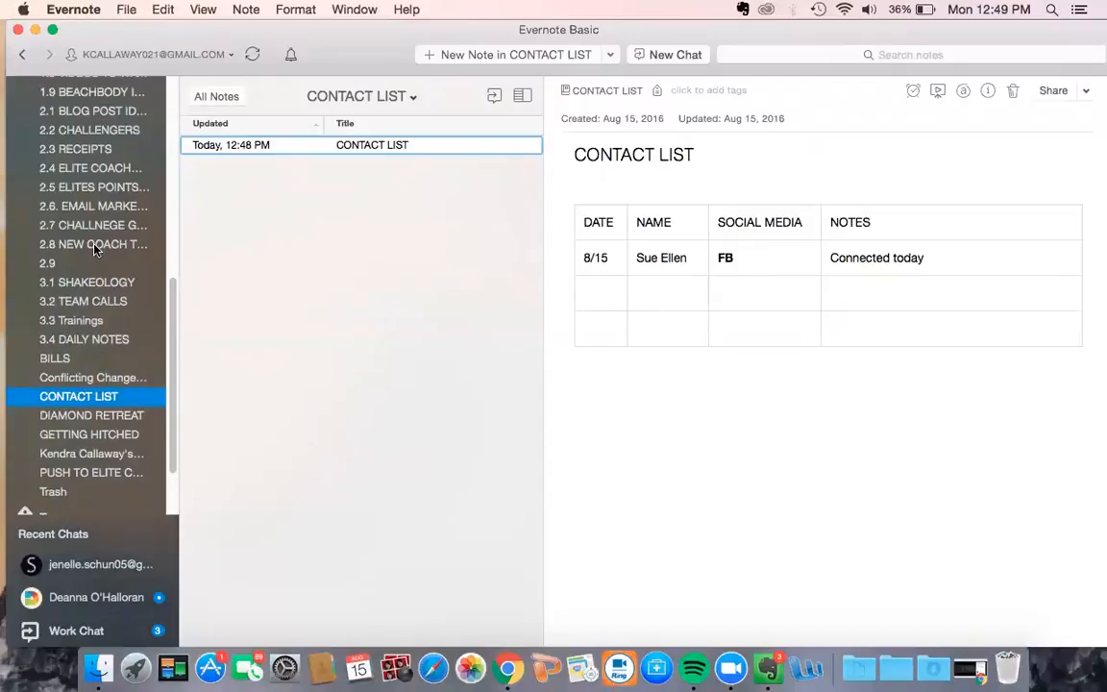
{"action": "left_click", "coordinate": [92, 225]}
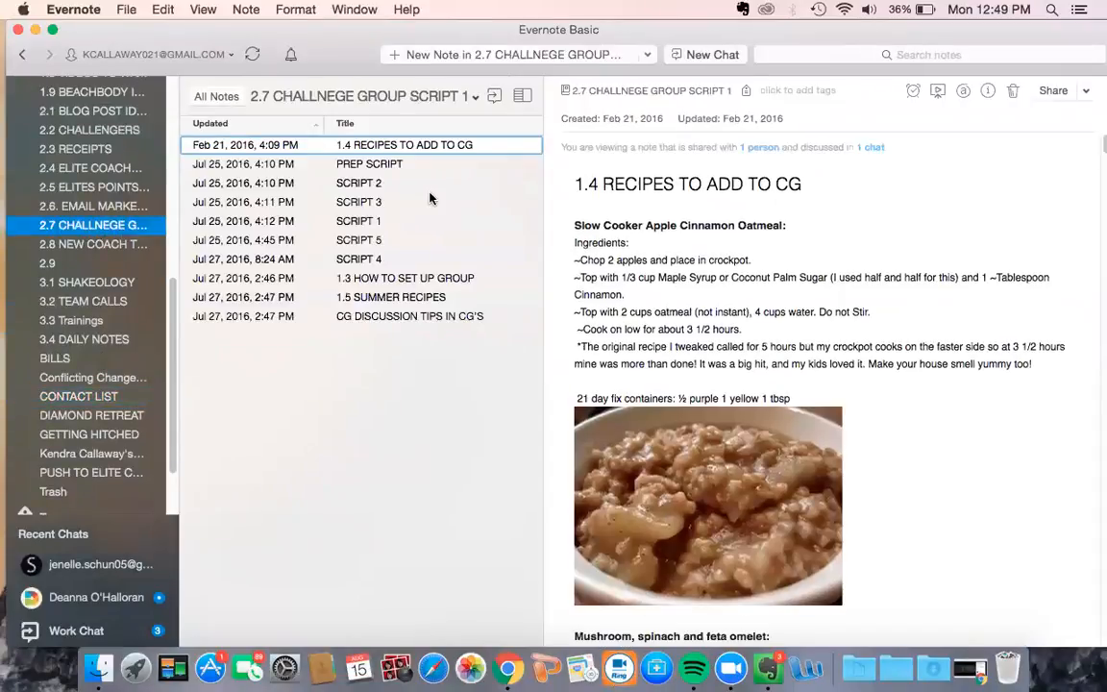
Browse the SCRIPT 2, SCRIPT 1 and SCRIPT 4 notes
{"action": "left_click", "coordinate": [359, 183]}
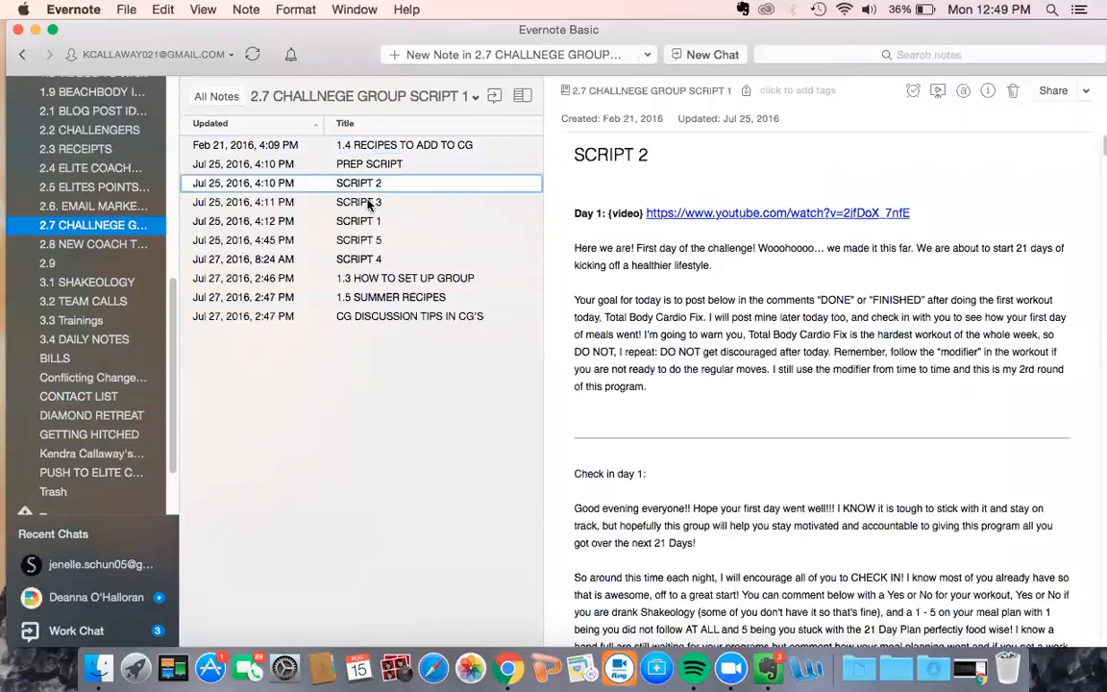
{"action": "left_click", "coordinate": [358, 221]}
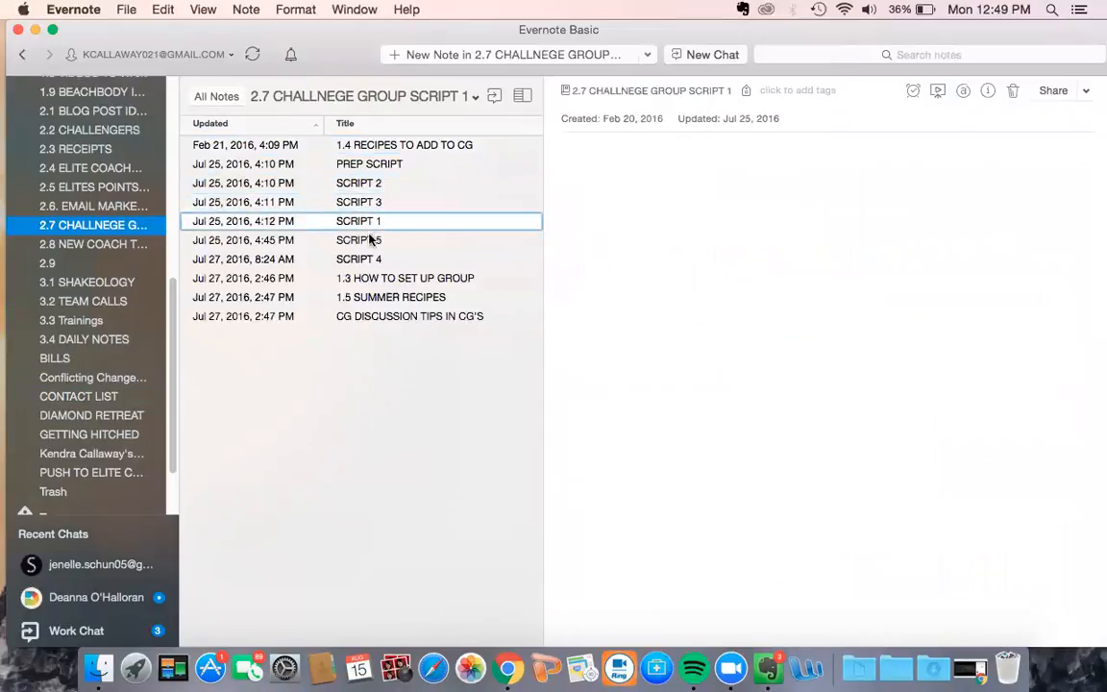
{"action": "left_click", "coordinate": [358, 259]}
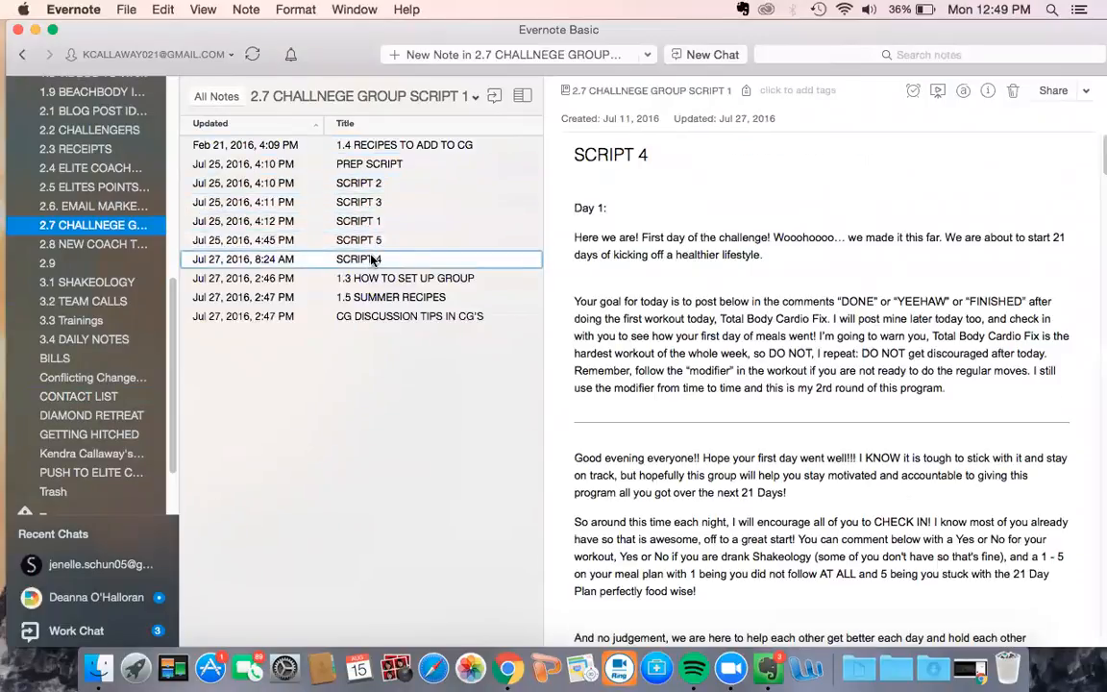
{"action": "scroll", "scroll_direction": "down", "scroll_amount": 3}
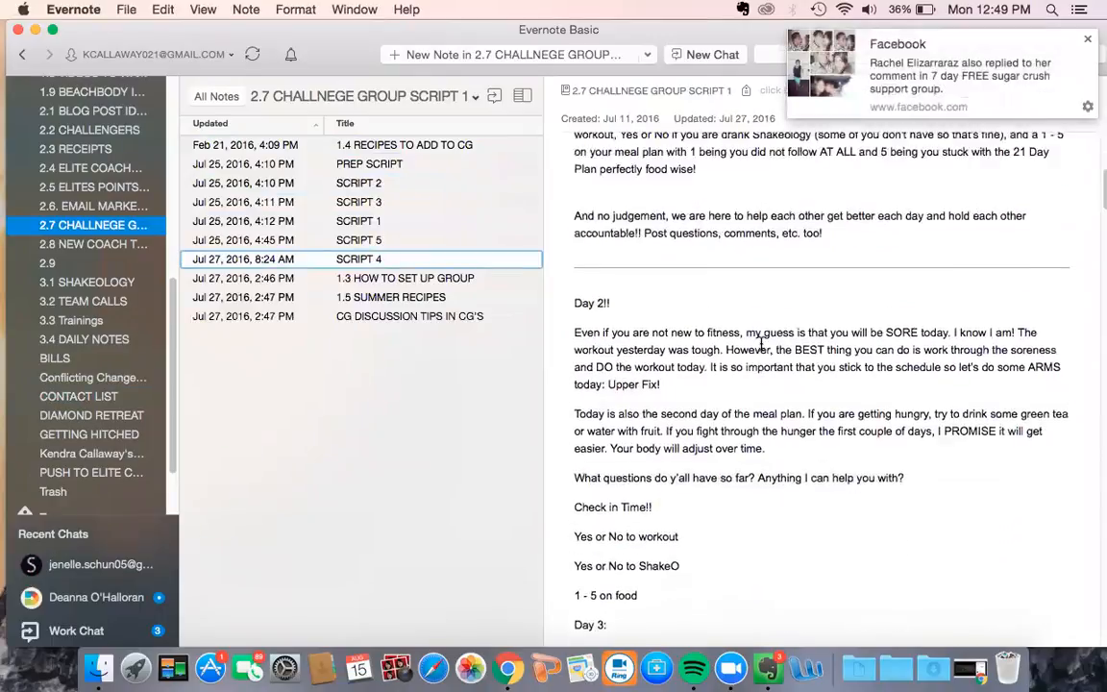
Open Share Note for SCRIPT 4, then close it without sending
{"action": "left_click", "coordinate": [1054, 90]}
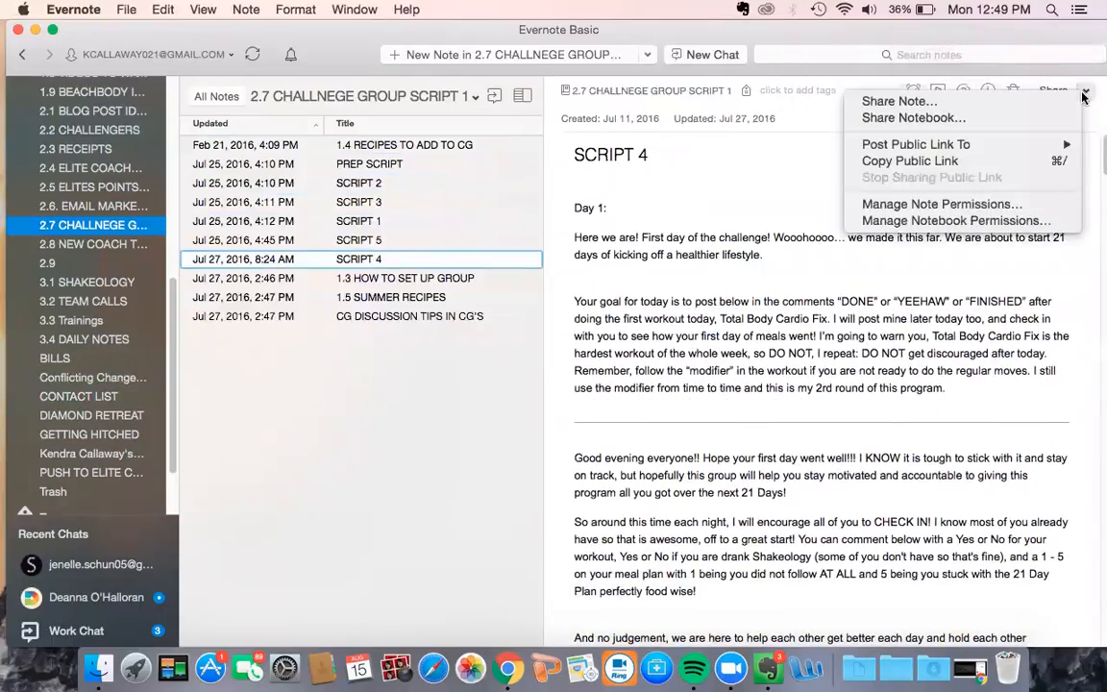
{"action": "left_click", "coordinate": [897, 101]}
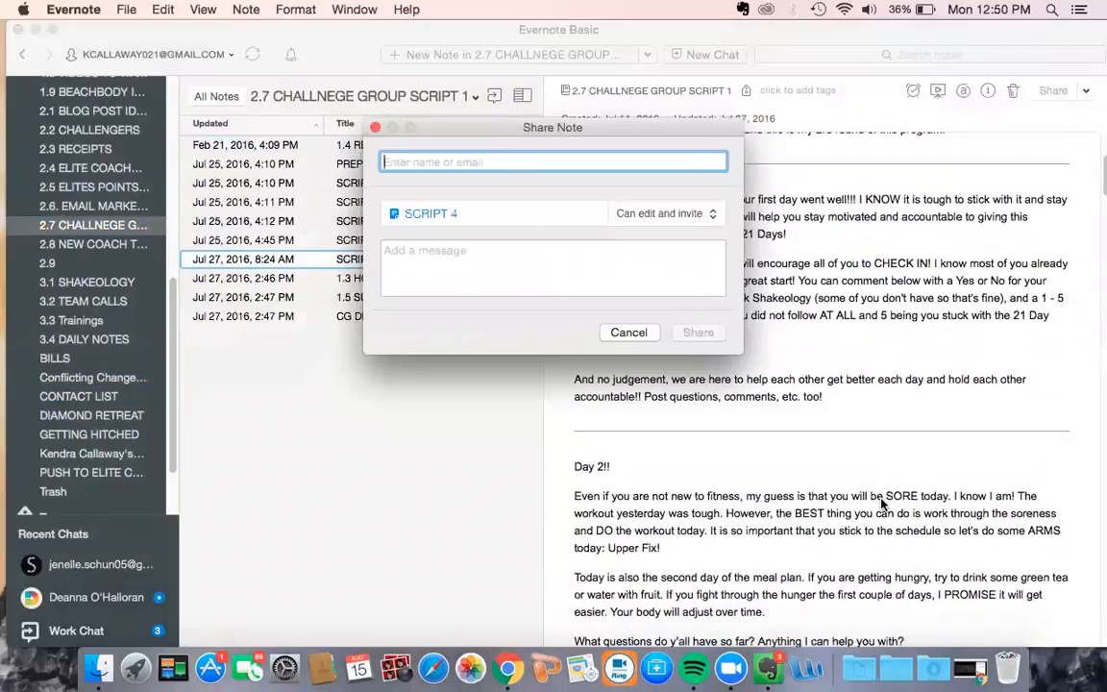
{"action": "left_click", "coordinate": [629, 331]}
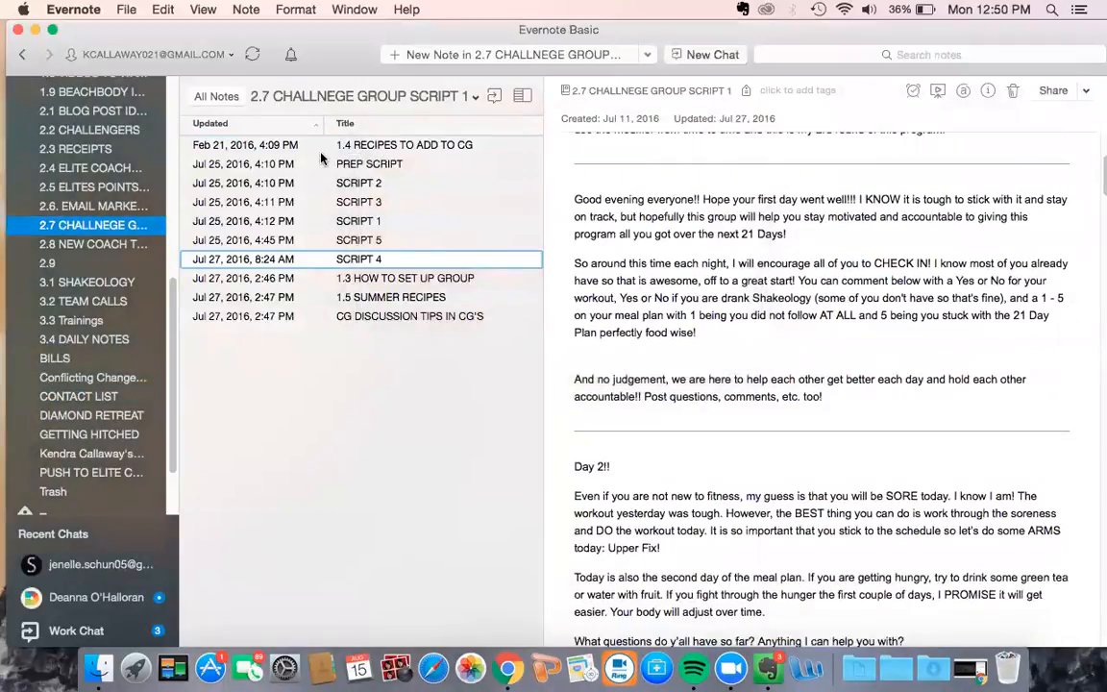
{"action": "mouse_move", "coordinate": [423, 205]}
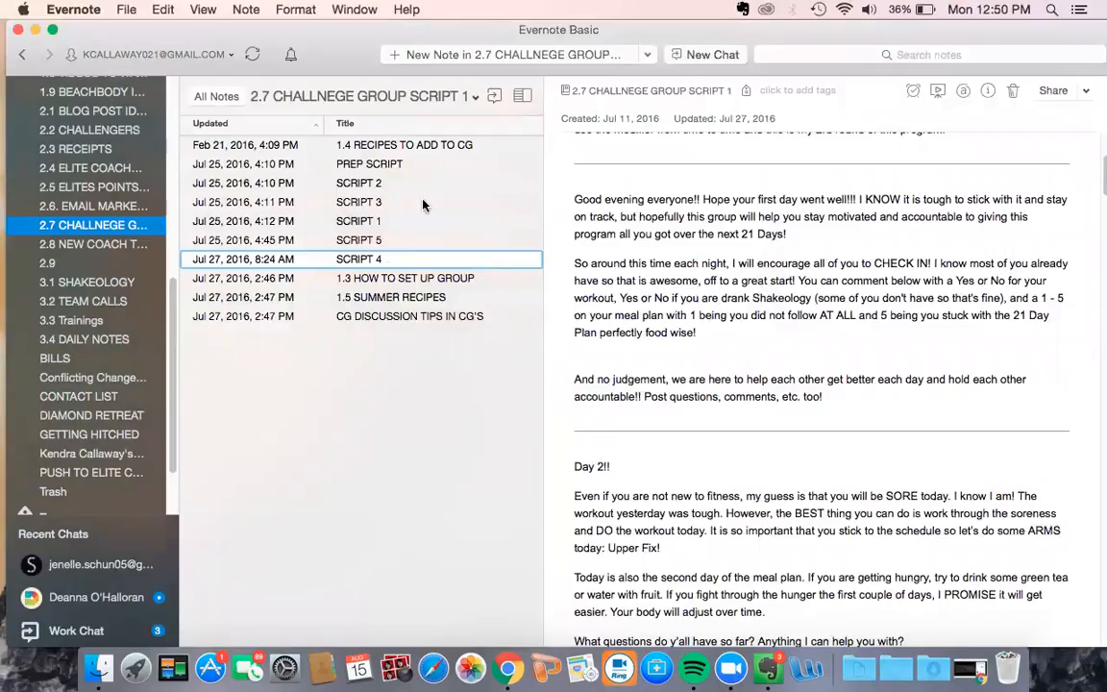
{"action": "mouse_move", "coordinate": [392, 303]}
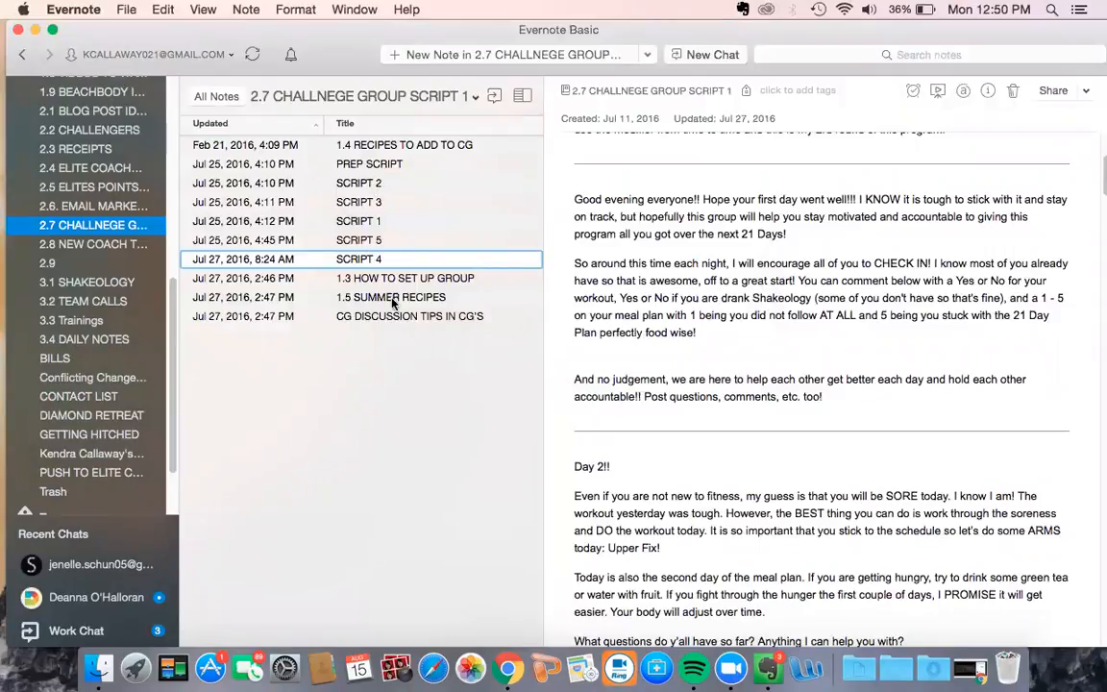
Browse the 1.5 SUMMER RECIPES, CG DISCUSSION TIPS and PREP SCRIPT notes
{"action": "left_click", "coordinate": [391, 297]}
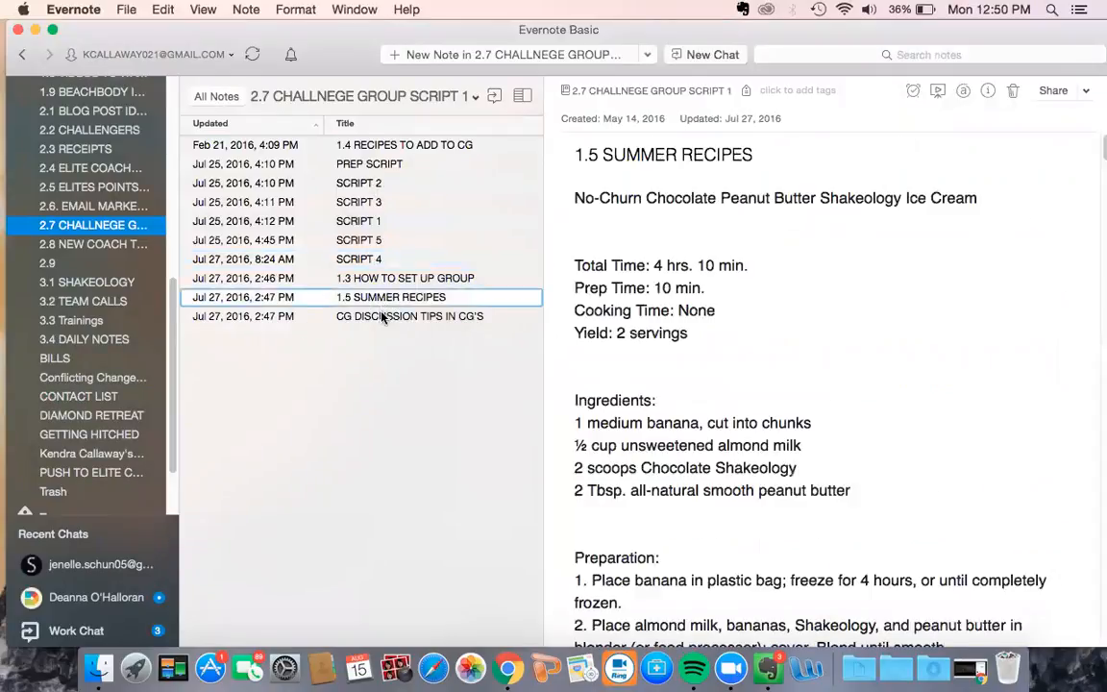
{"action": "left_click", "coordinate": [409, 316]}
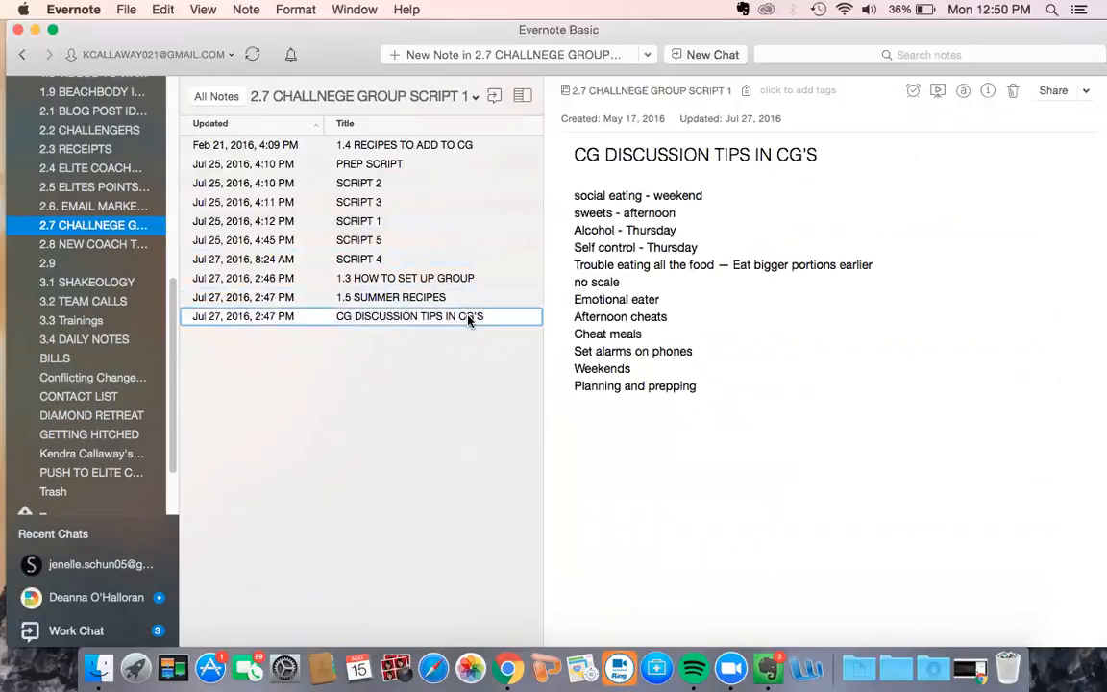
{"action": "left_click", "coordinate": [369, 163]}
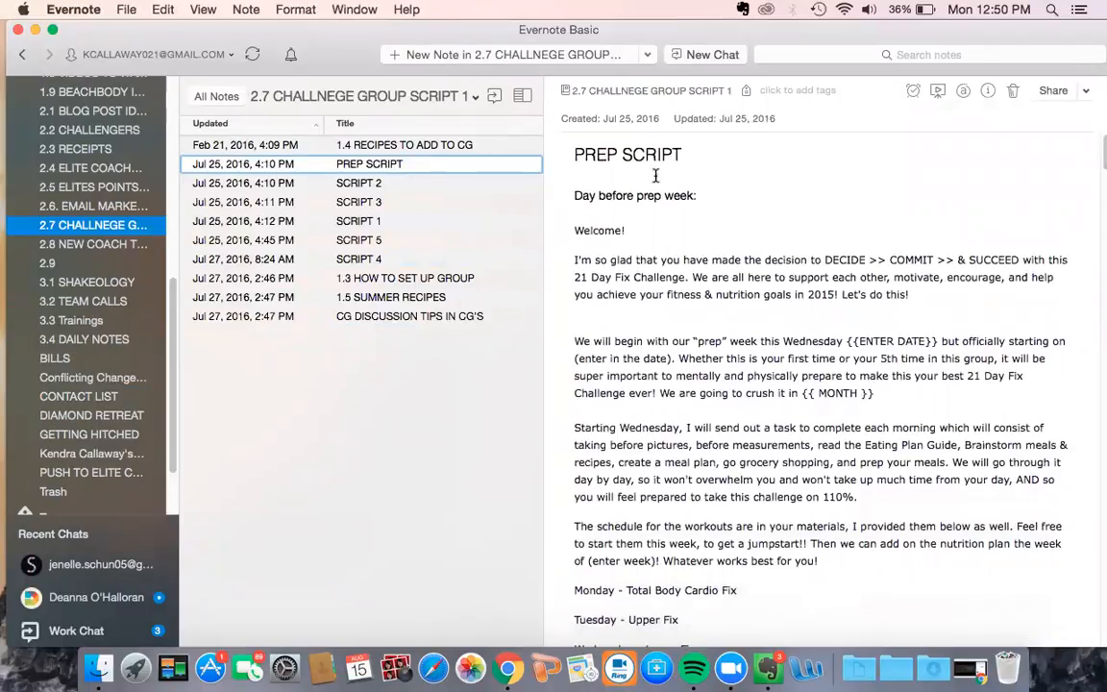
Show and dismiss PREP SCRIPT's share options, then go to the 1.1 PRIMARY TO DO notebook
{"action": "left_click", "coordinate": [1087, 90]}
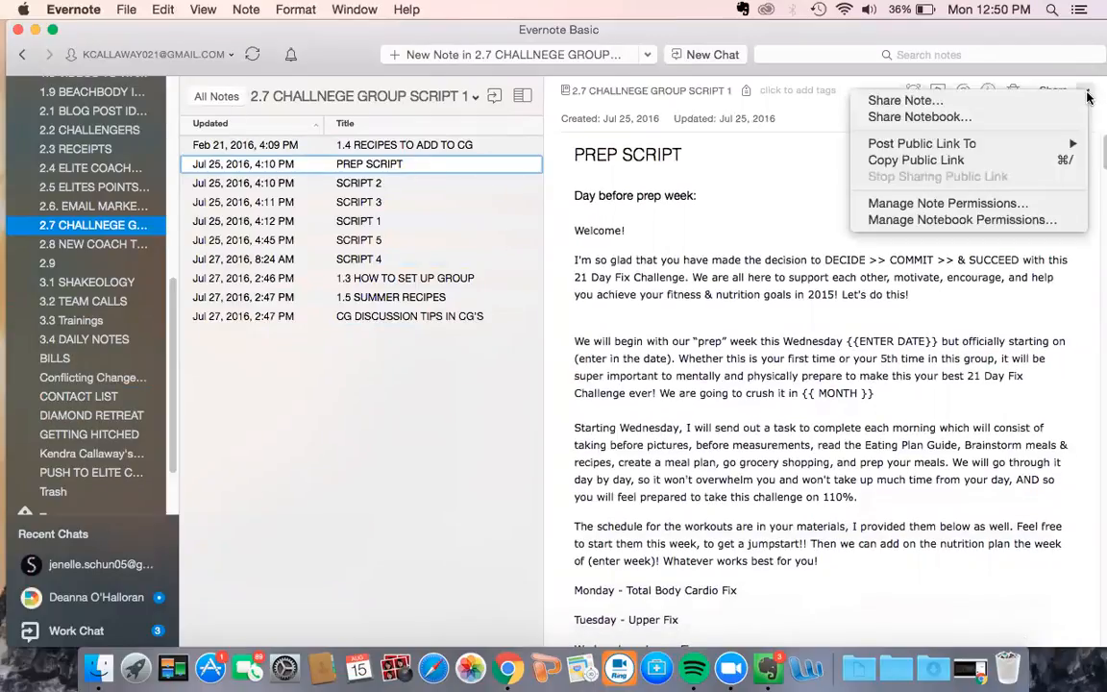
{"action": "mouse_move", "coordinate": [819, 218]}
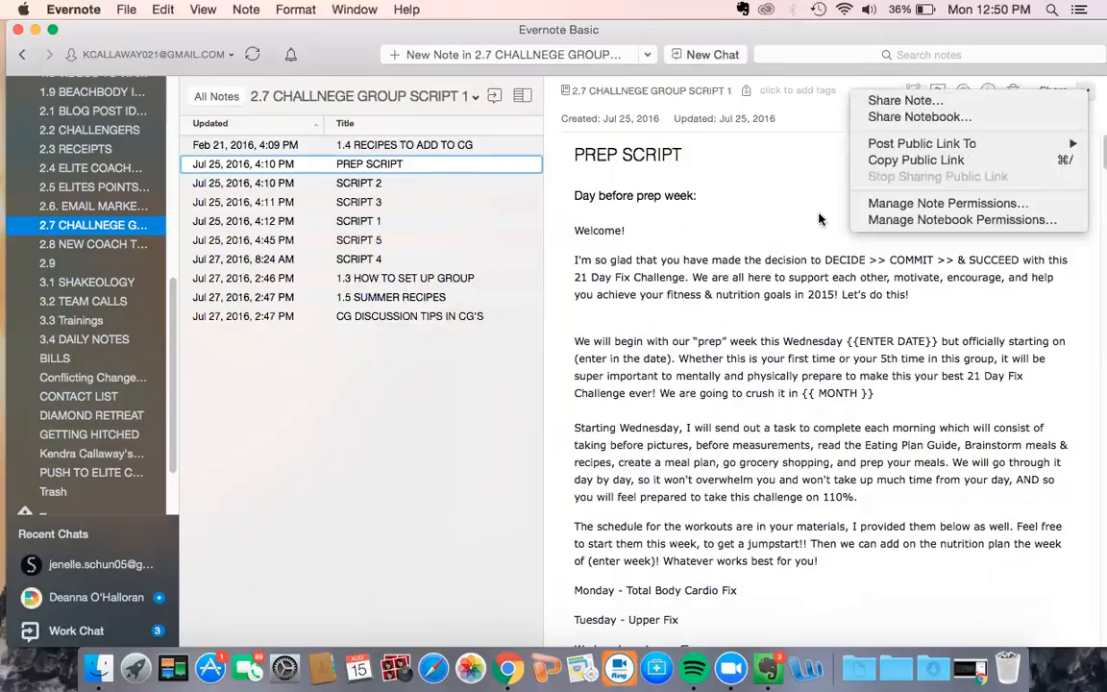
{"action": "left_click", "coordinate": [687, 329]}
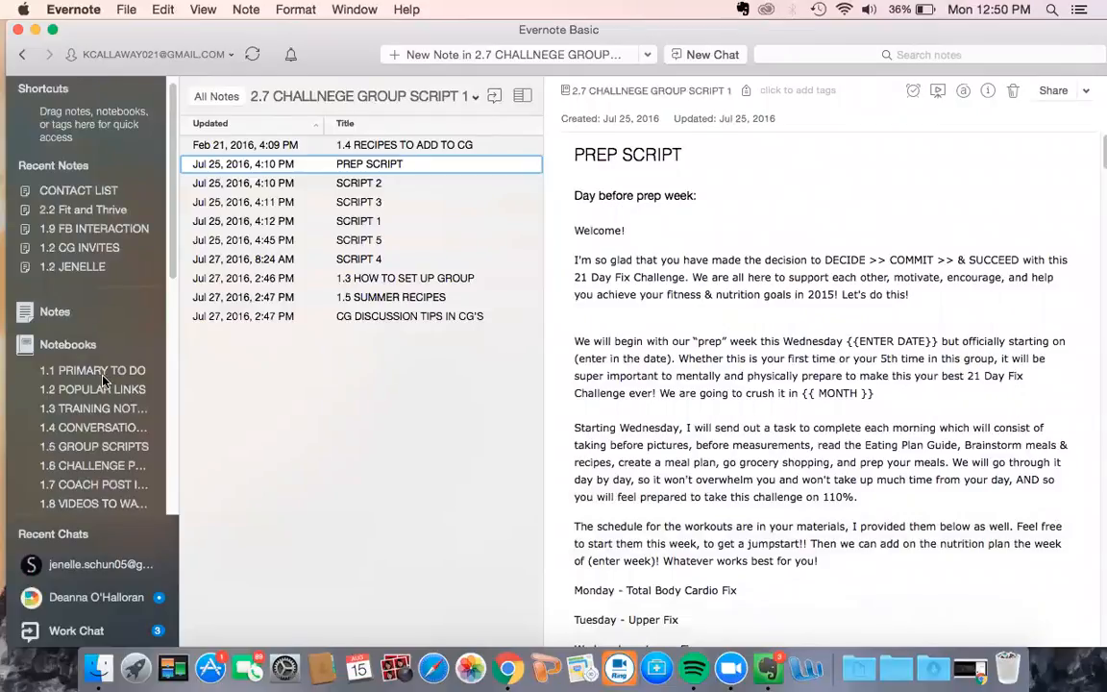
{"action": "left_click", "coordinate": [92, 370]}
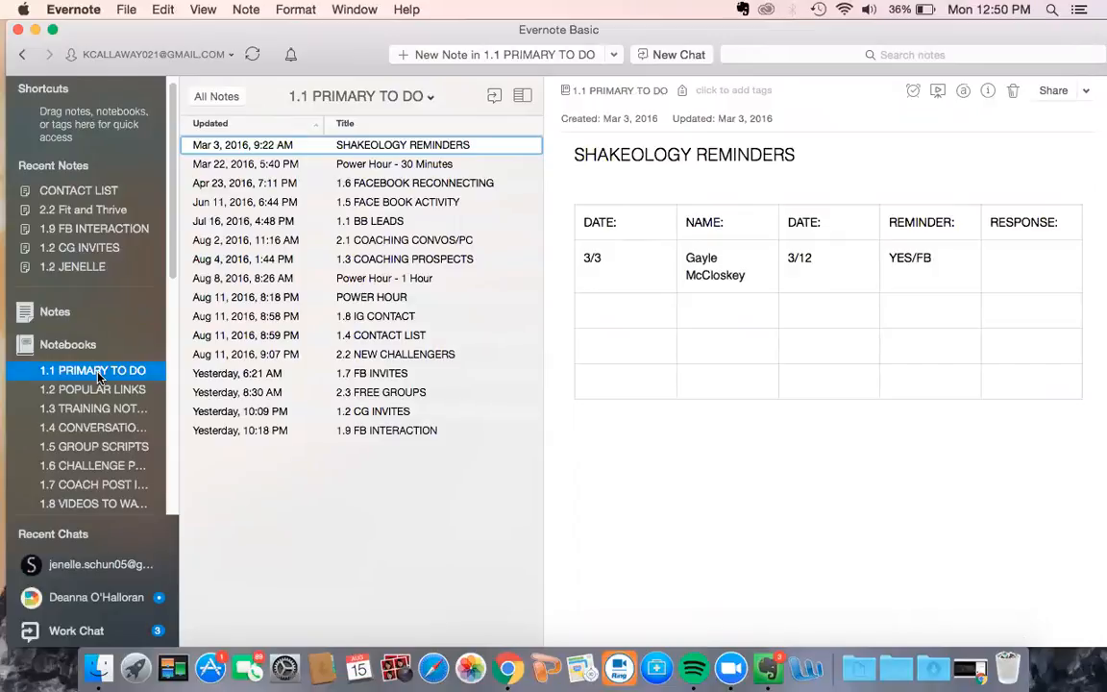
{"action": "mouse_move", "coordinate": [370, 234]}
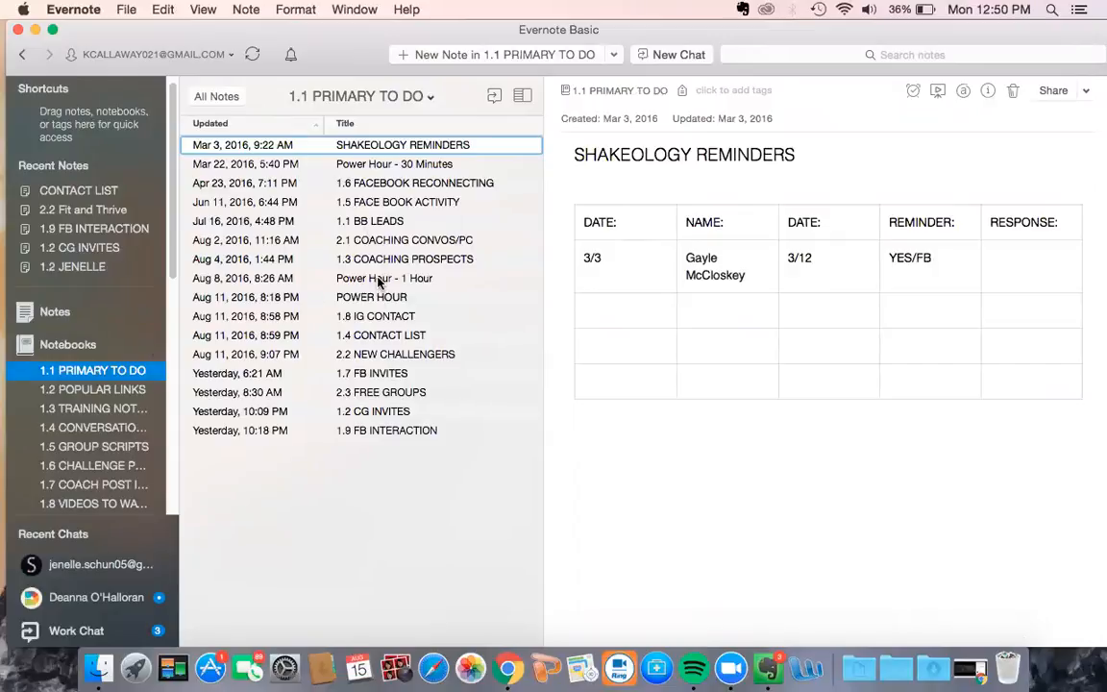
Open the Power Hour - 1 Hour note, then the 1.9 FB INTERACTION note
{"action": "left_click", "coordinate": [384, 277]}
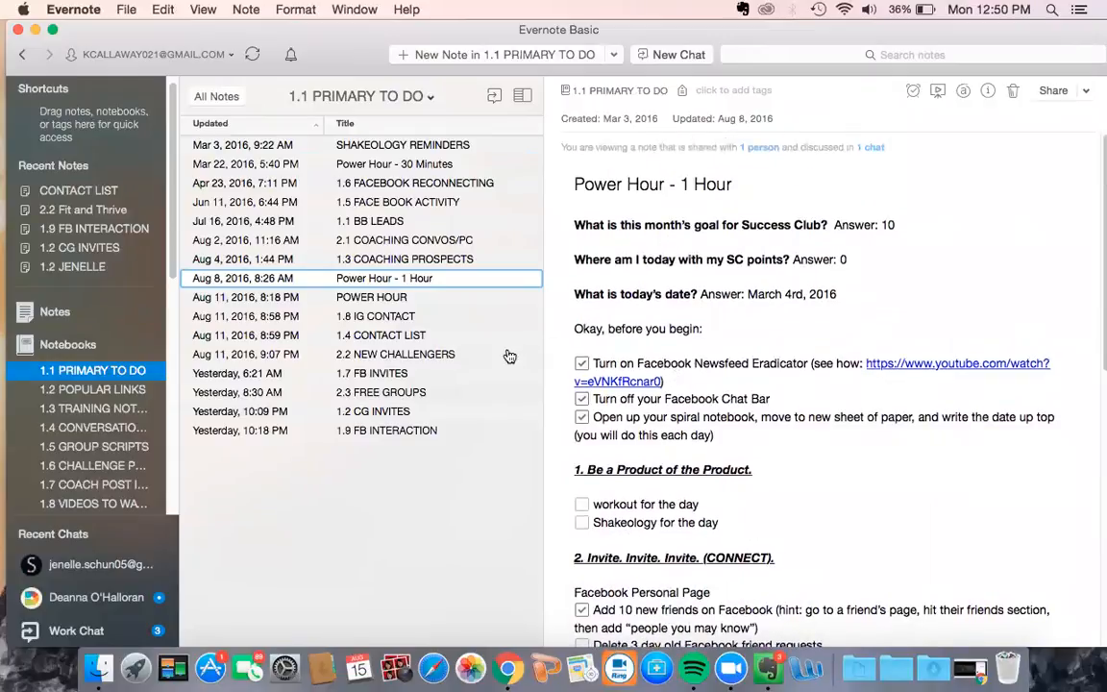
{"action": "mouse_move", "coordinate": [487, 364]}
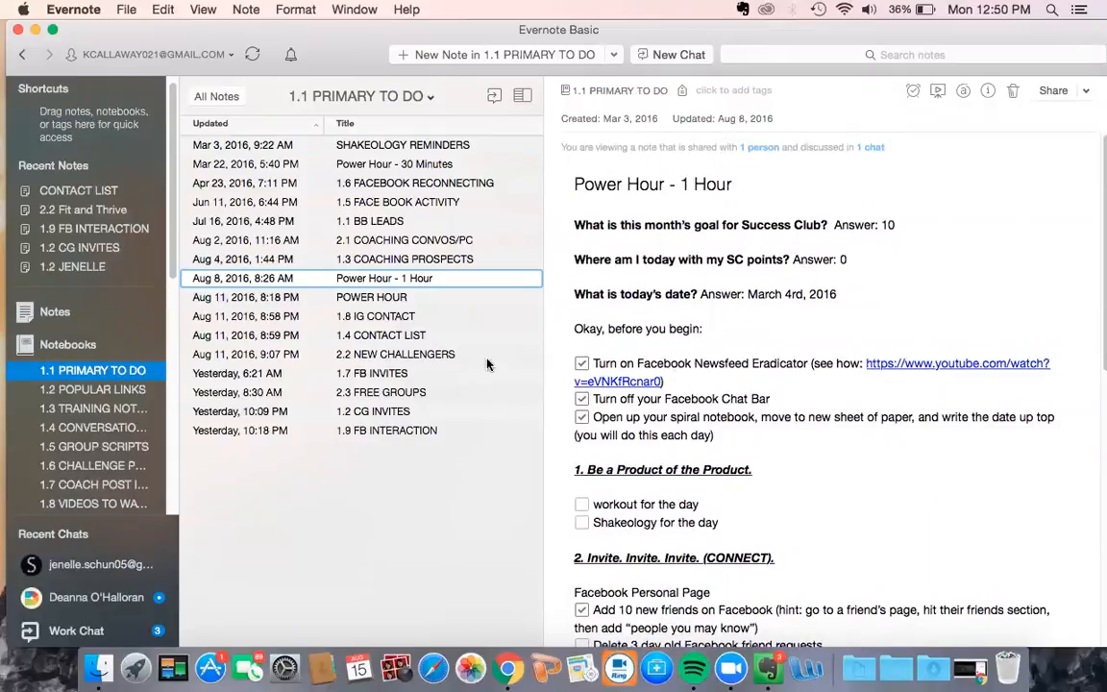
{"action": "scroll", "scroll_direction": "down", "scroll_amount": 3}
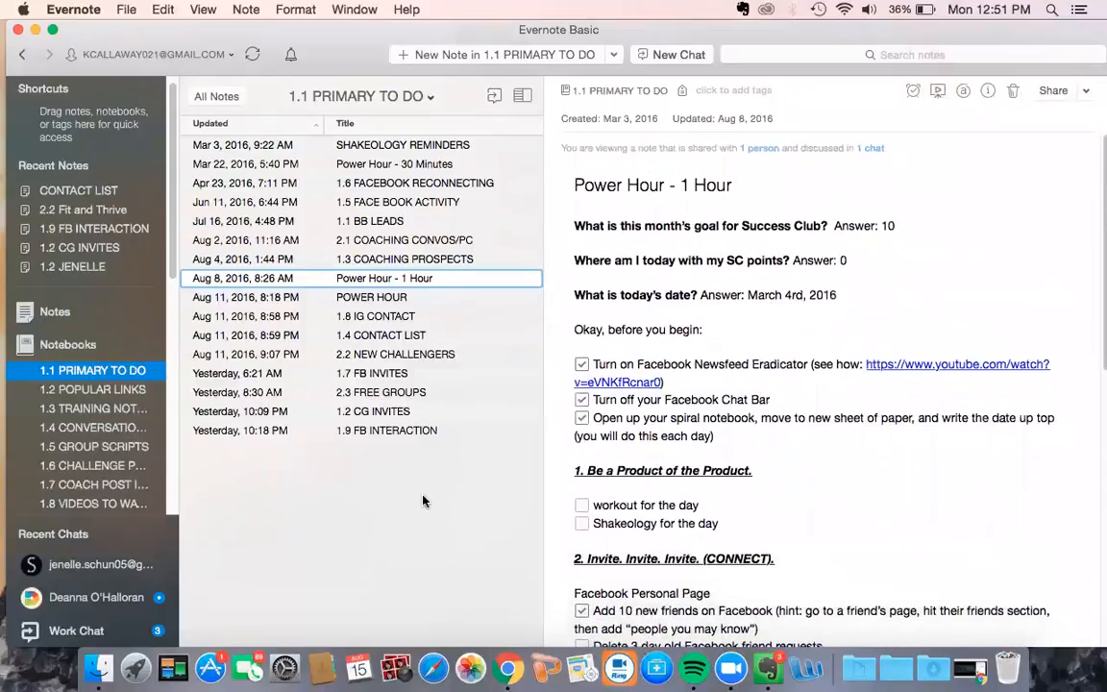
{"action": "left_click", "coordinate": [387, 429]}
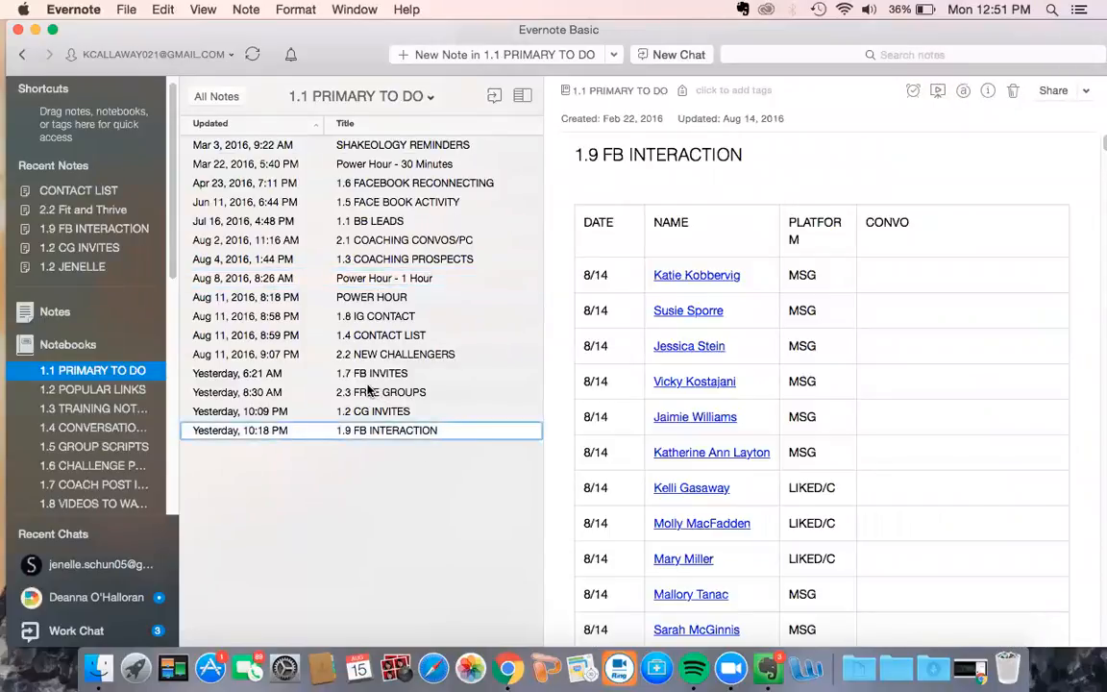
{"action": "mouse_move", "coordinate": [279, 384]}
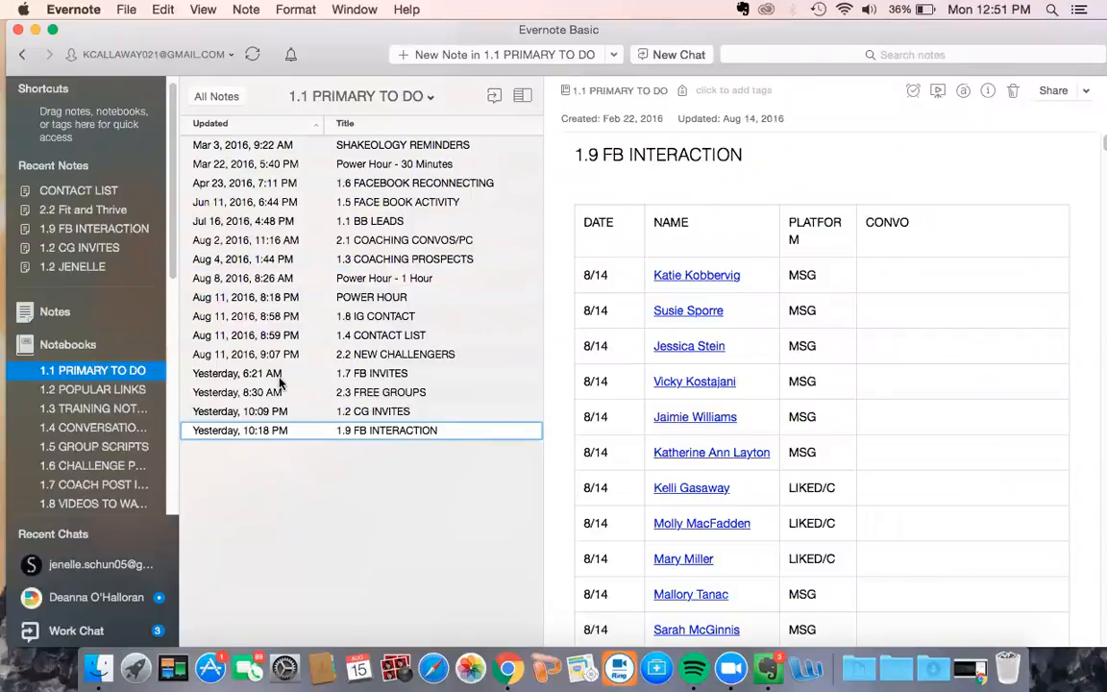
List all notes across notebooks, then return to the 1.1 PRIMARY TO DO notebook
{"action": "scroll", "scroll_direction": "down", "scroll_amount": 3}
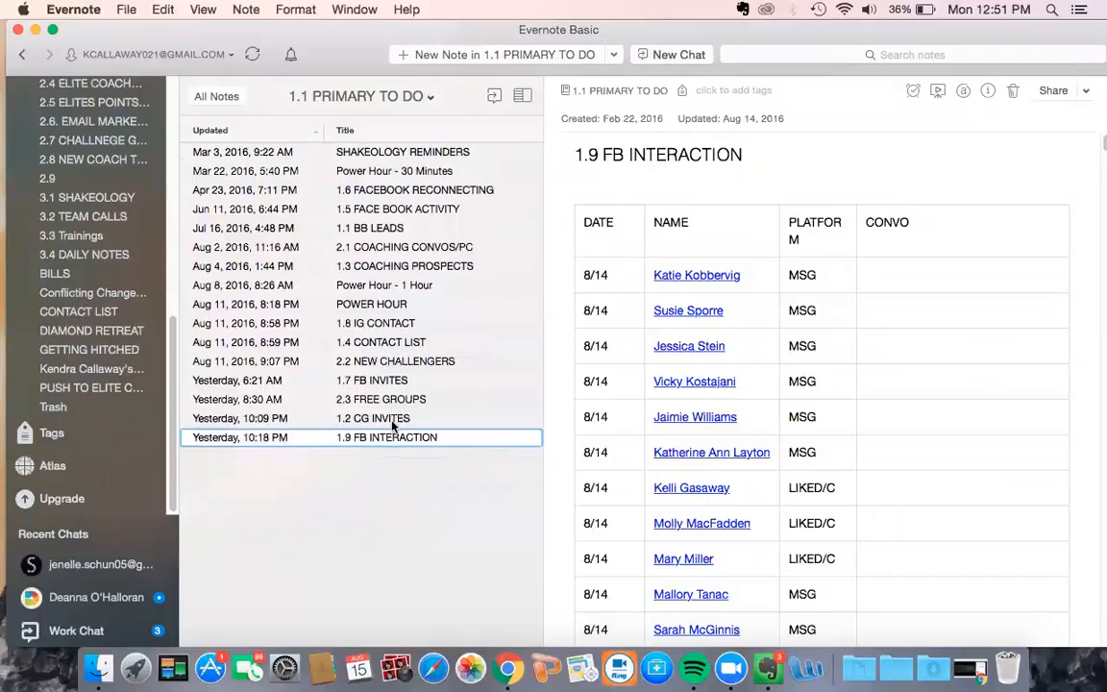
{"action": "left_click", "coordinate": [67, 191]}
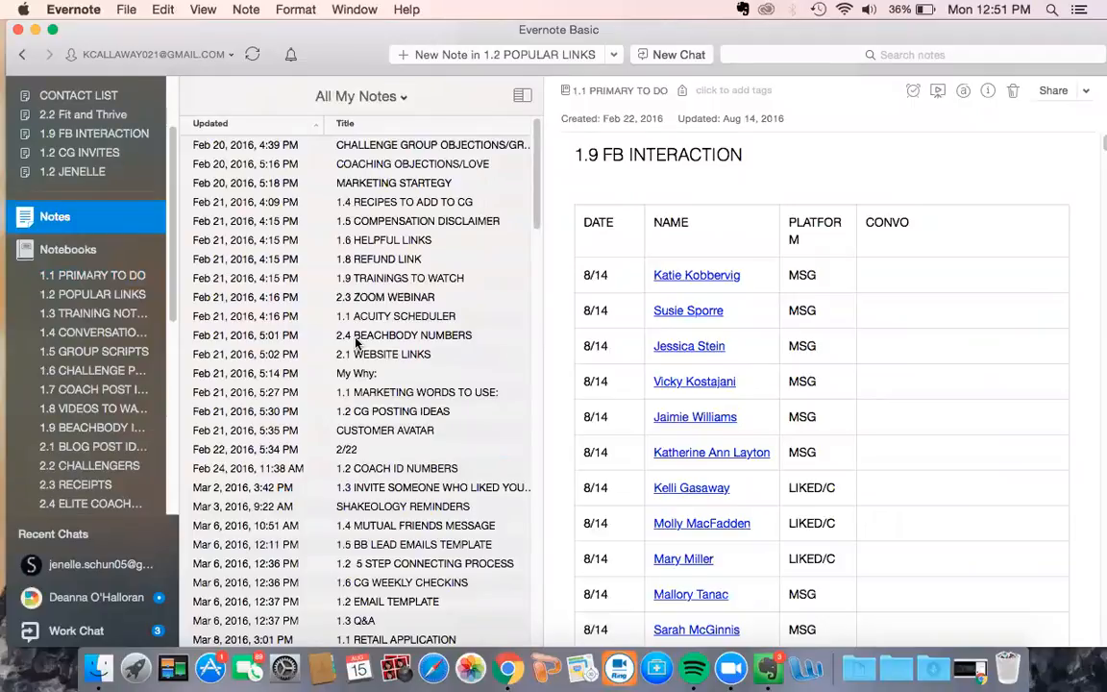
{"action": "left_click", "coordinate": [93, 276]}
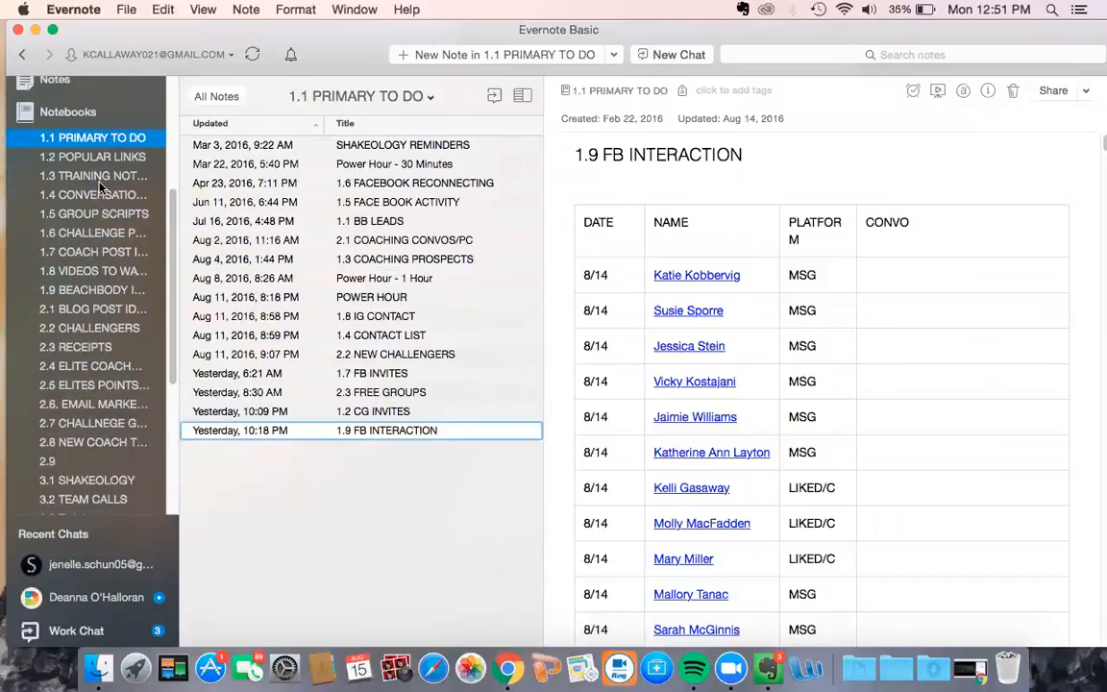
{"action": "mouse_move", "coordinate": [93, 175]}
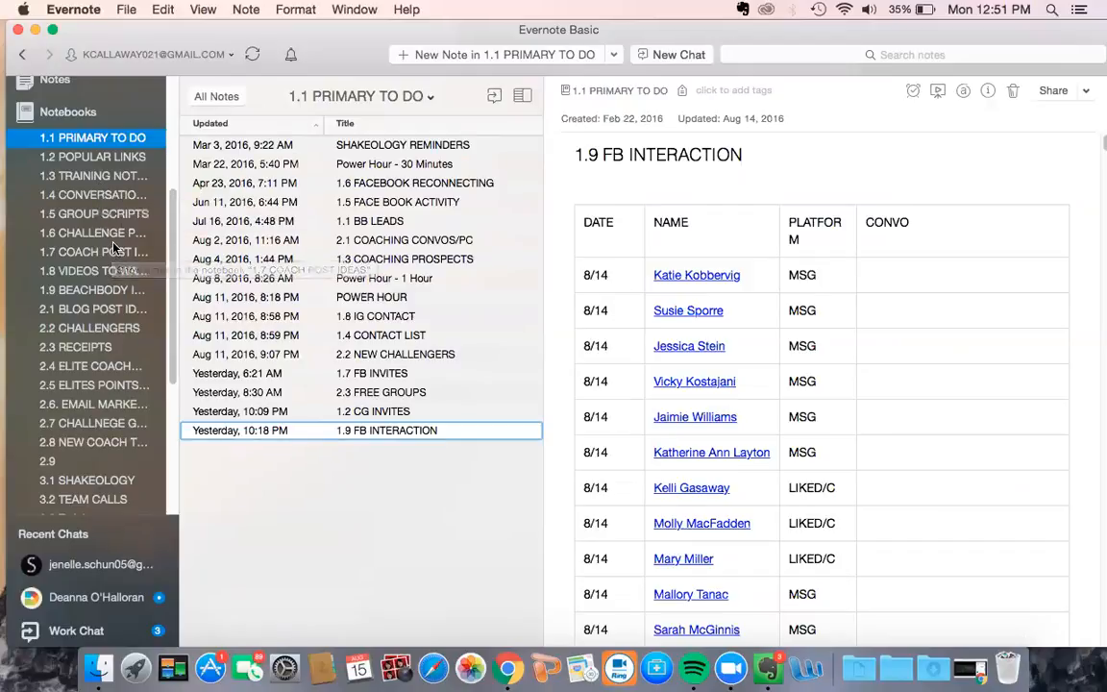
Browse notebooks 1.2 POPULAR LINKS and training notes, ending on 1.4 CONVERSATION SCRIPS
{"action": "left_click", "coordinate": [92, 156]}
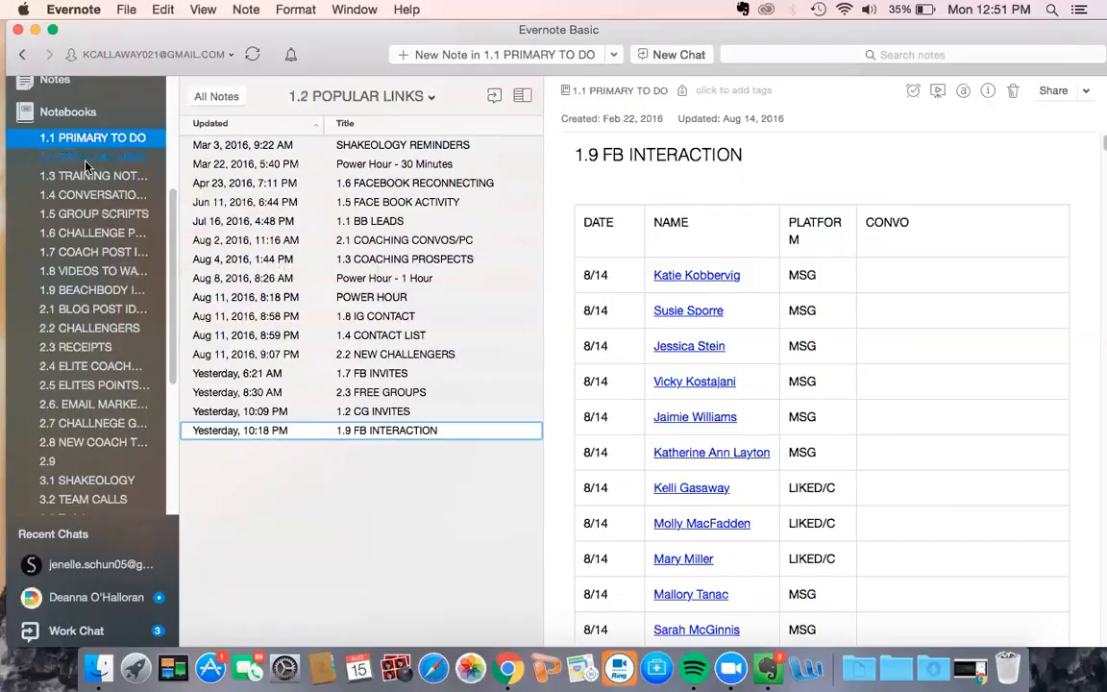
{"action": "left_click", "coordinate": [93, 175]}
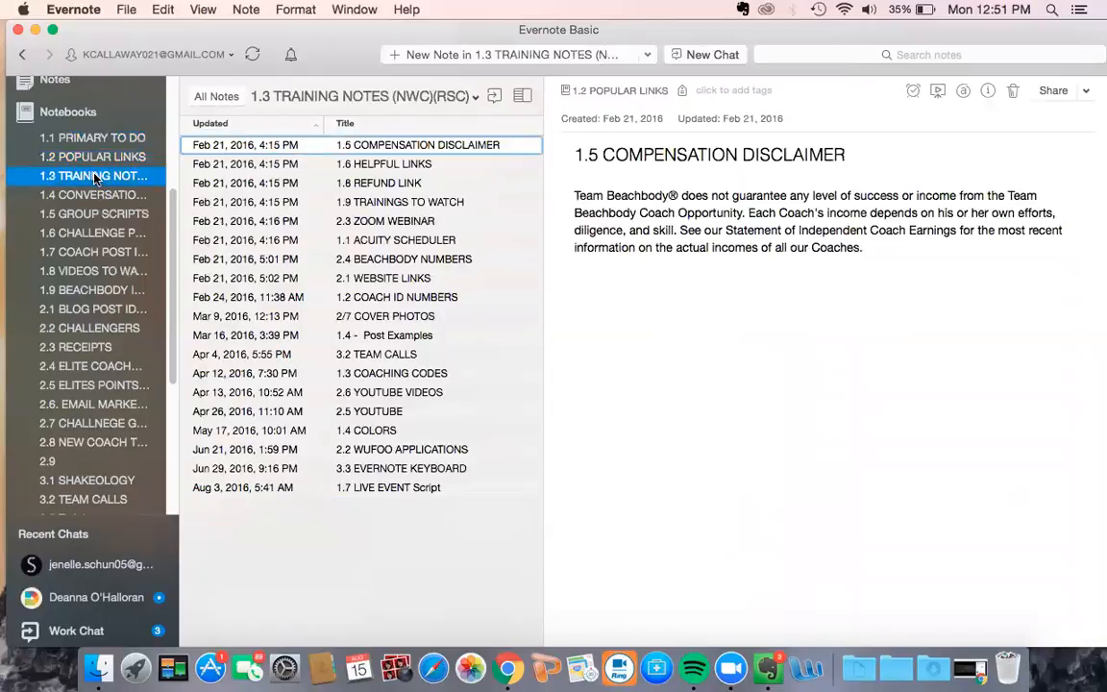
{"action": "left_click", "coordinate": [92, 194]}
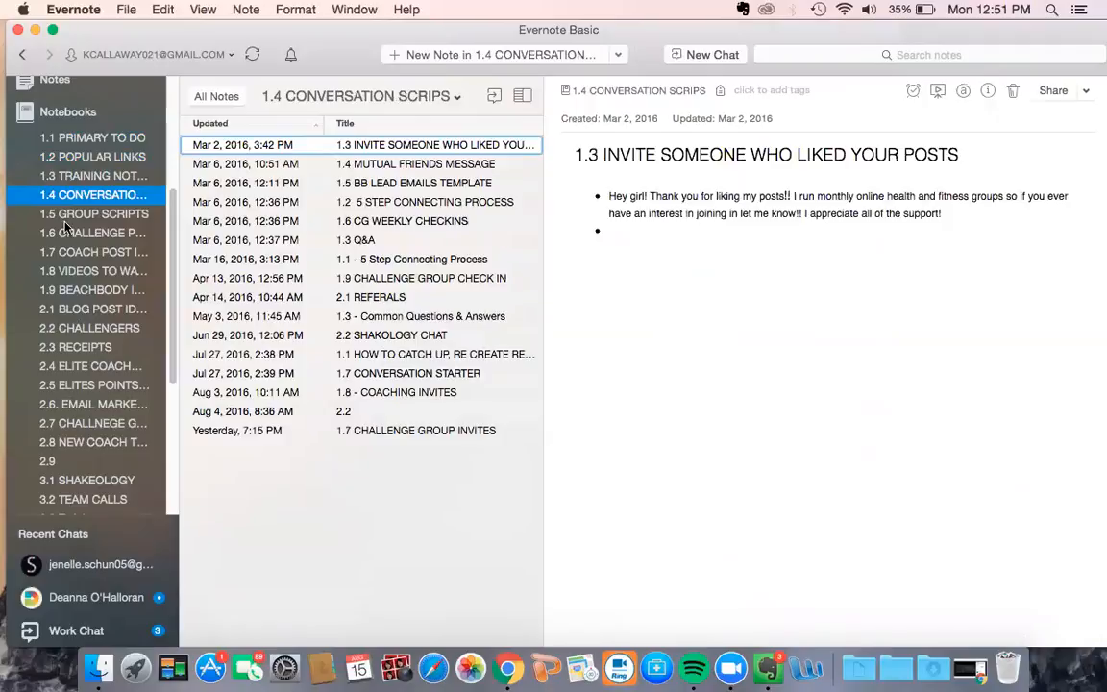
{"action": "mouse_move", "coordinate": [592, 77]}
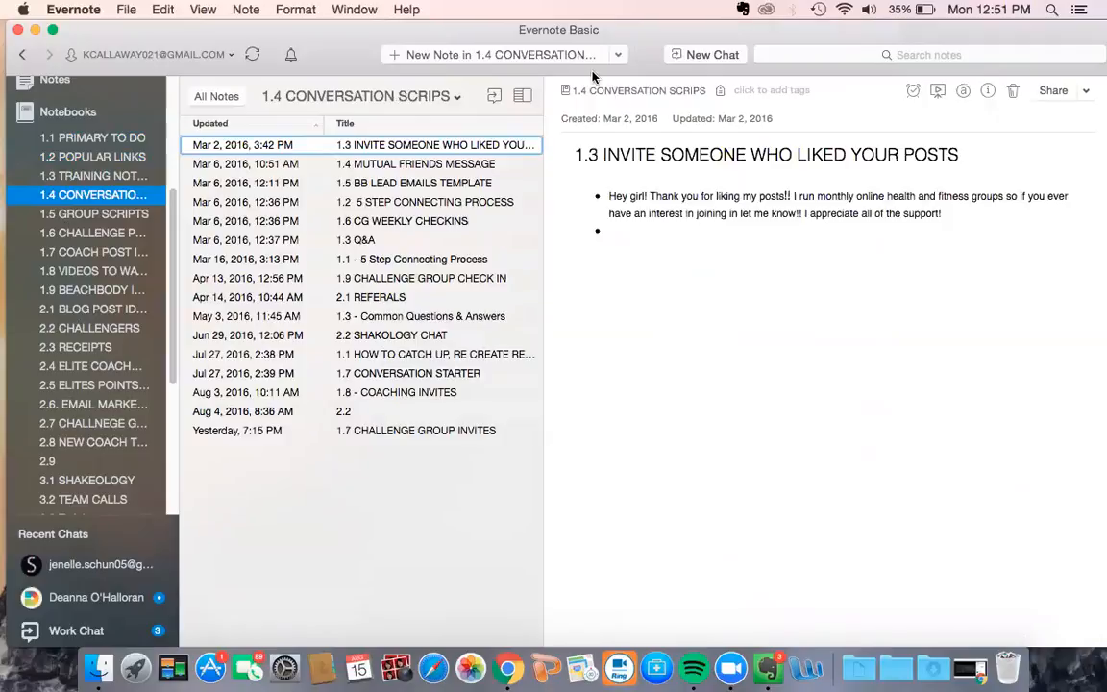